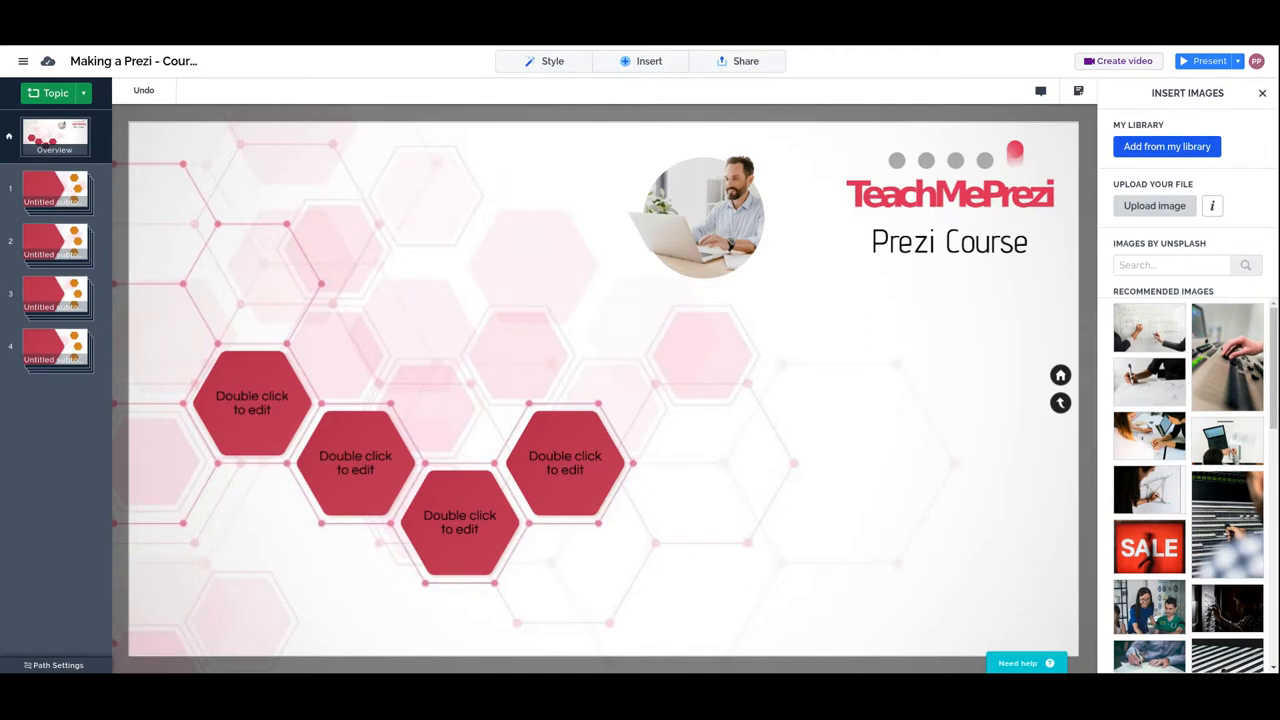
pyautogui.moveTo(637, 331)
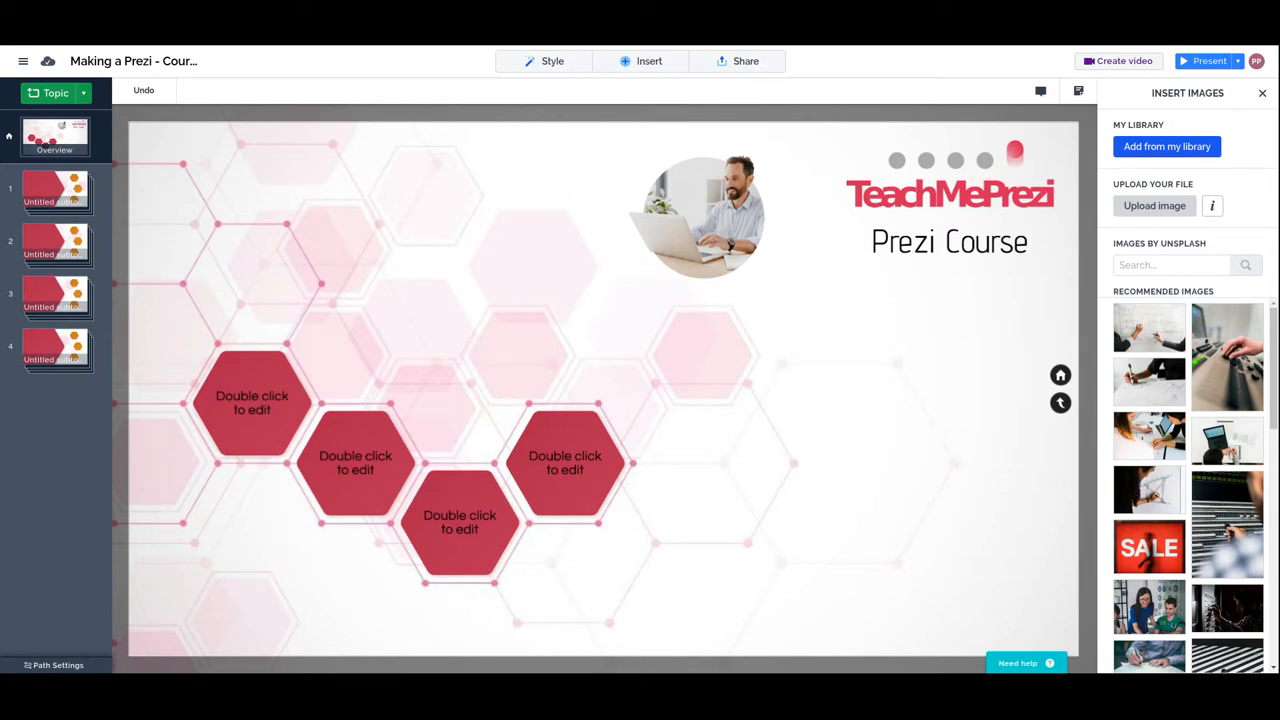
# - Drag the circular laptop photo around, aligning it just left of the TeachMePrezi logo
pyautogui.click(700, 210)
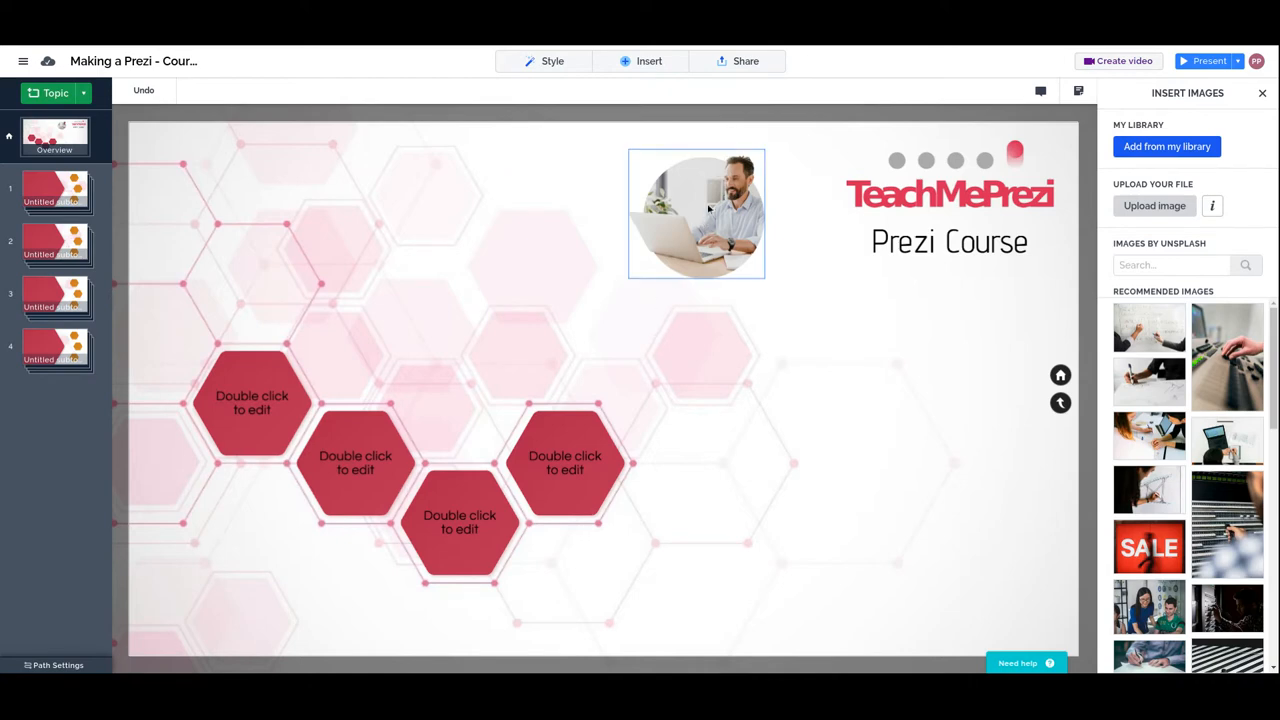
pyautogui.moveTo(697, 213); pyautogui.dragTo(681, 240)
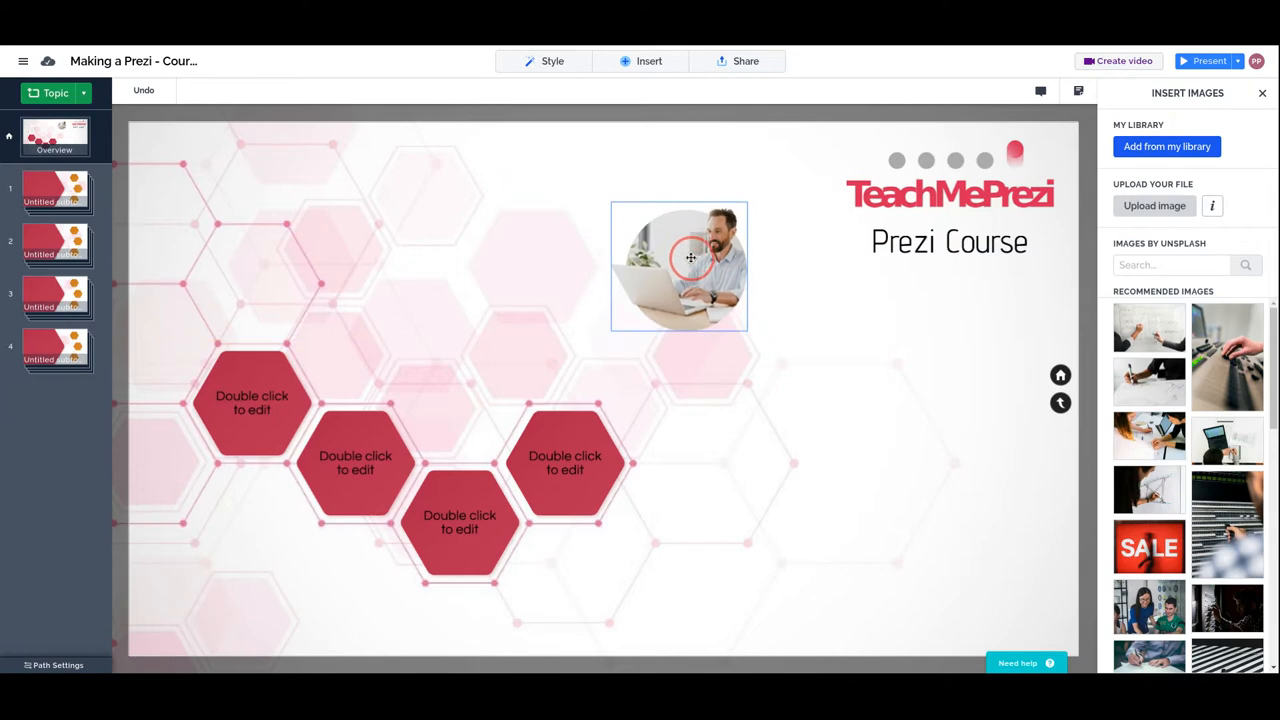
pyautogui.moveTo(690, 258); pyautogui.dragTo(690, 265)
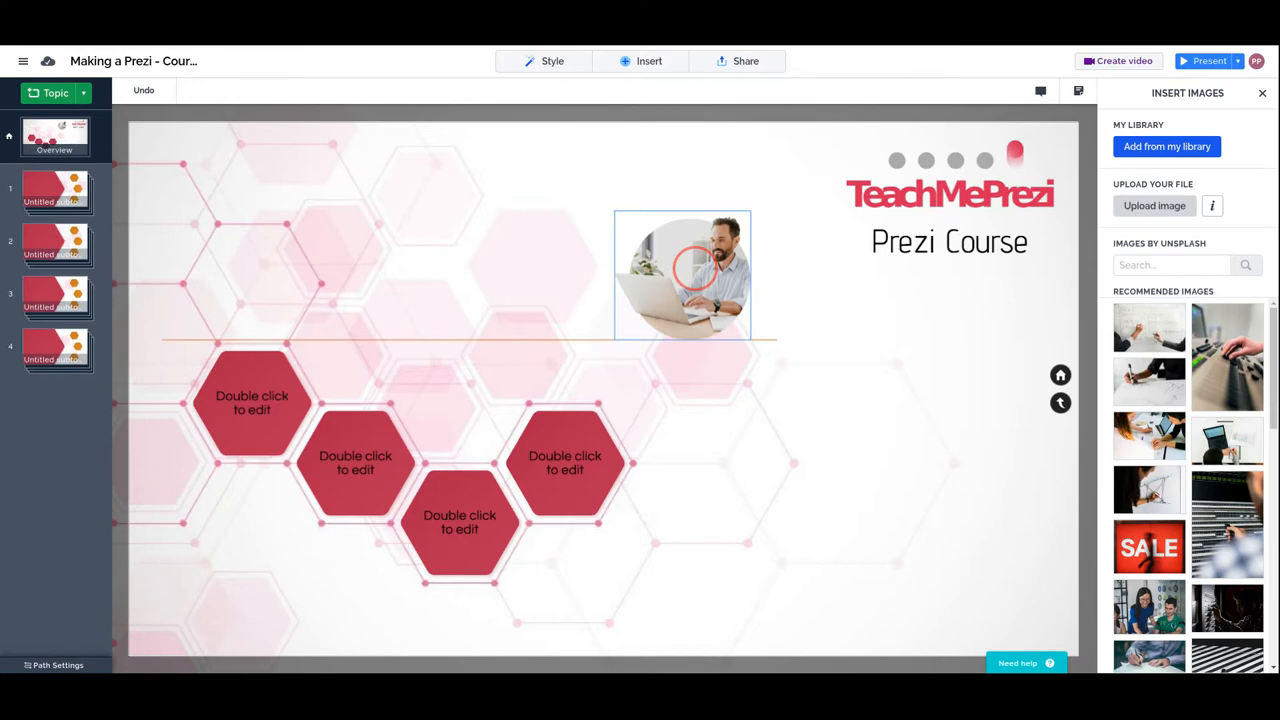
pyautogui.moveTo(715, 268)
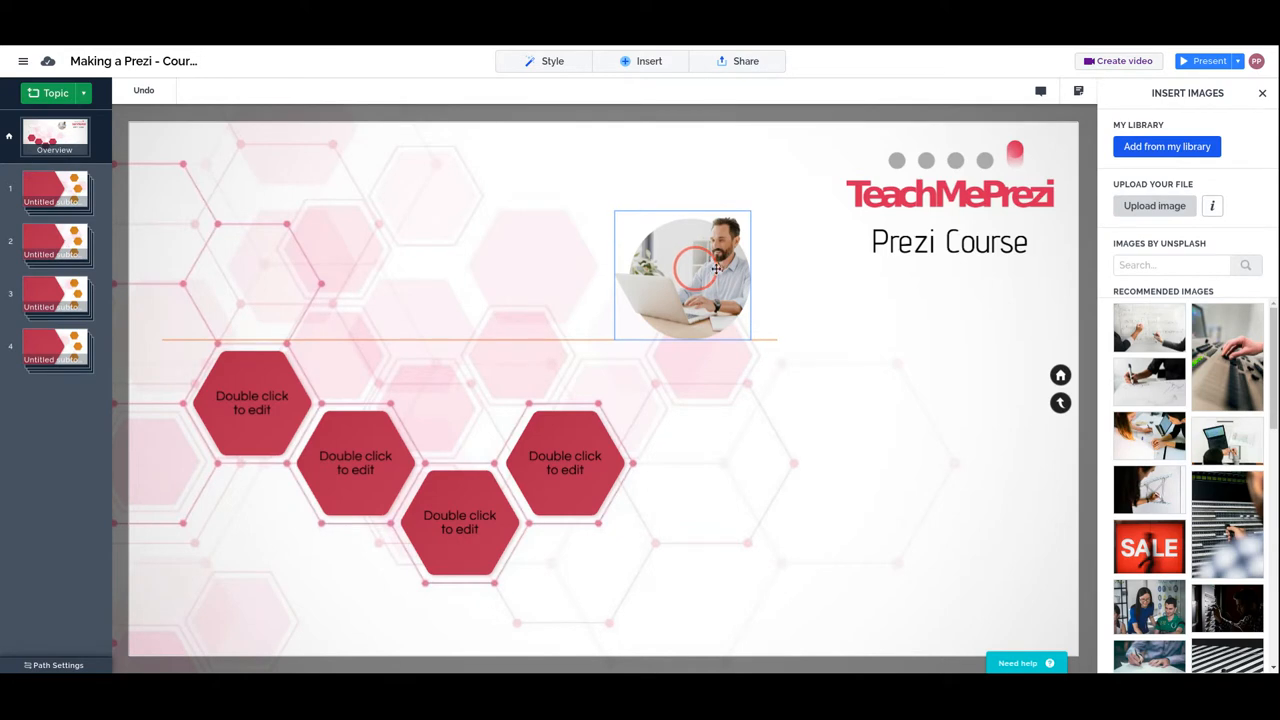
pyautogui.moveTo(683, 274); pyautogui.dragTo(865, 304)
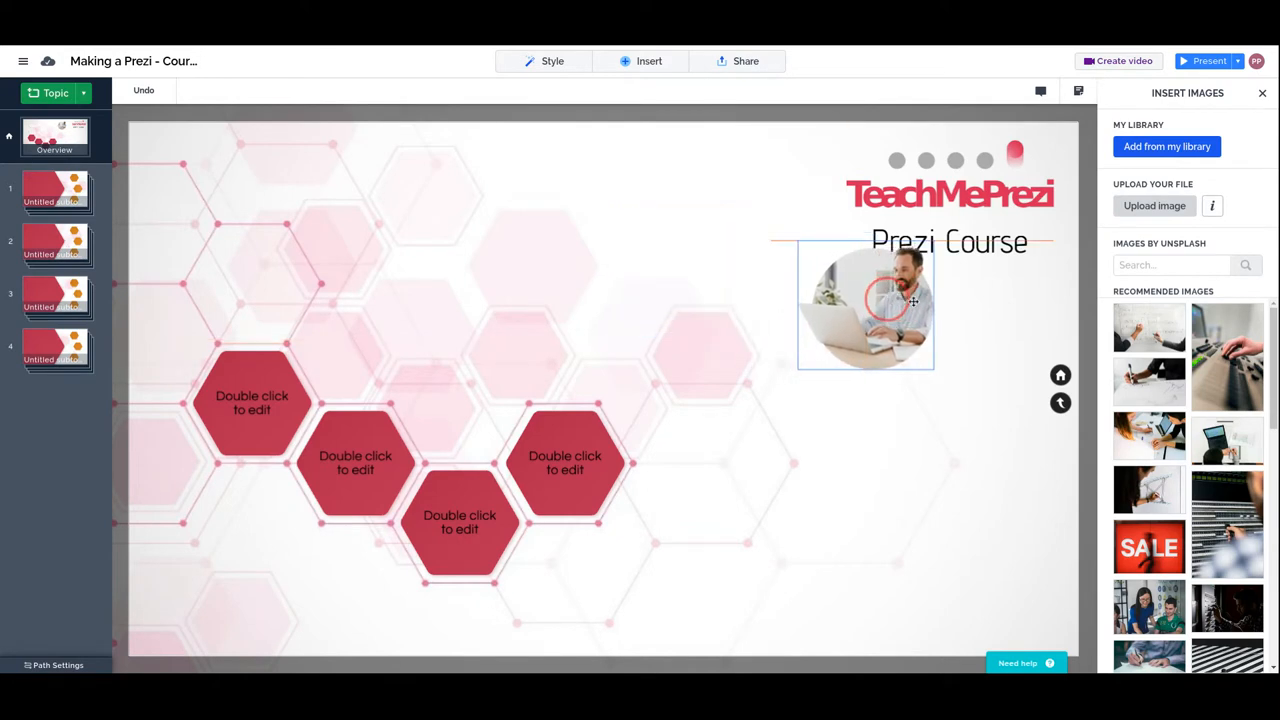
pyautogui.moveTo(865, 305); pyautogui.dragTo(960, 315)
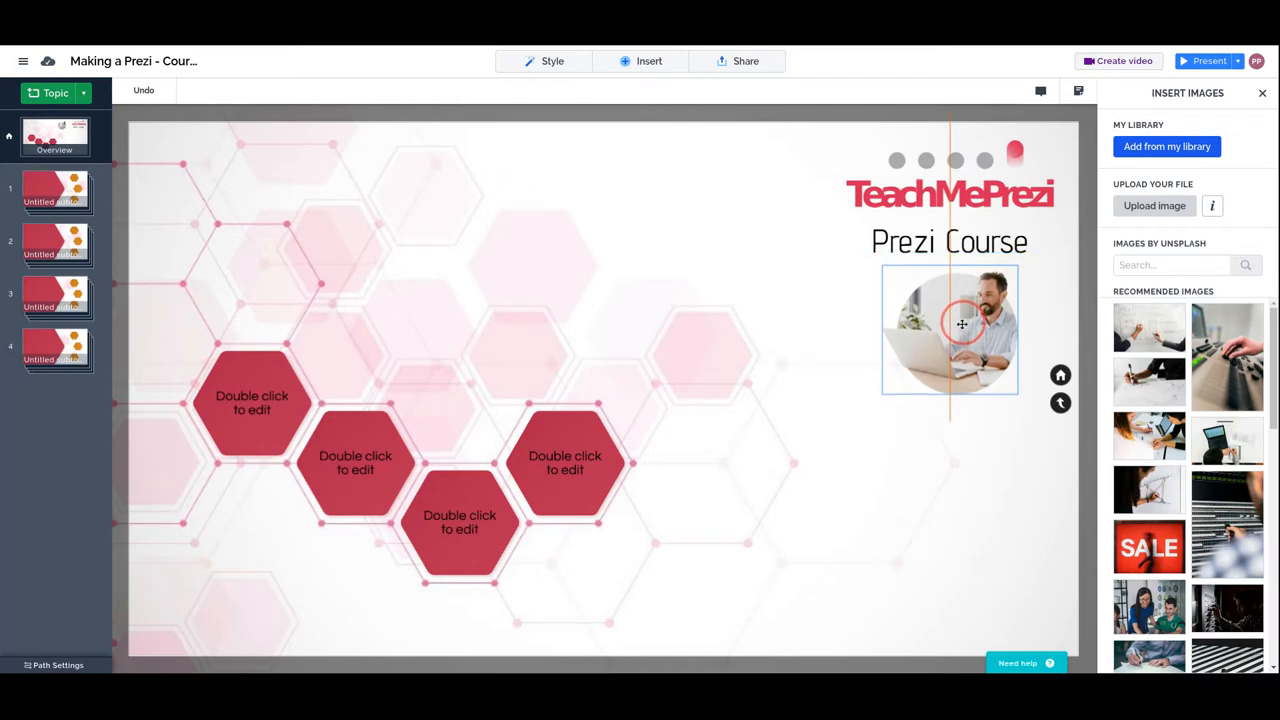
pyautogui.moveTo(962, 324); pyautogui.dragTo(958, 347)
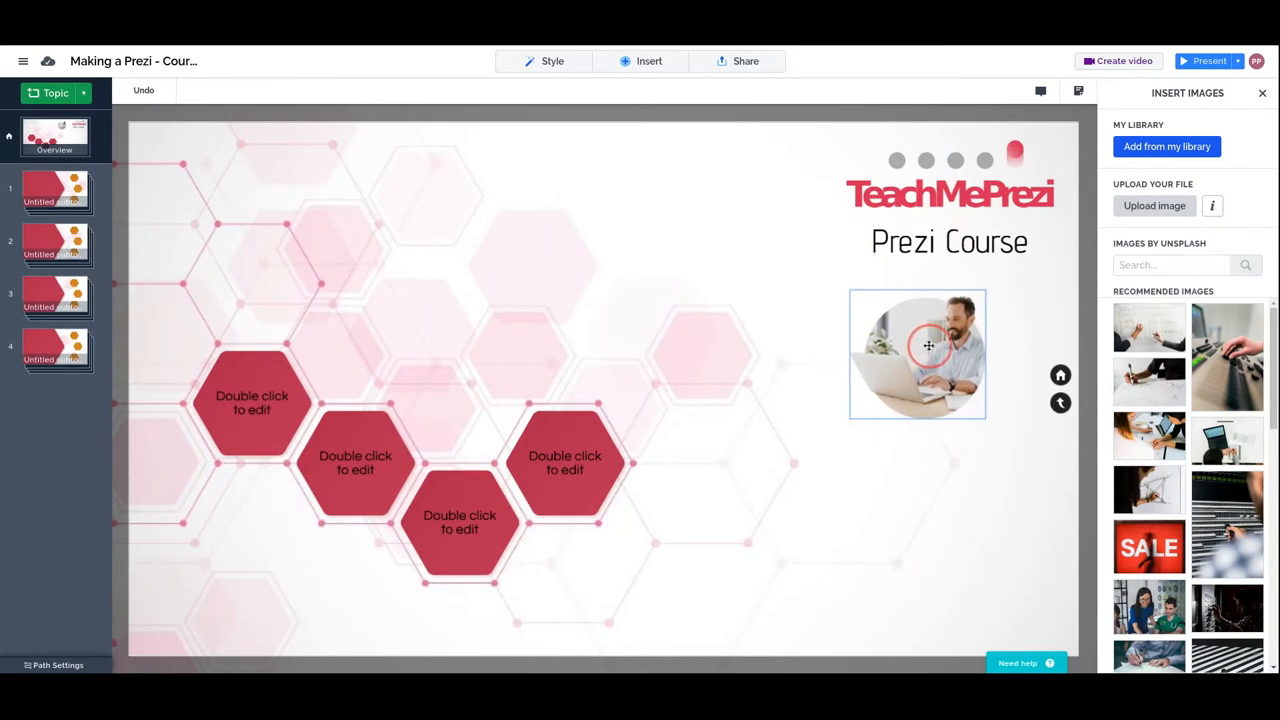
pyautogui.moveTo(928, 346); pyautogui.dragTo(753, 236)
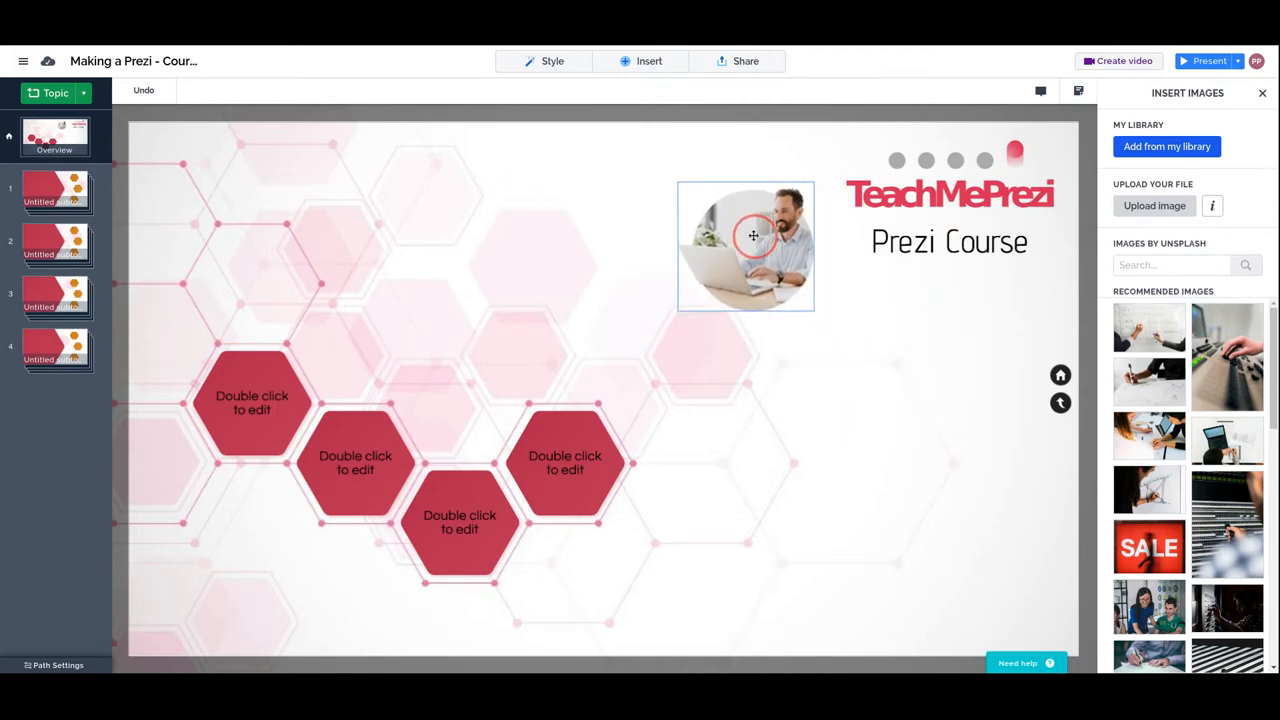
pyautogui.moveTo(753, 235); pyautogui.dragTo(707, 200)
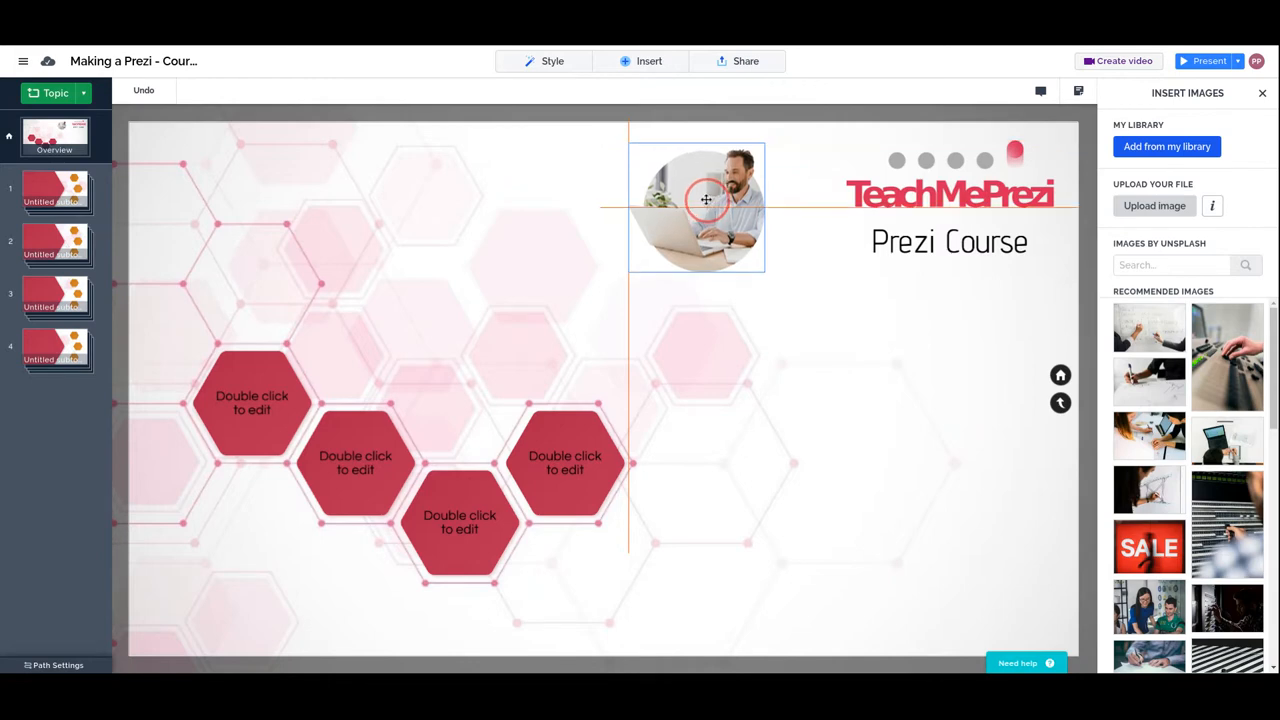
pyautogui.moveTo(705, 200); pyautogui.dragTo(703, 253)
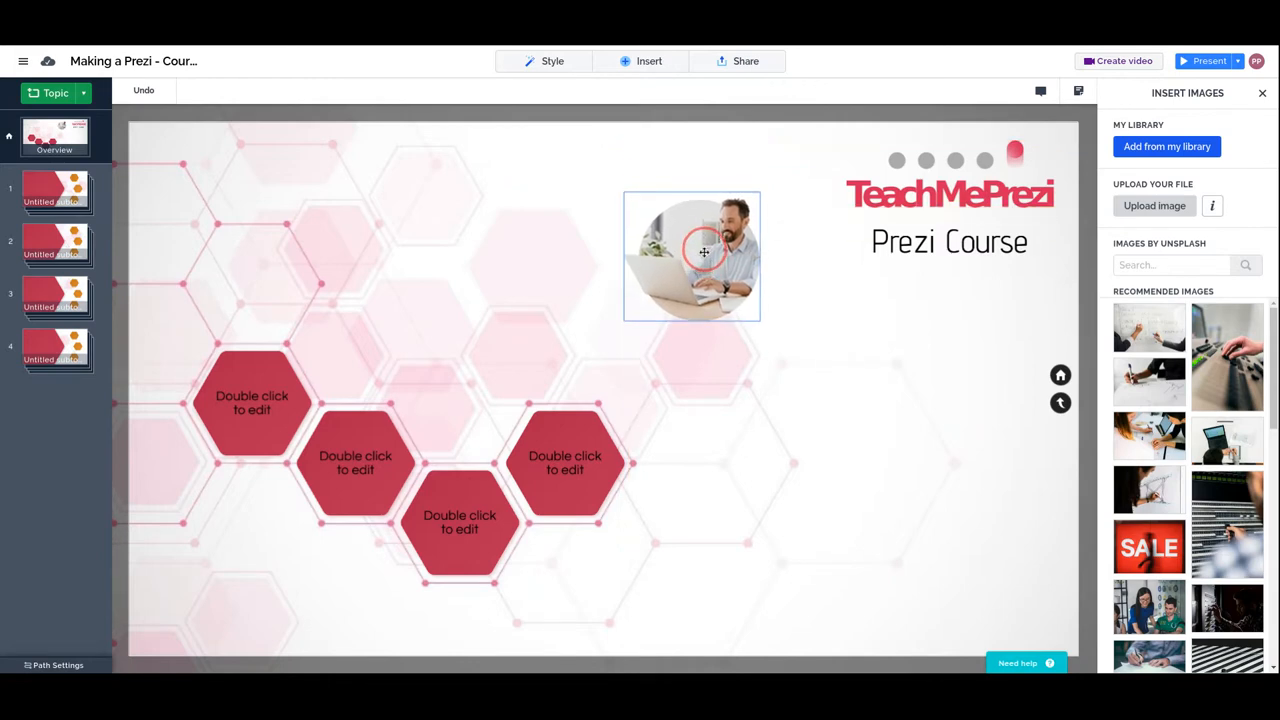
pyautogui.moveTo(703, 253); pyautogui.dragTo(708, 263)
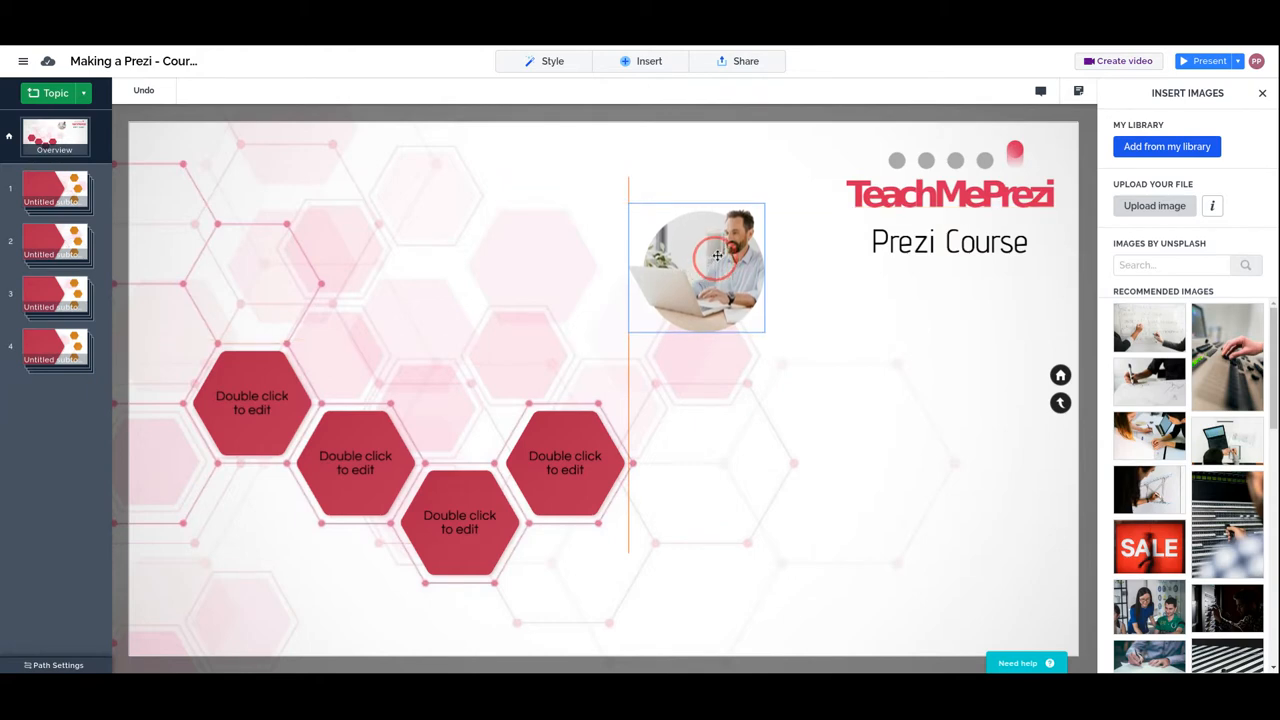
pyautogui.moveTo(717, 255); pyautogui.dragTo(707, 208)
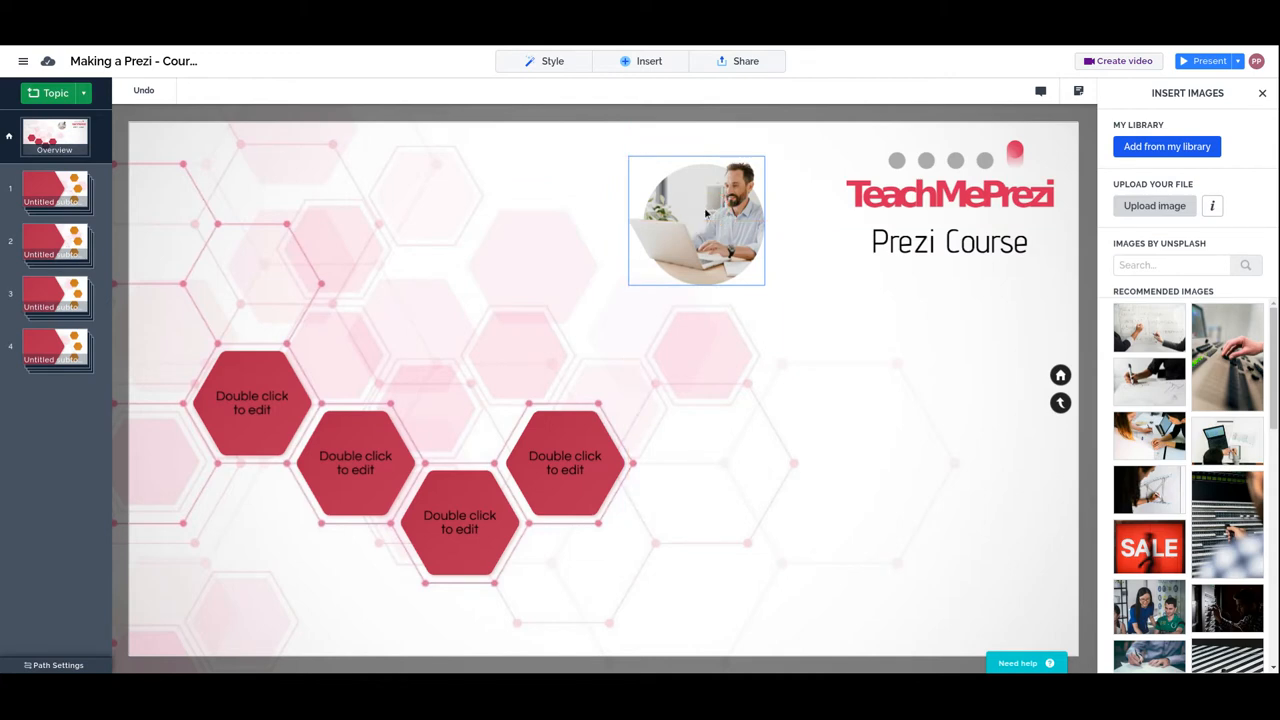
pyautogui.moveTo(705, 214)
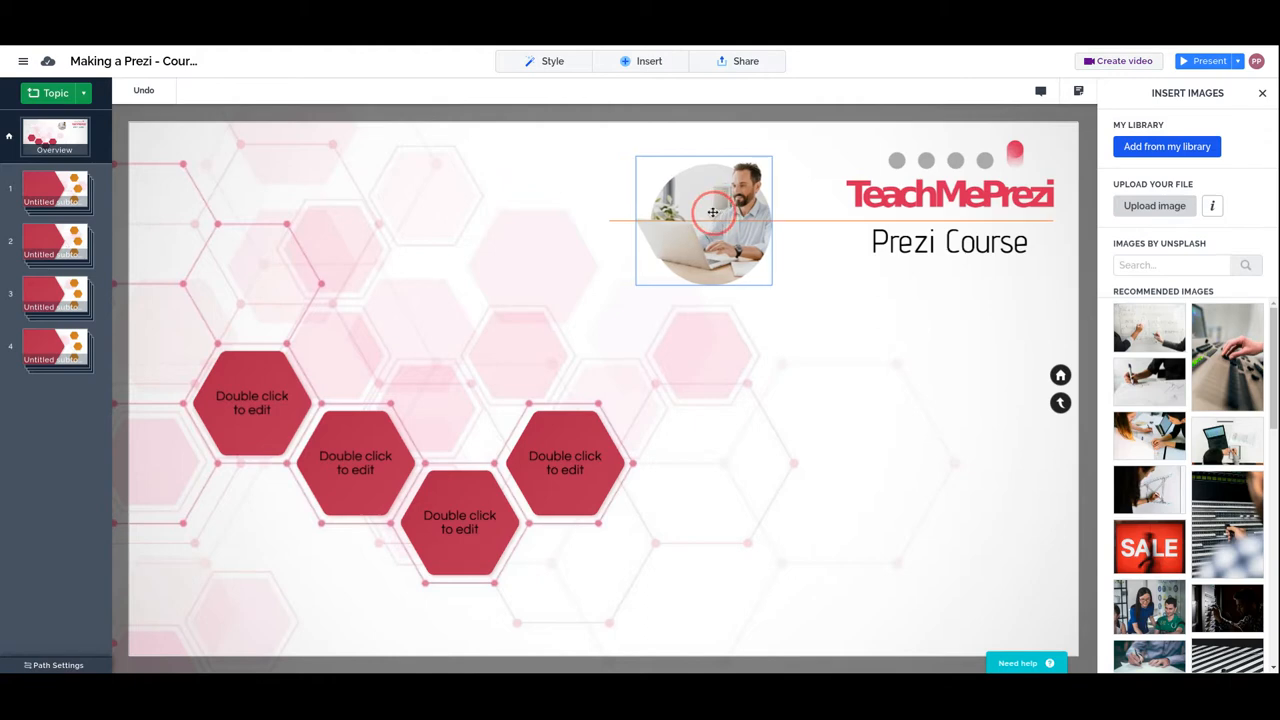
pyautogui.moveTo(713, 212); pyautogui.dragTo(709, 195)
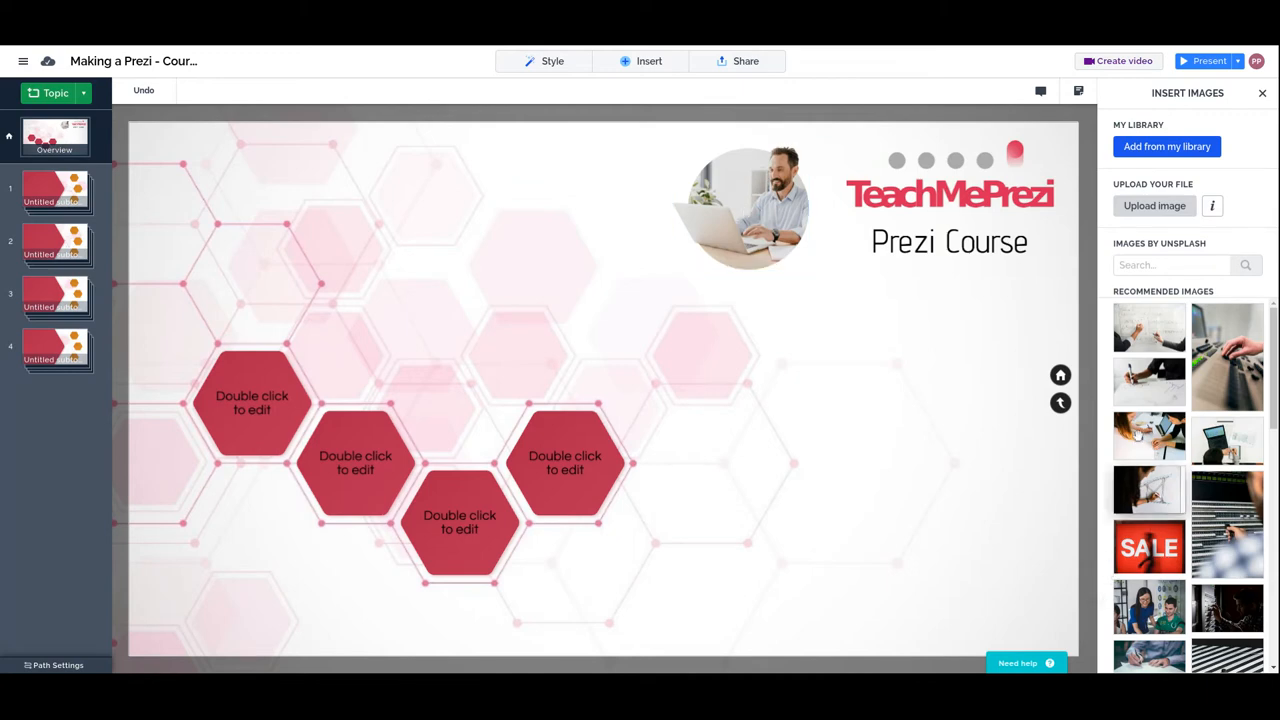
# - Search stock images for 'table', insert the tablet-and-phone photo, and move it top right
pyautogui.click(1170, 265)
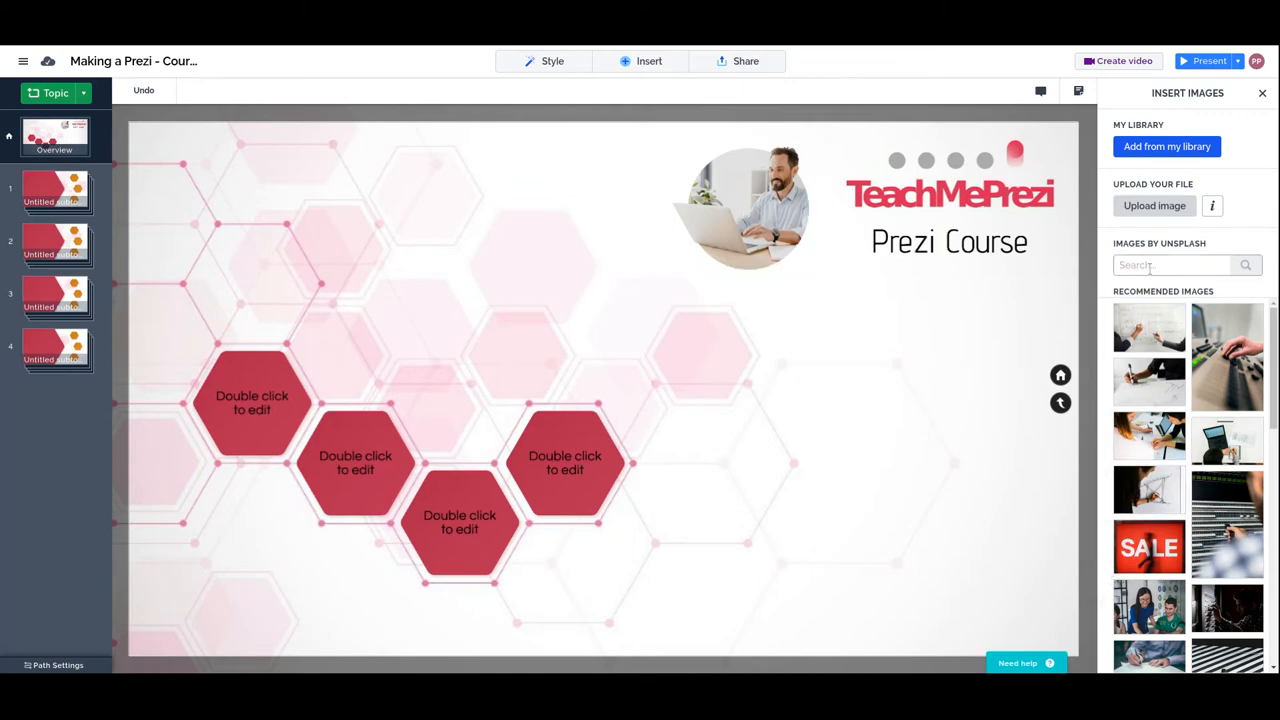
pyautogui.write('tablet')
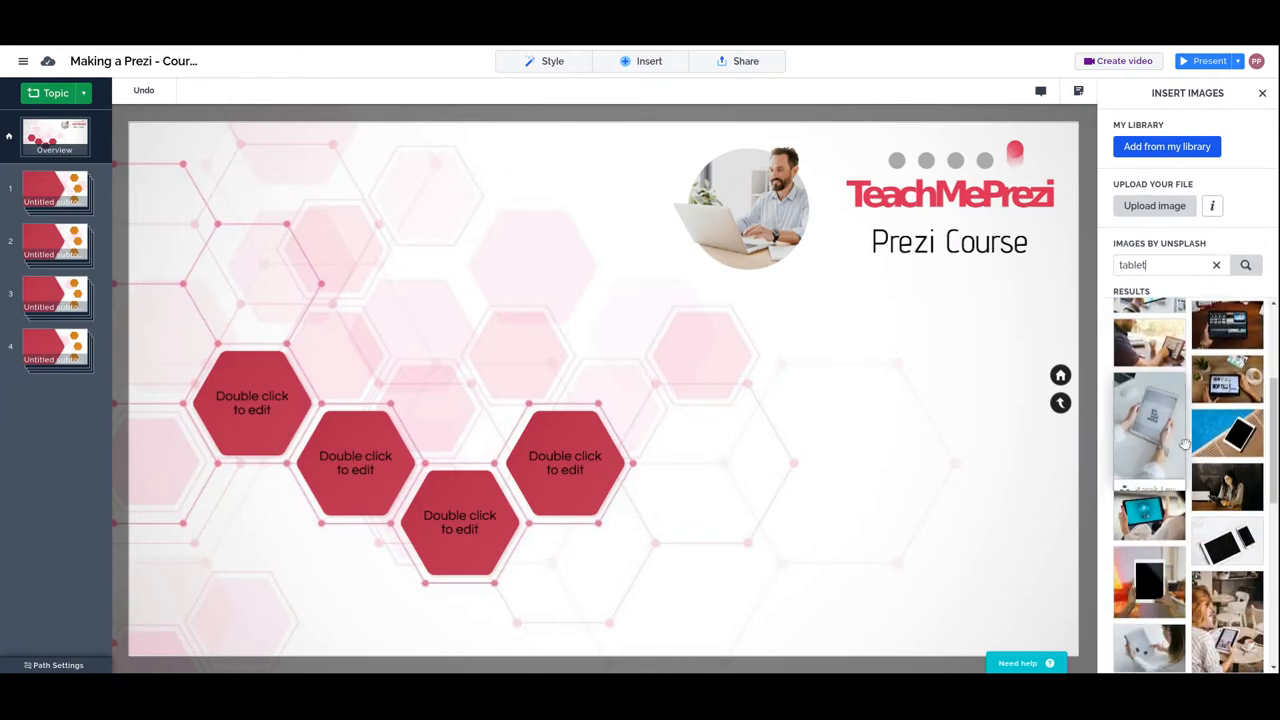
pyautogui.scroll(-3)
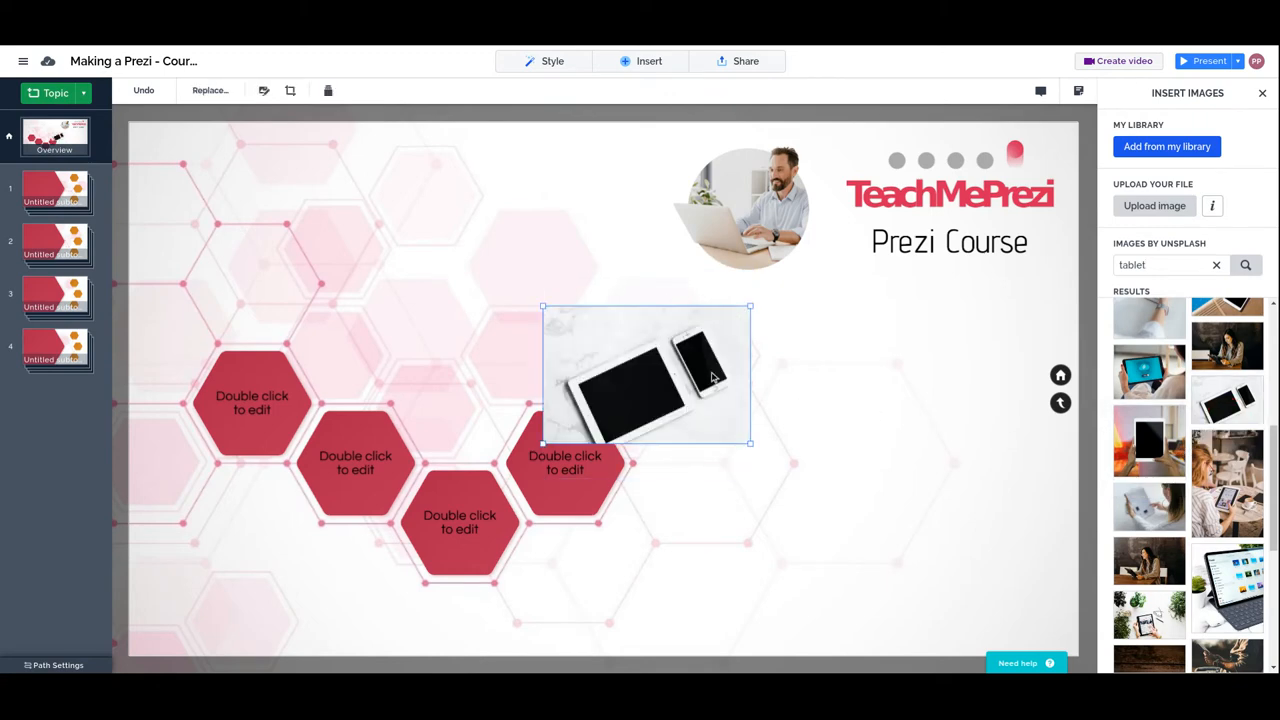
pyautogui.moveTo(645, 375); pyautogui.dragTo(835, 370)
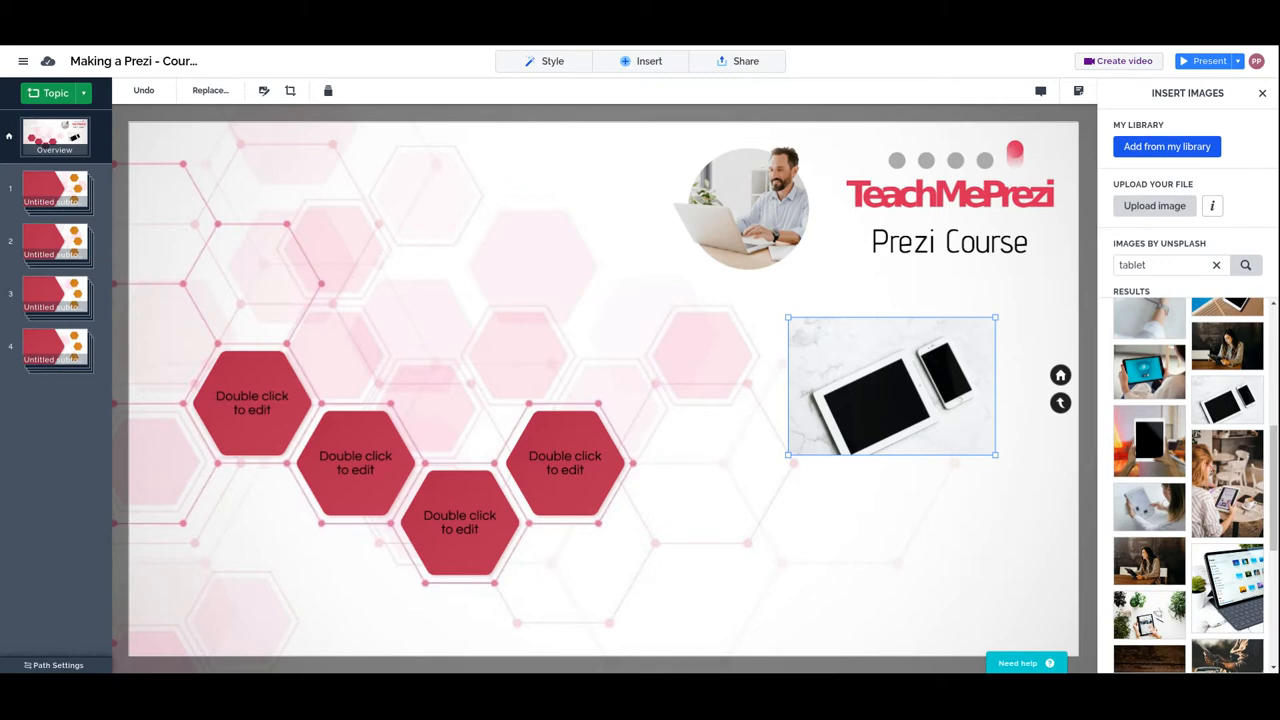
pyautogui.moveTo(890, 385); pyautogui.dragTo(810, 205)
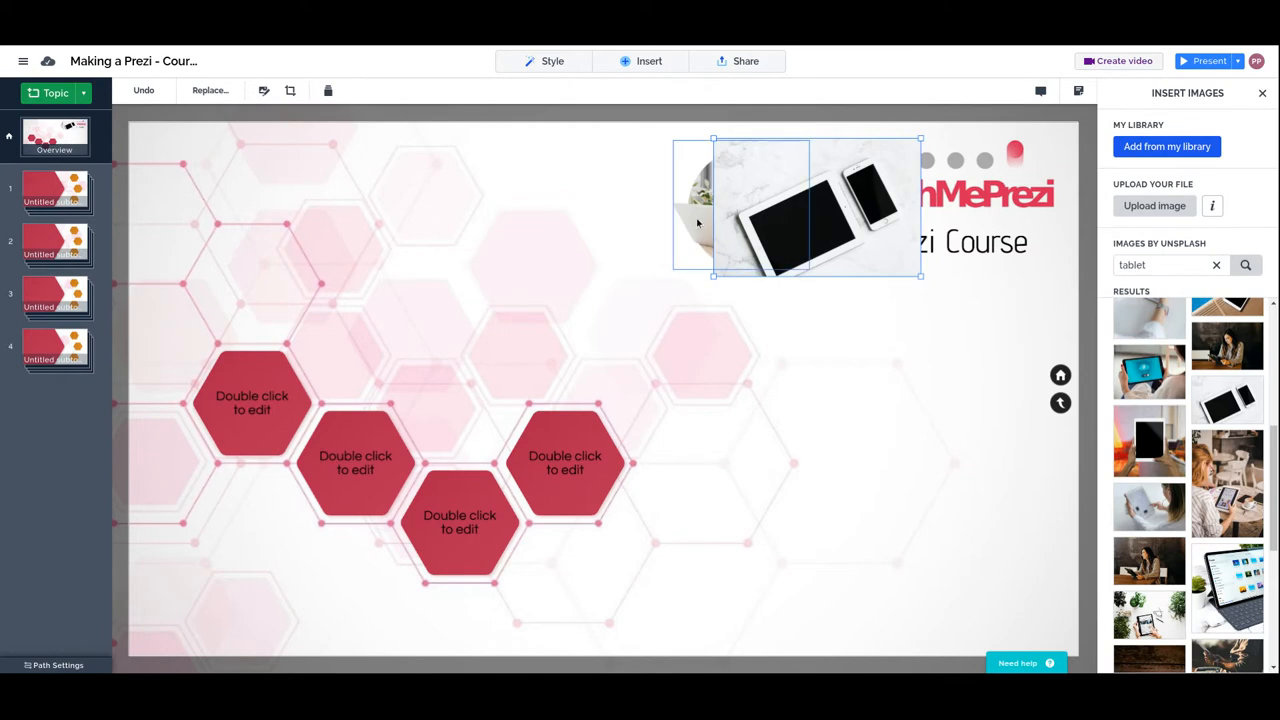
# - Bring the circular laptop photo in front of the tablet picture
pyautogui.rightClick(700, 210)
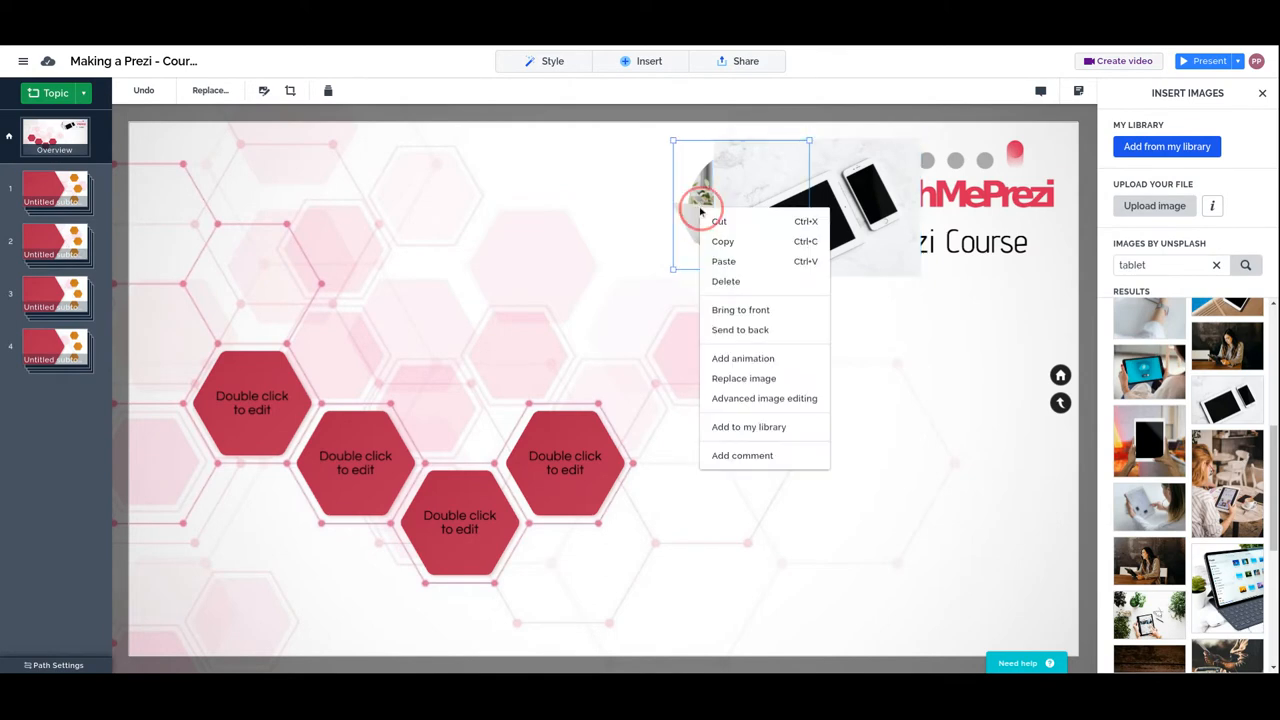
pyautogui.moveTo(740, 309)
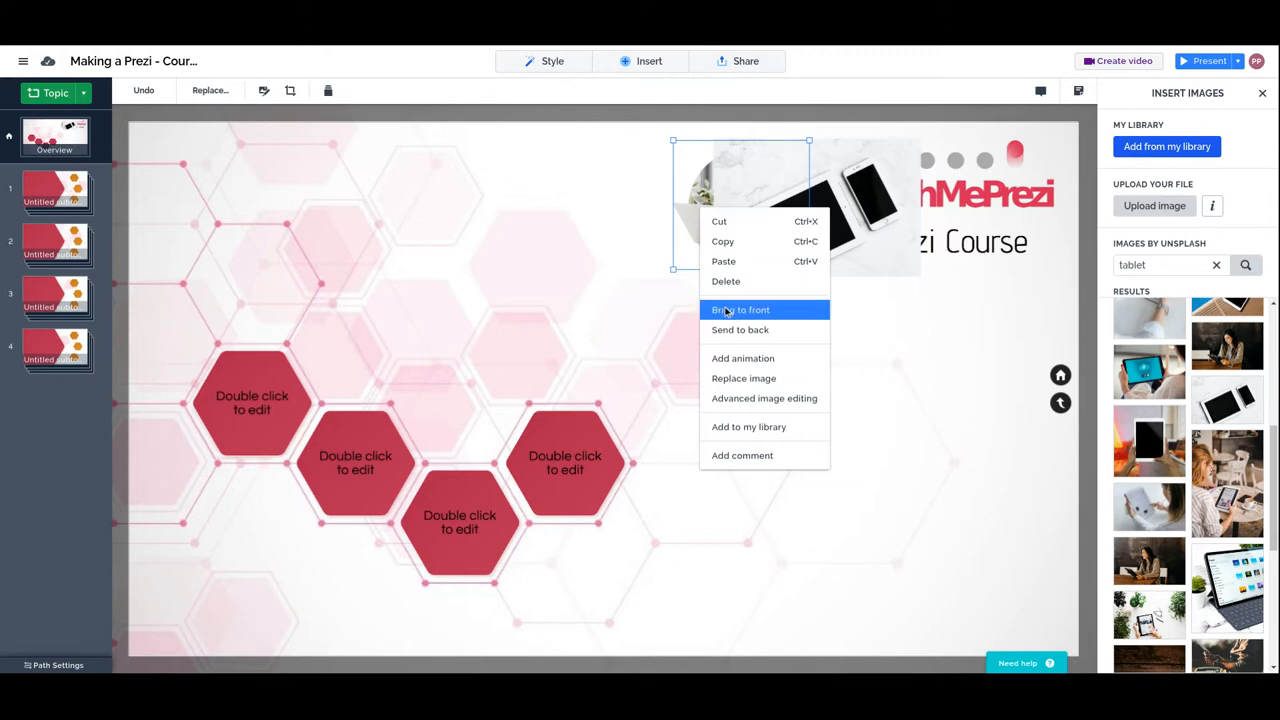
pyautogui.click(740, 309)
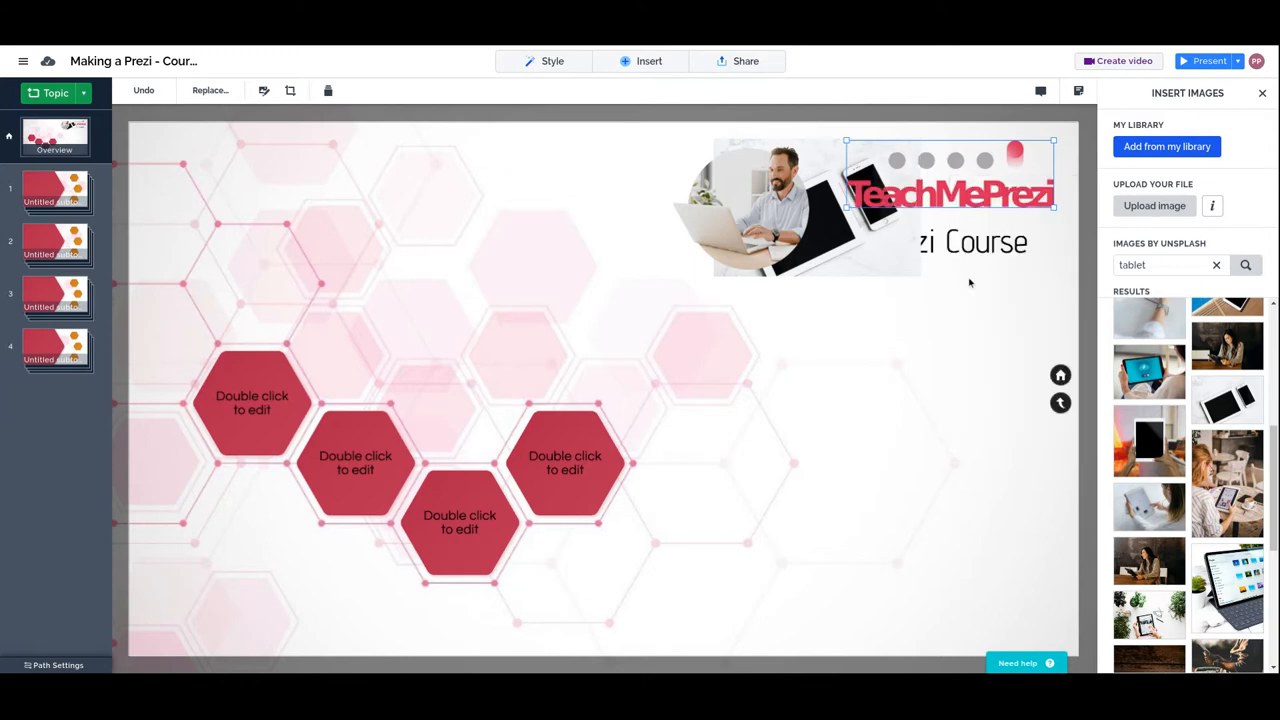
pyautogui.moveTo(911, 190)
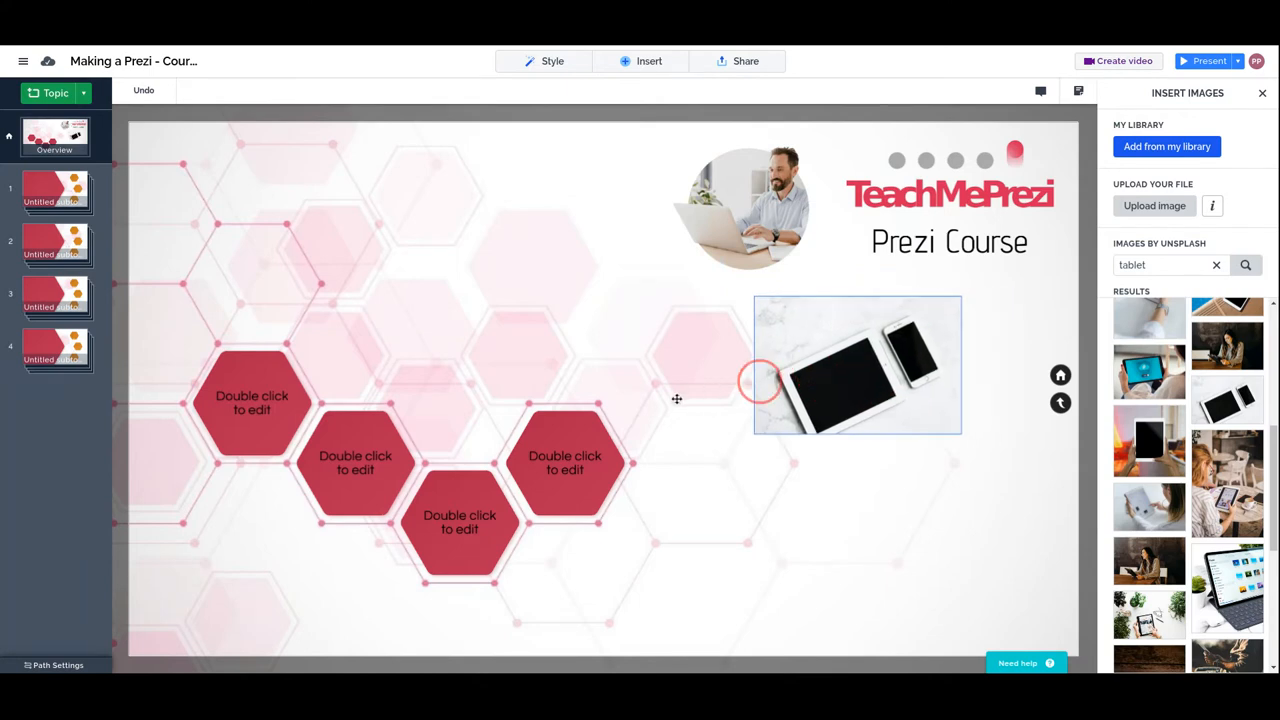
# - Drag the tablet photo over the hexagon topics and open its options menu
pyautogui.moveTo(857, 380); pyautogui.dragTo(573, 420)
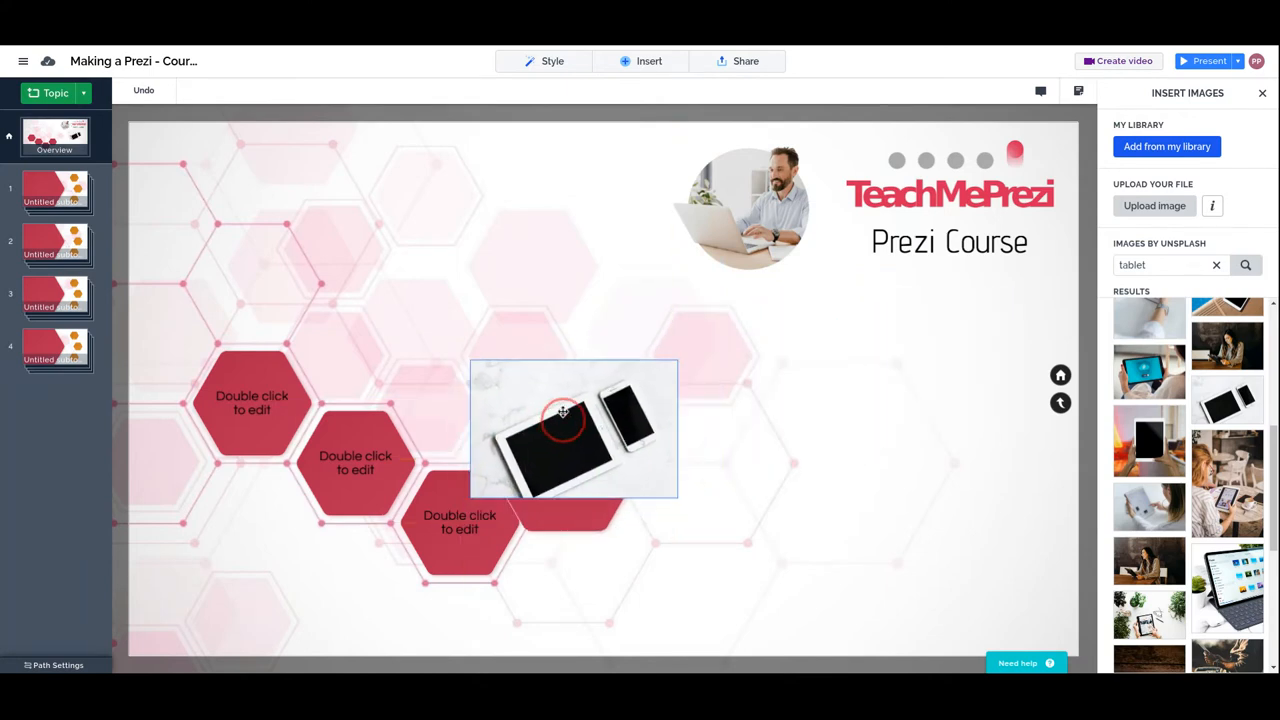
pyautogui.moveTo(563, 413); pyautogui.dragTo(540, 457)
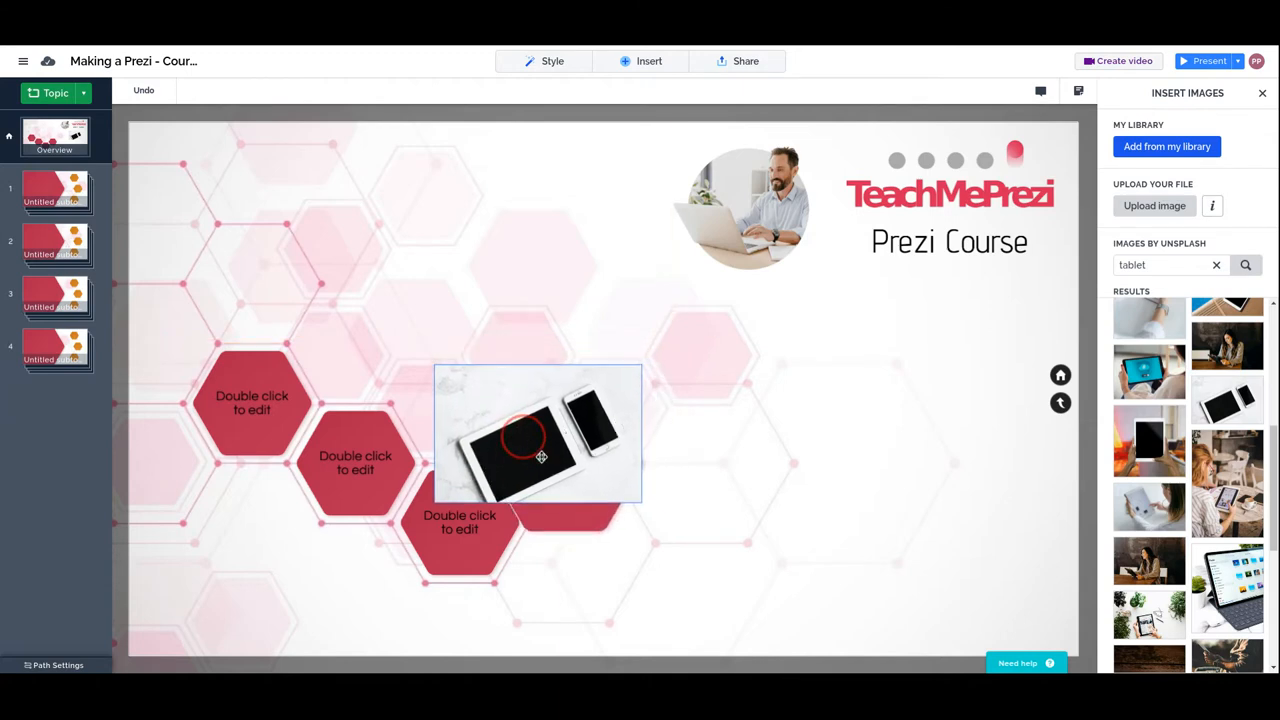
pyautogui.moveTo(537, 455); pyautogui.dragTo(540, 390)
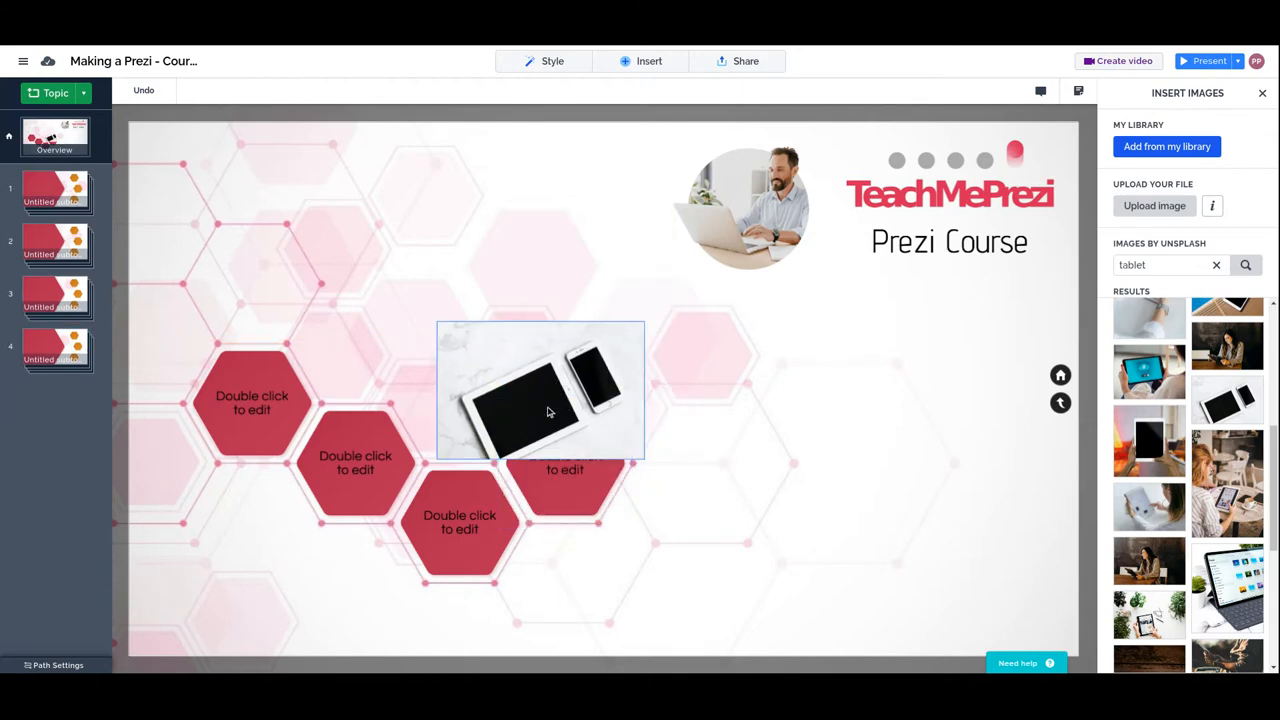
pyautogui.rightClick(548, 411)
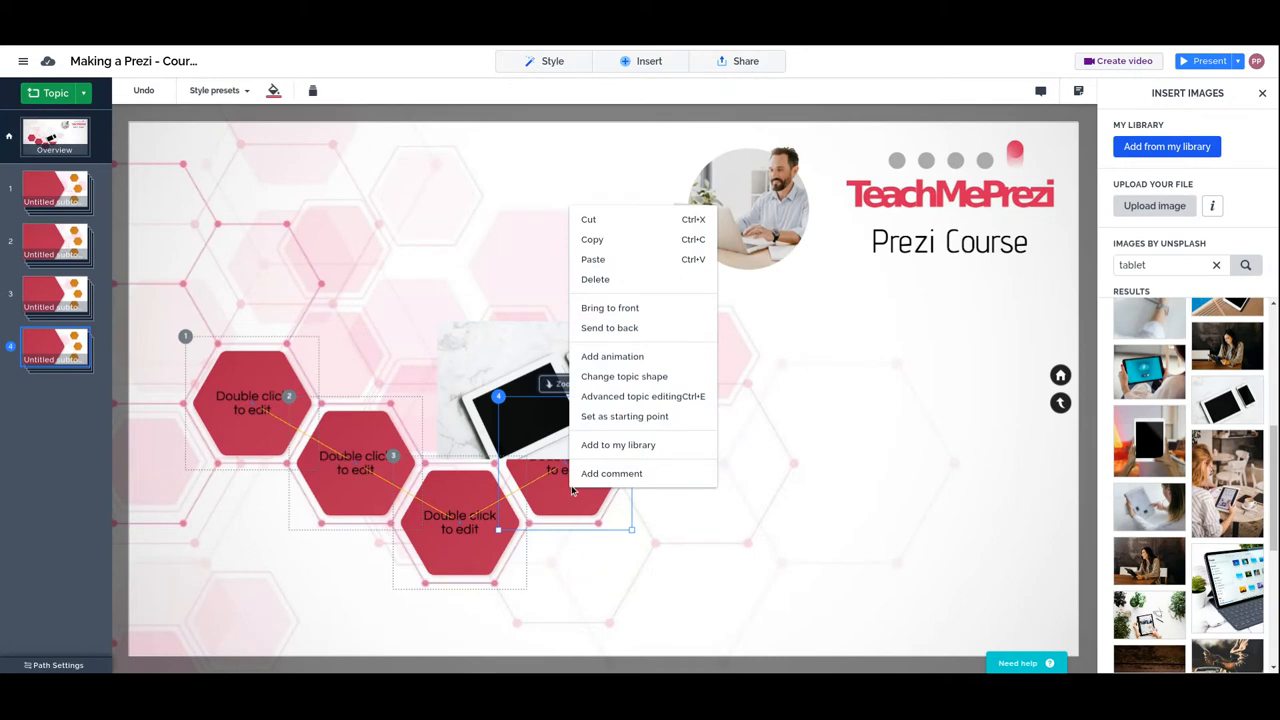
pyautogui.moveTo(612, 356)
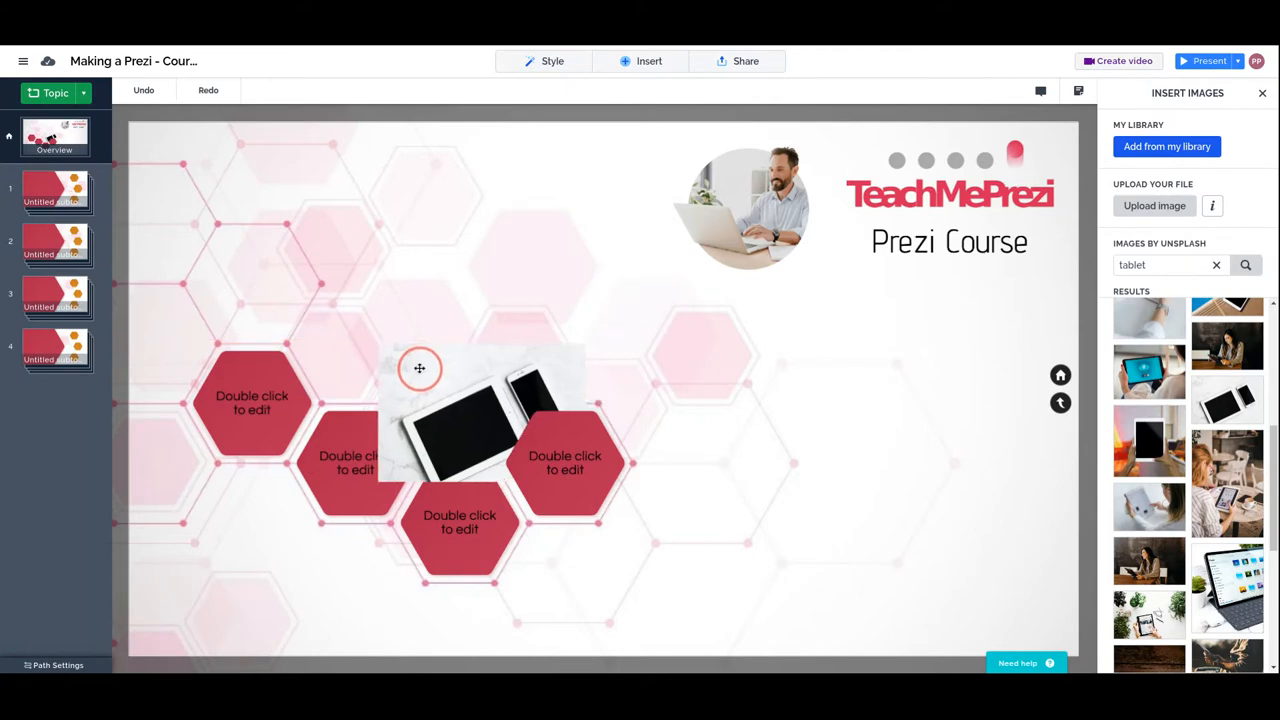
# - Select the hexagon topics, then move the tablet photo below the Prezi Course title
pyautogui.click(565, 462)
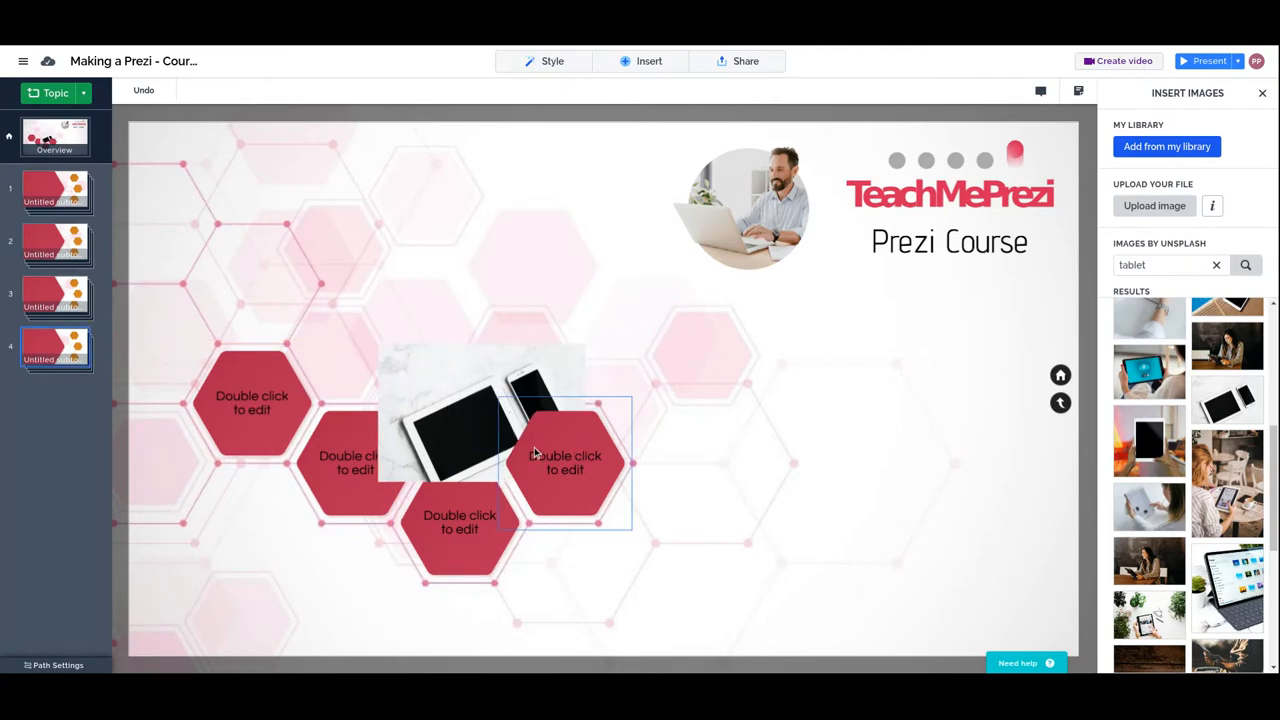
pyautogui.moveTo(535, 452); pyautogui.dragTo(430, 390)
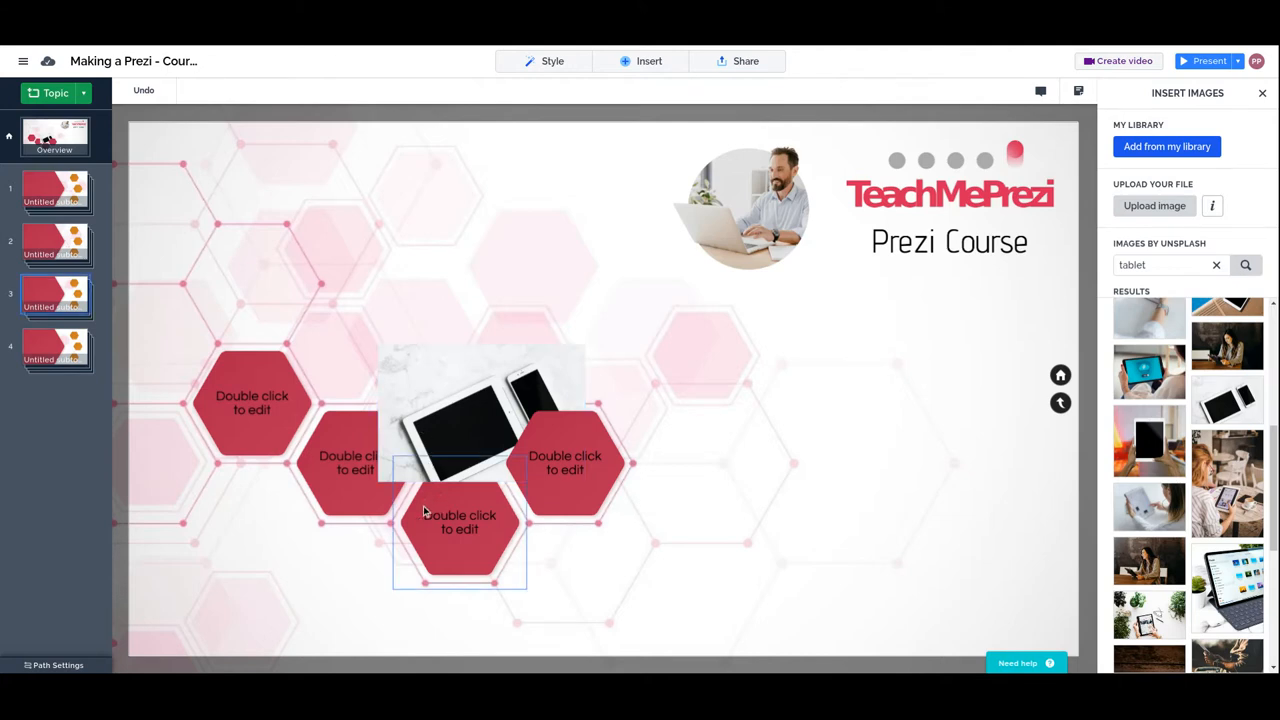
pyautogui.click(252, 402)
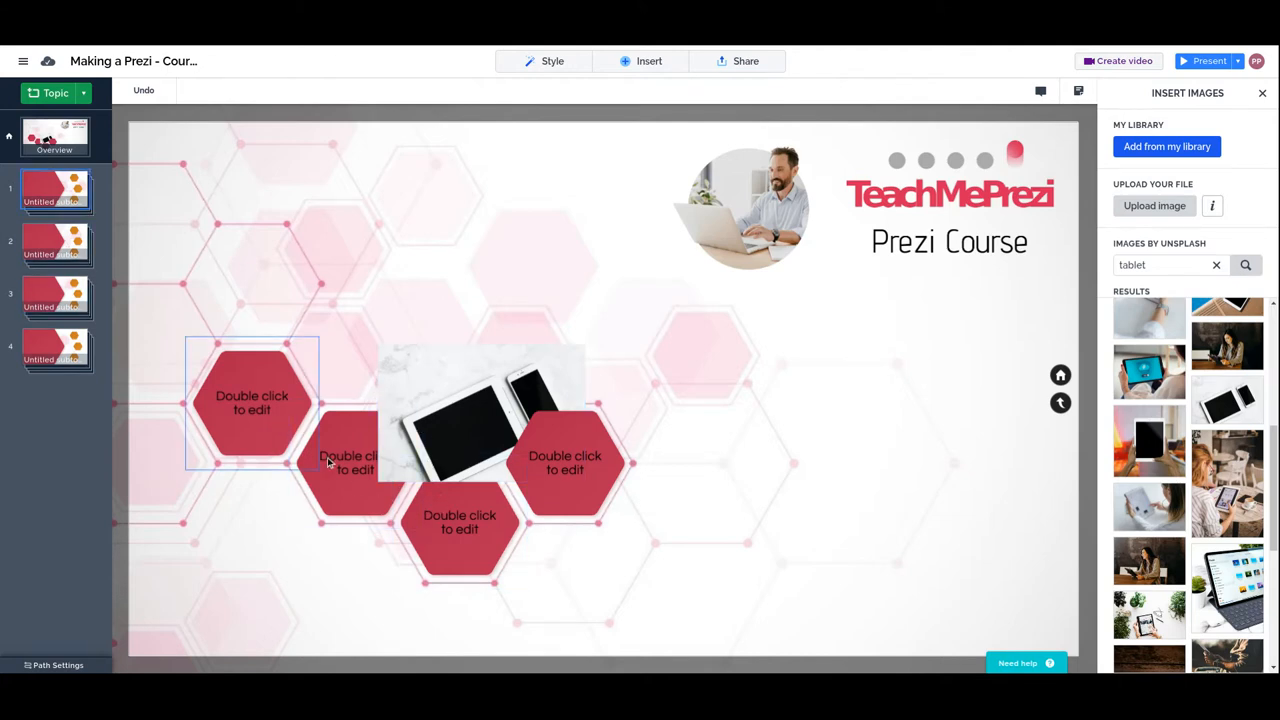
pyautogui.click(459, 525)
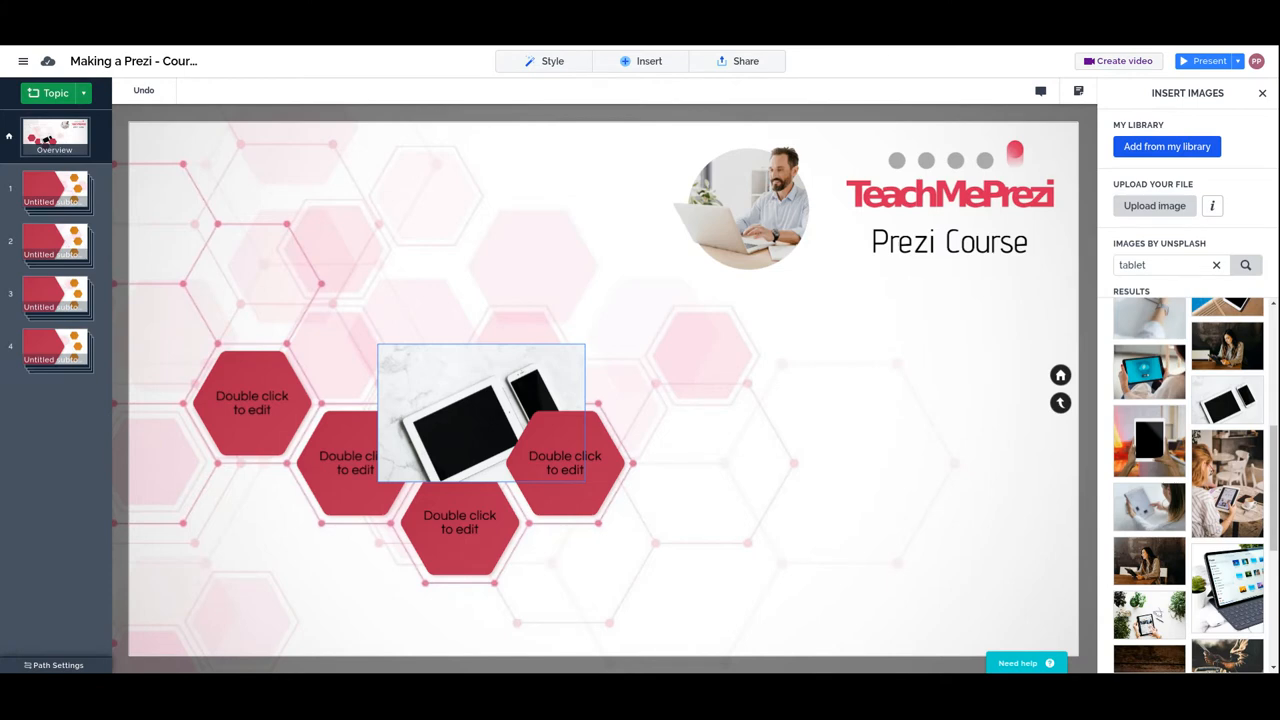
pyautogui.moveTo(480, 410); pyautogui.dragTo(717, 330)
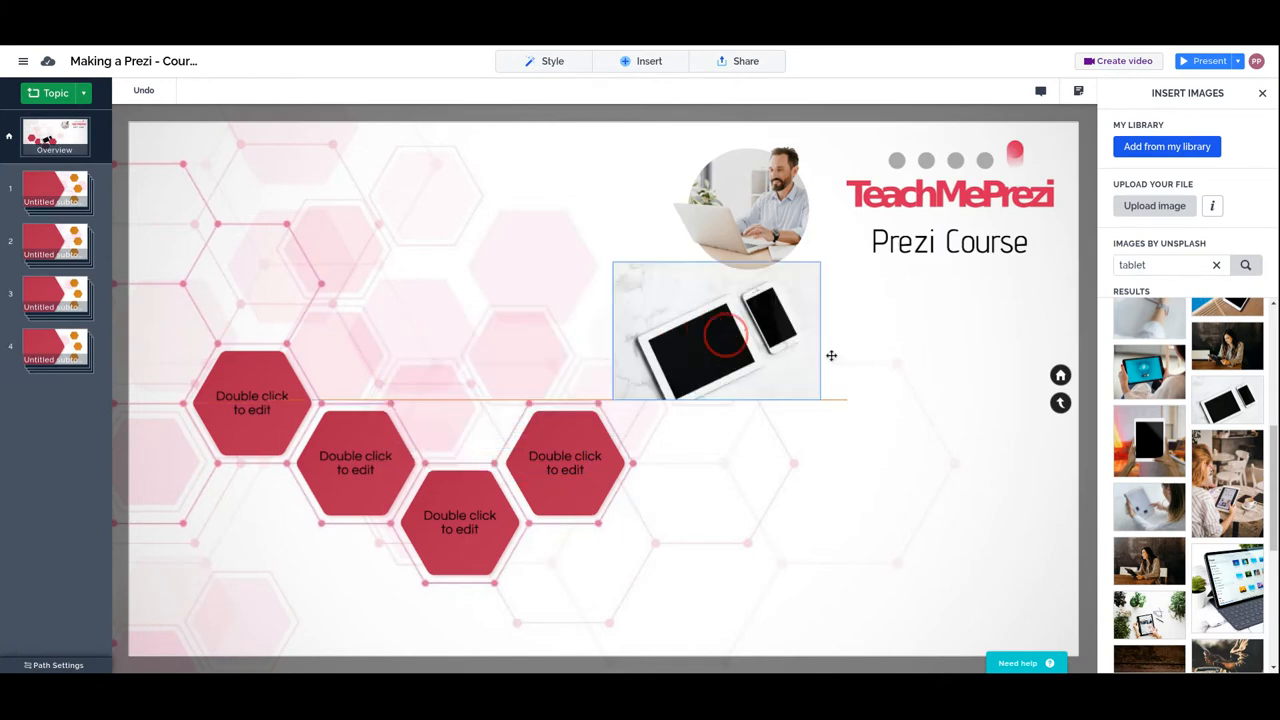
pyautogui.click(1216, 264)
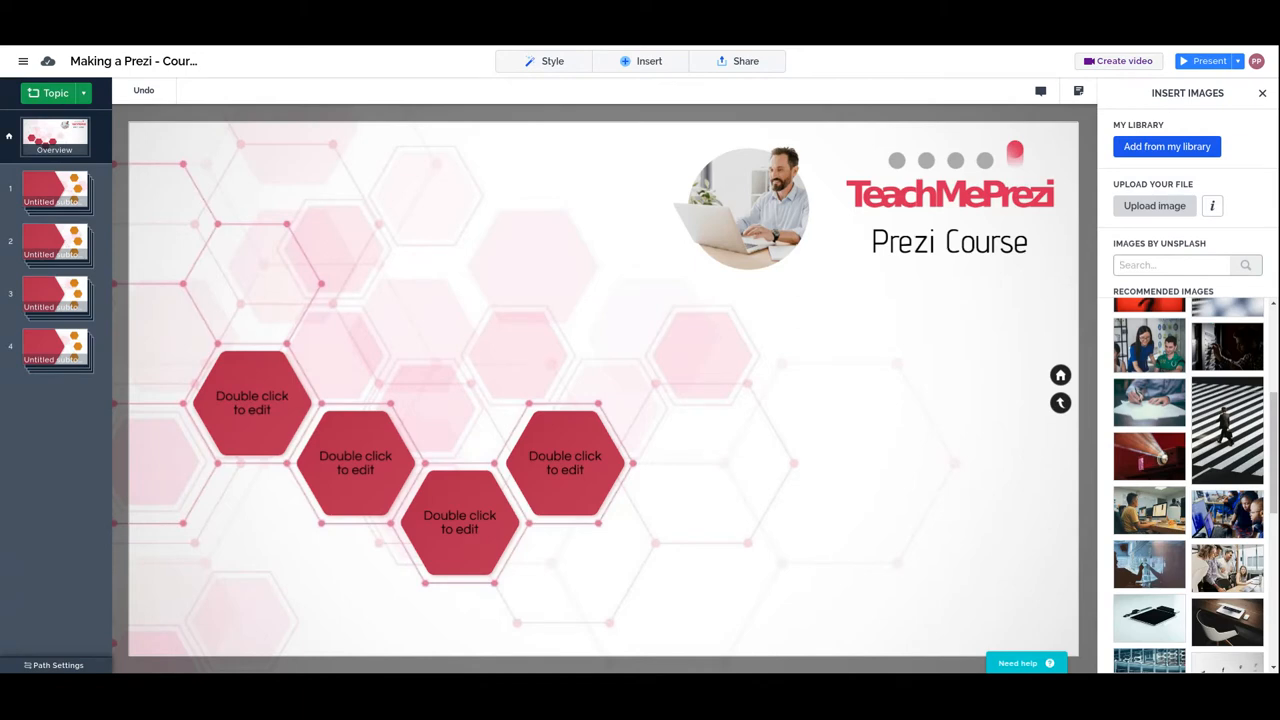
# - Search stock images for 'skyli' to find a city skyline photo
pyautogui.write('skyli')
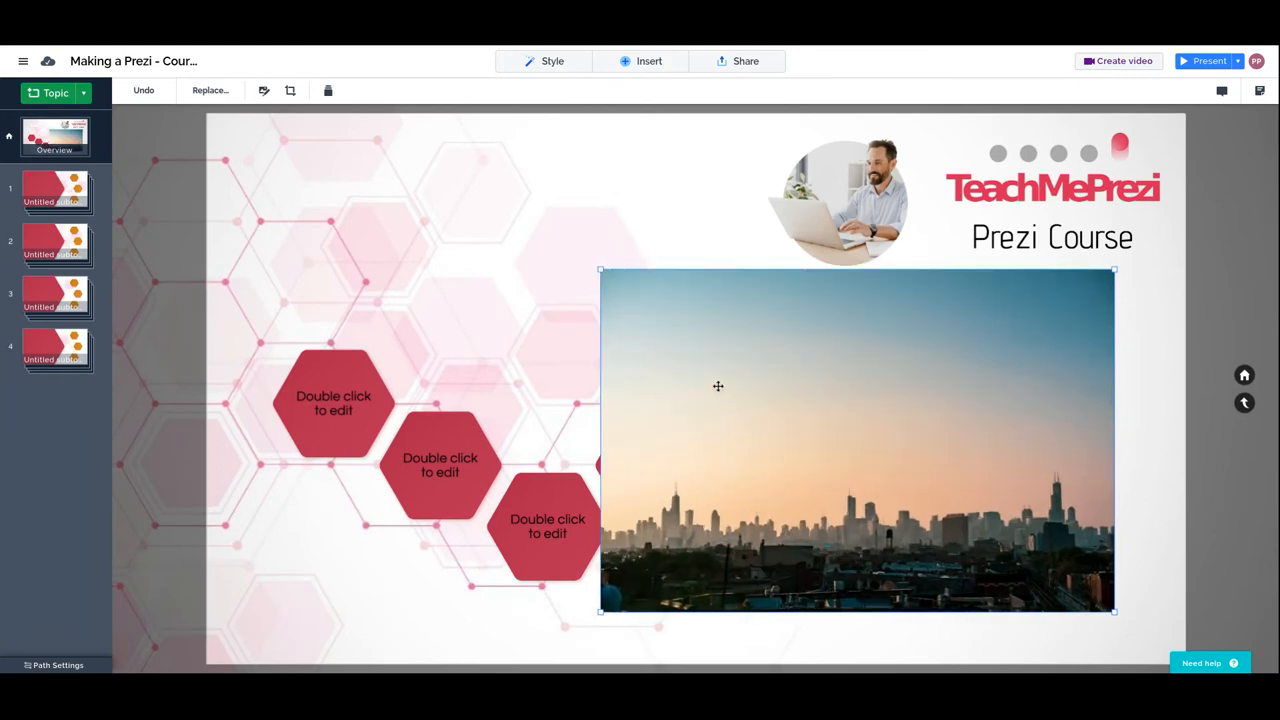
pyautogui.moveTo(290, 90)
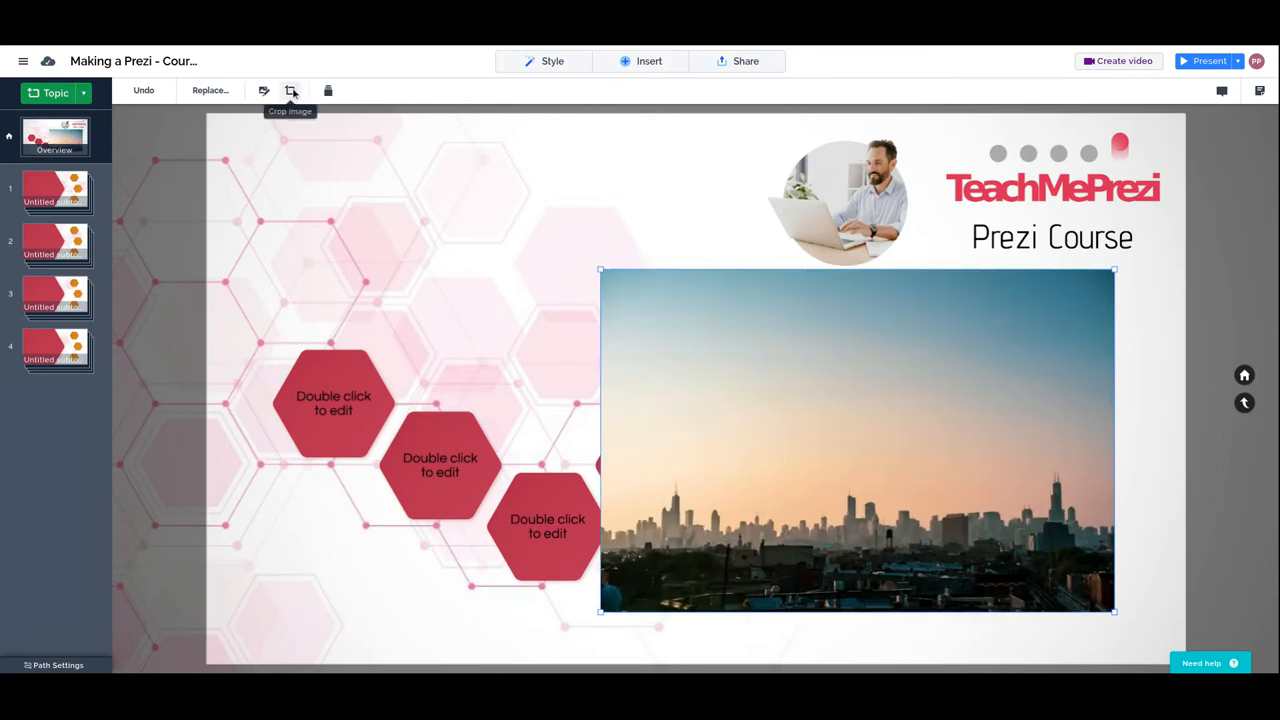
pyautogui.click(290, 90)
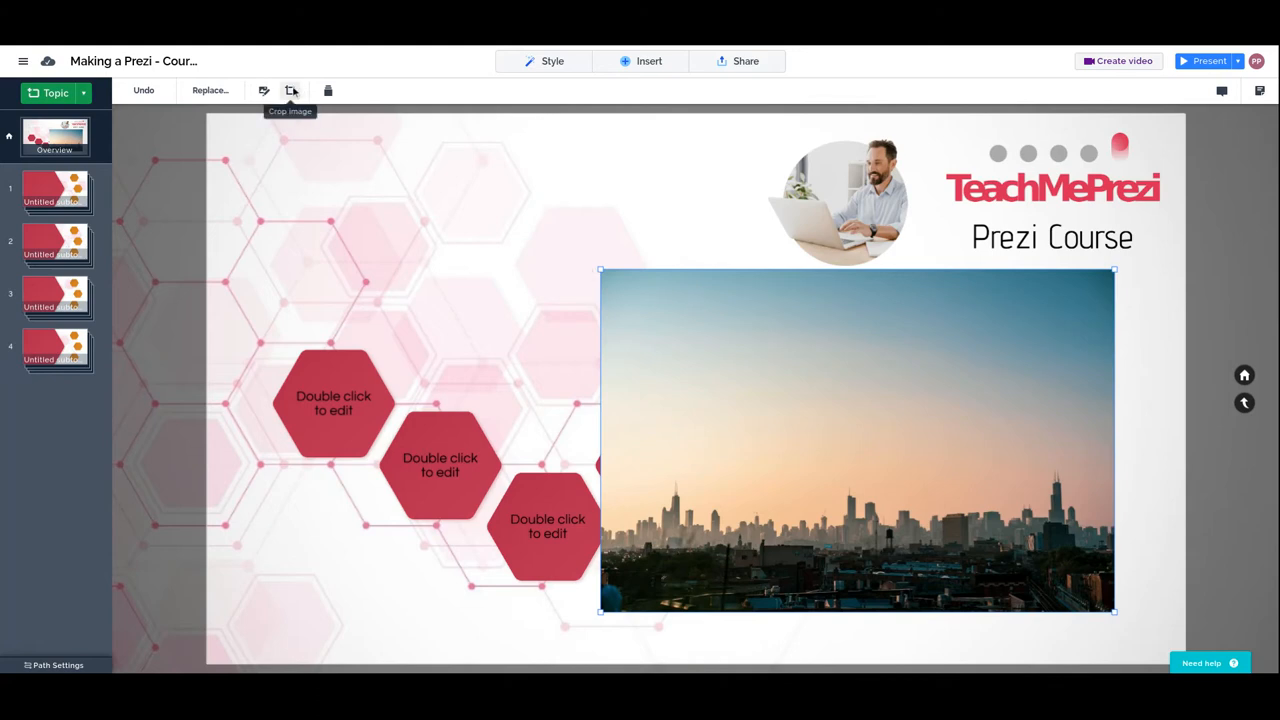
pyautogui.moveTo(645, 312)
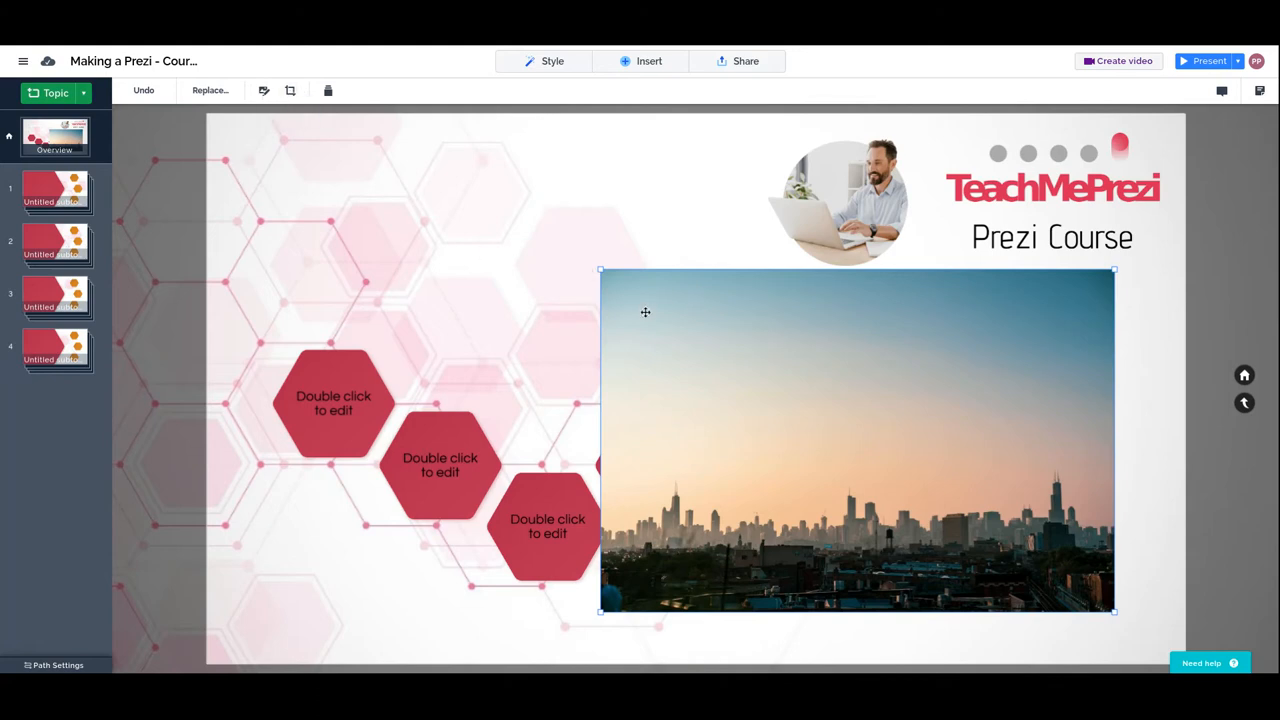
pyautogui.moveTo(839, 440)
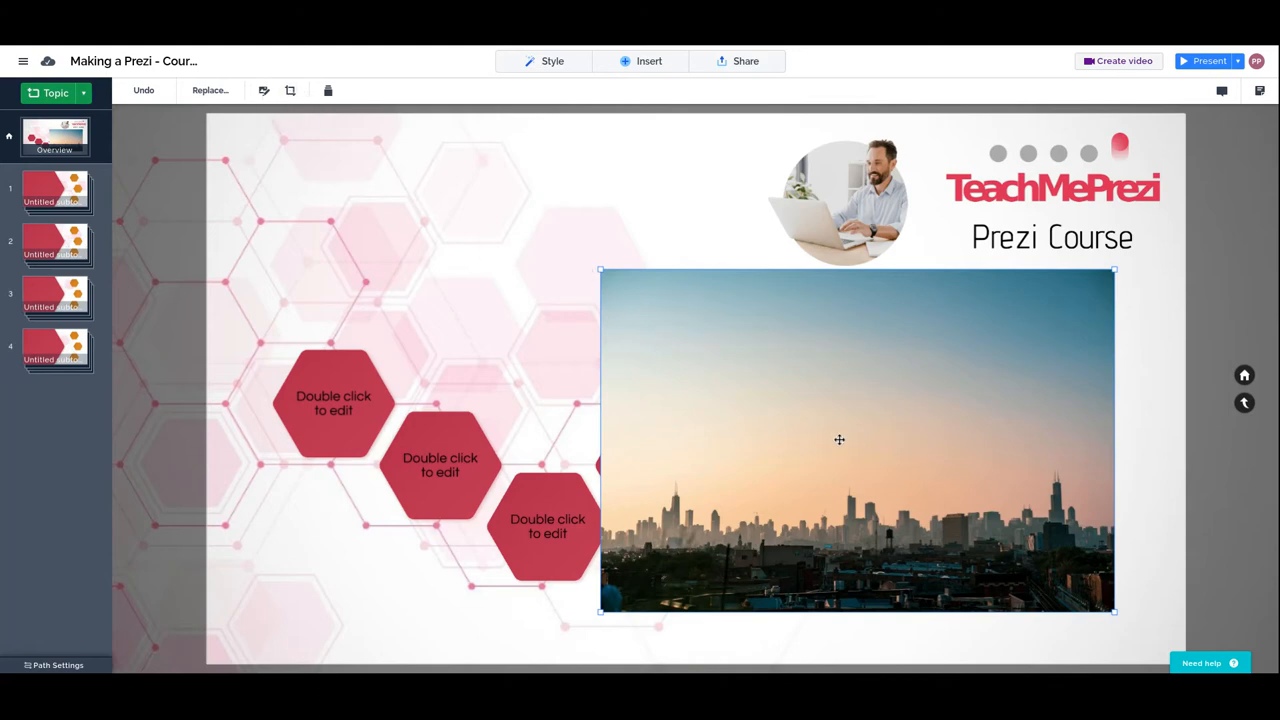
pyautogui.moveTo(849, 420)
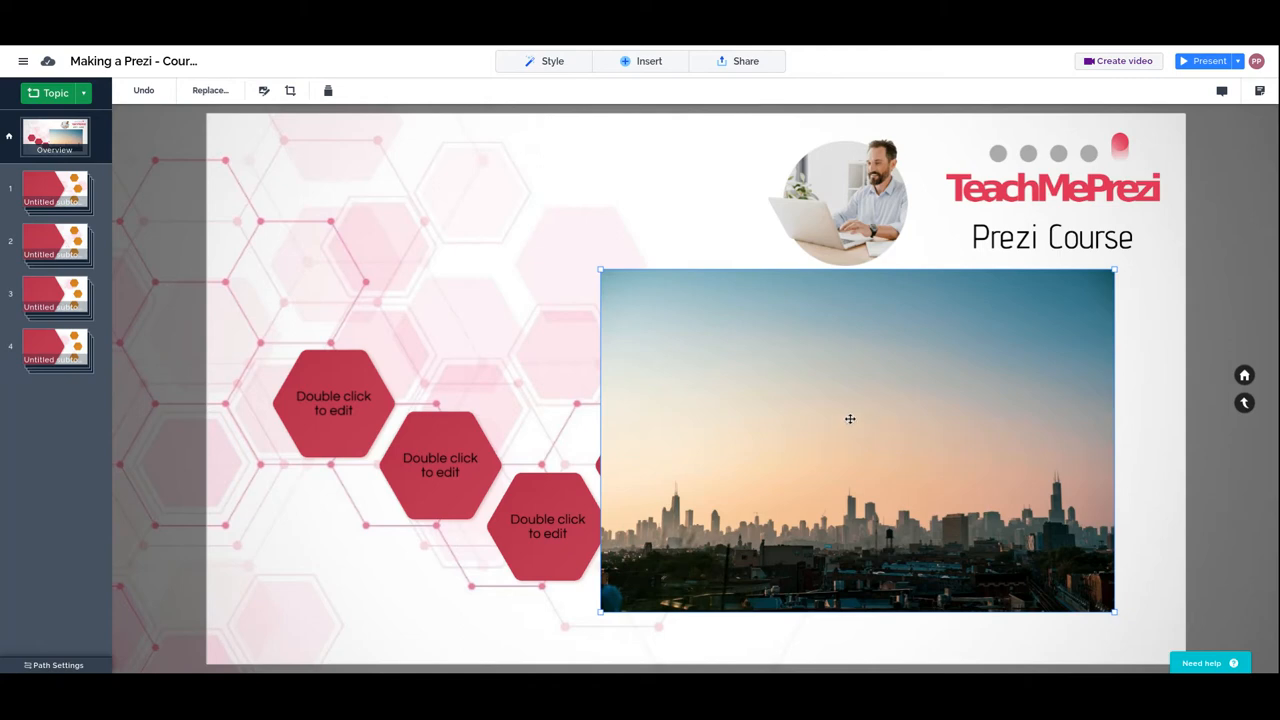
pyautogui.moveTo(590, 319)
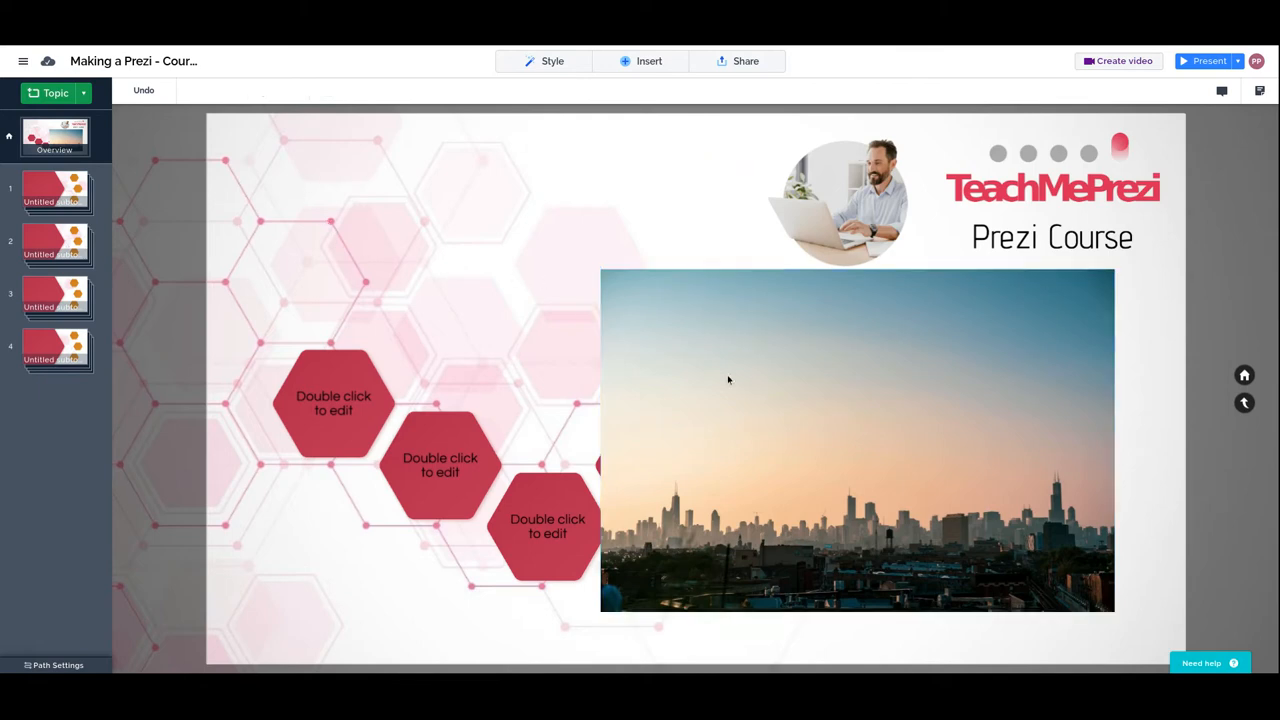
pyautogui.click(855, 440)
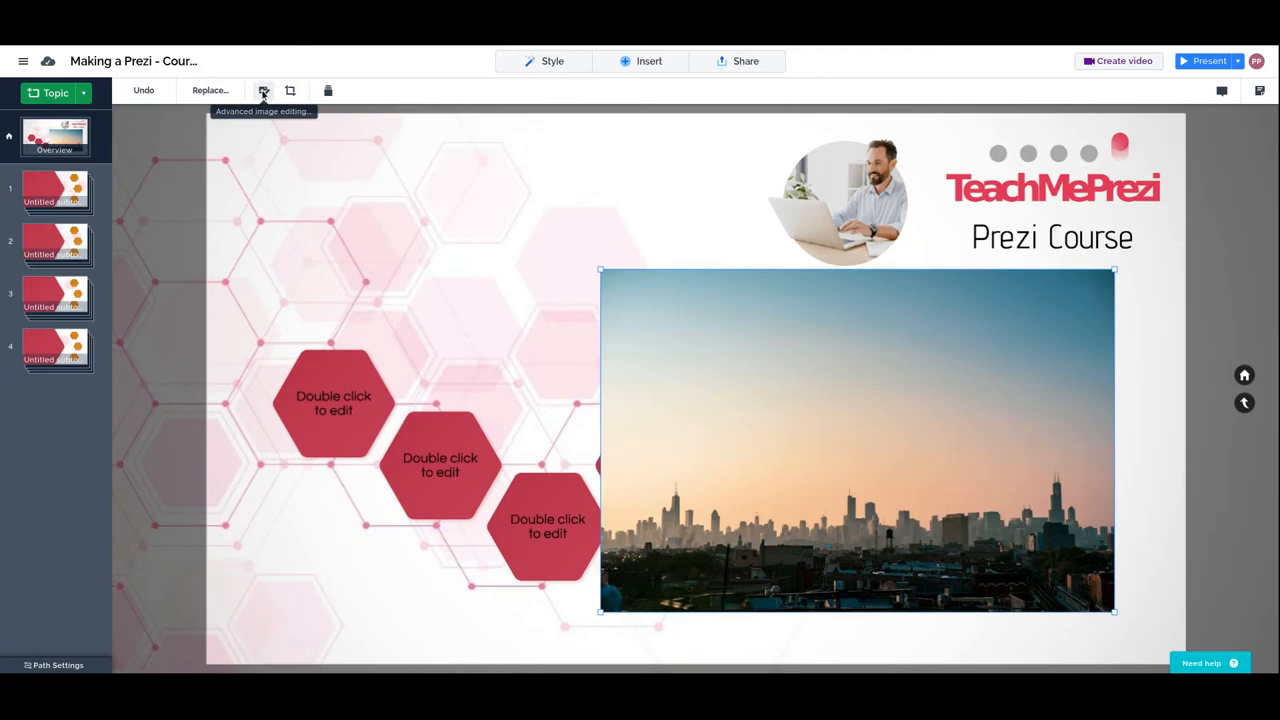
# - Open the skyline photo in the image editor, preview a 4:3 crop, and undo it
pyautogui.click(263, 90)
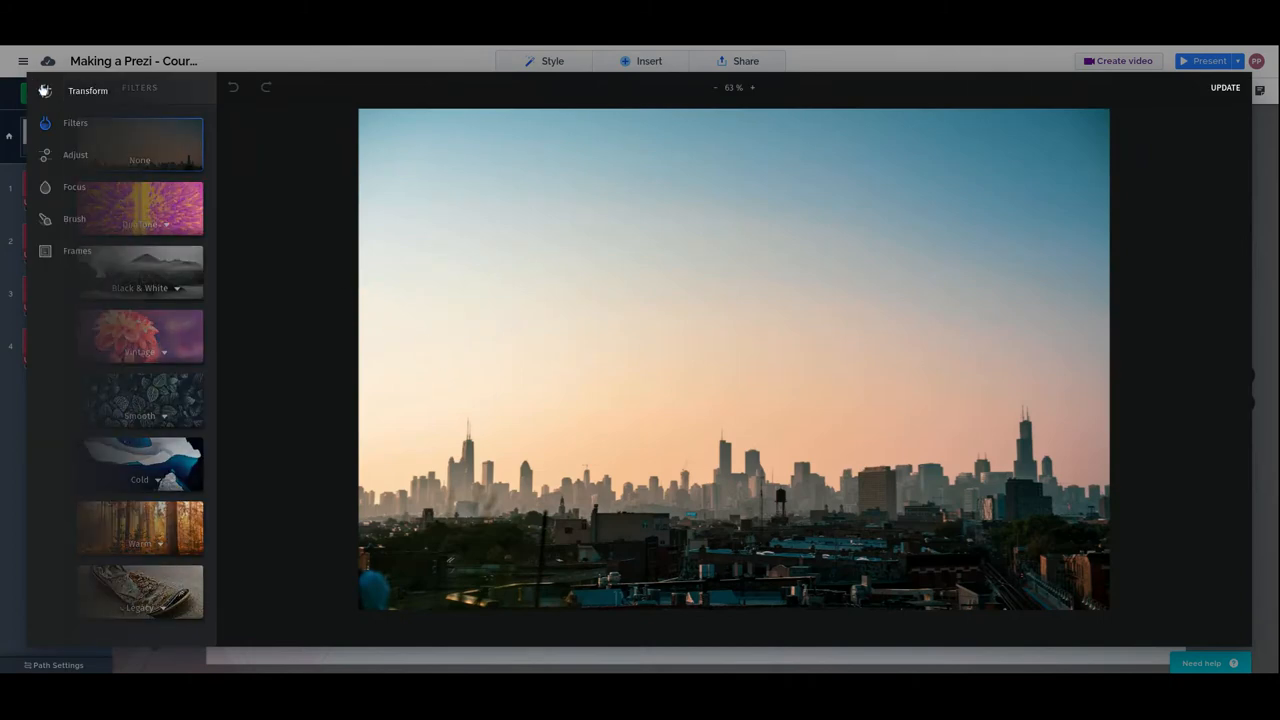
pyautogui.click(45, 91)
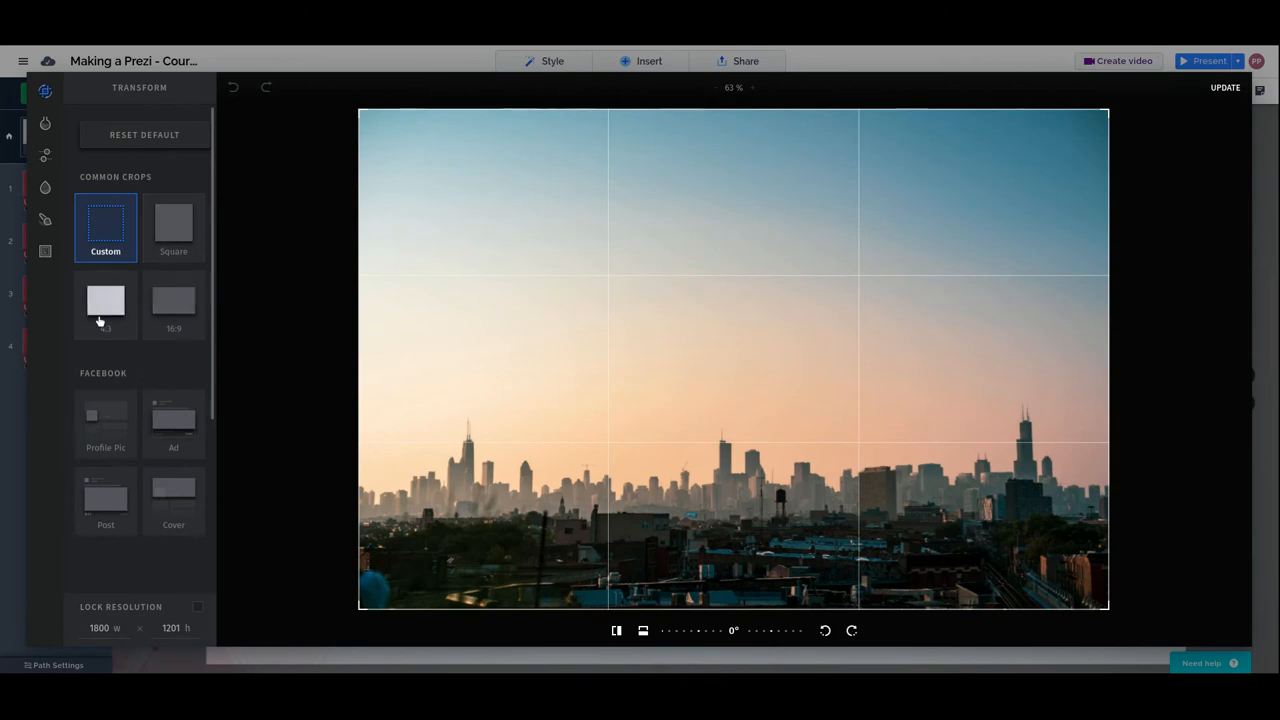
pyautogui.click(173, 303)
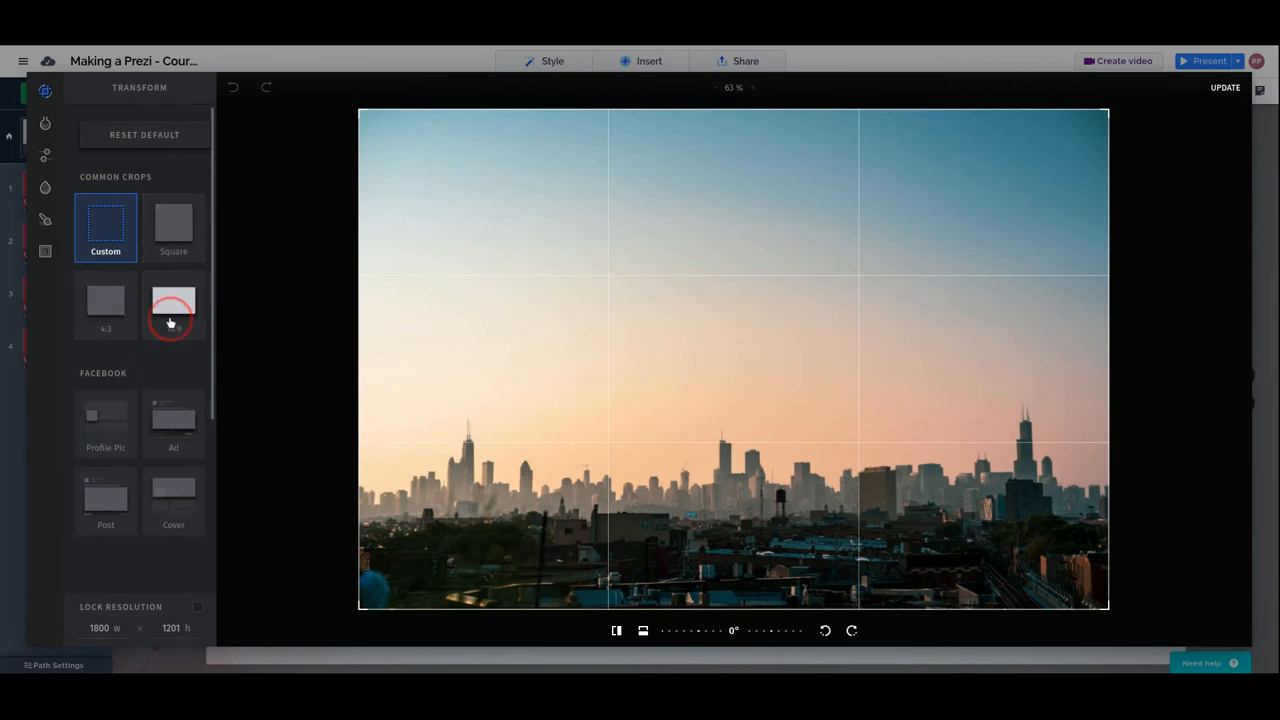
pyautogui.click(105, 305)
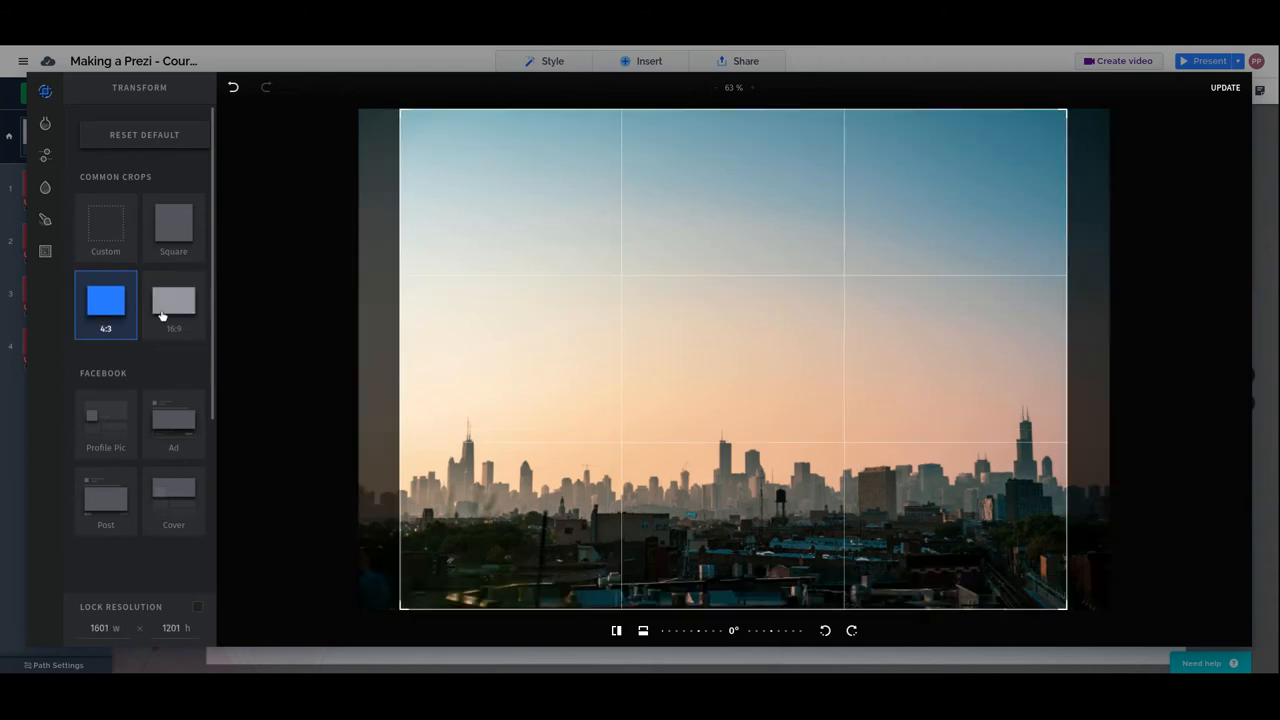
pyautogui.click(173, 225)
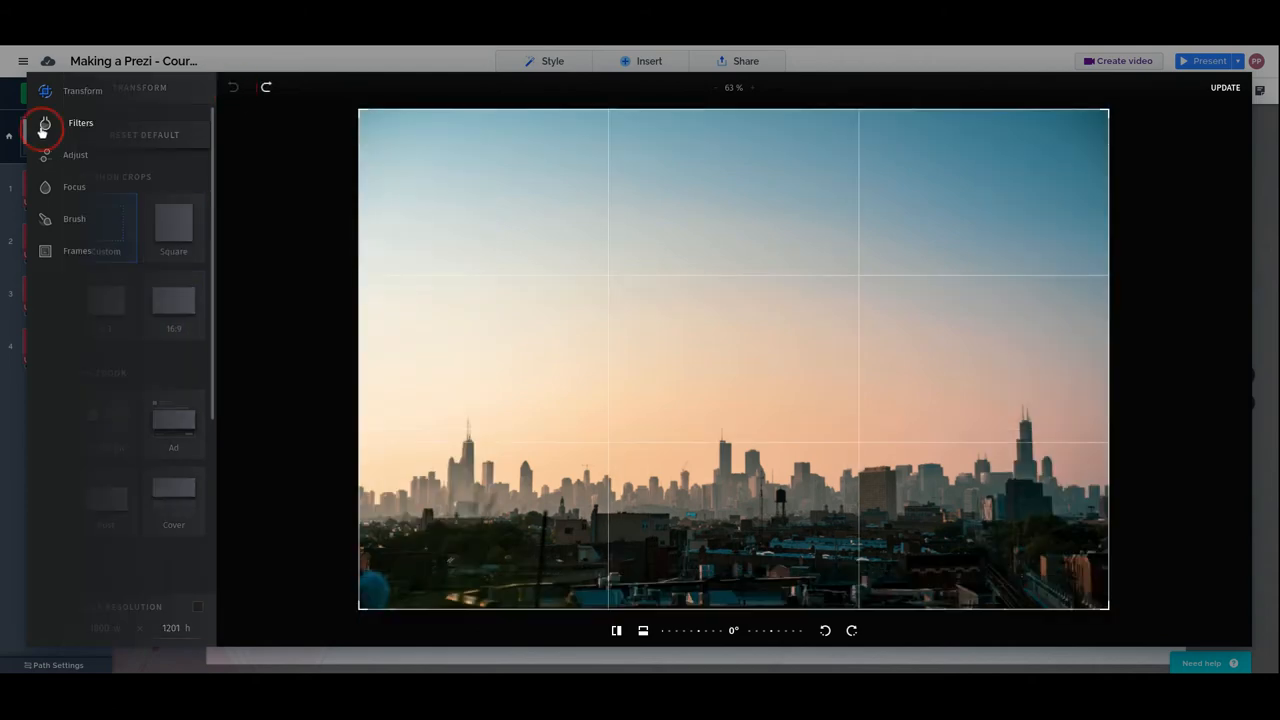
# - Preview the Desert and Clash filters on the skyline photo, then remove the filter
pyautogui.click(44, 123)
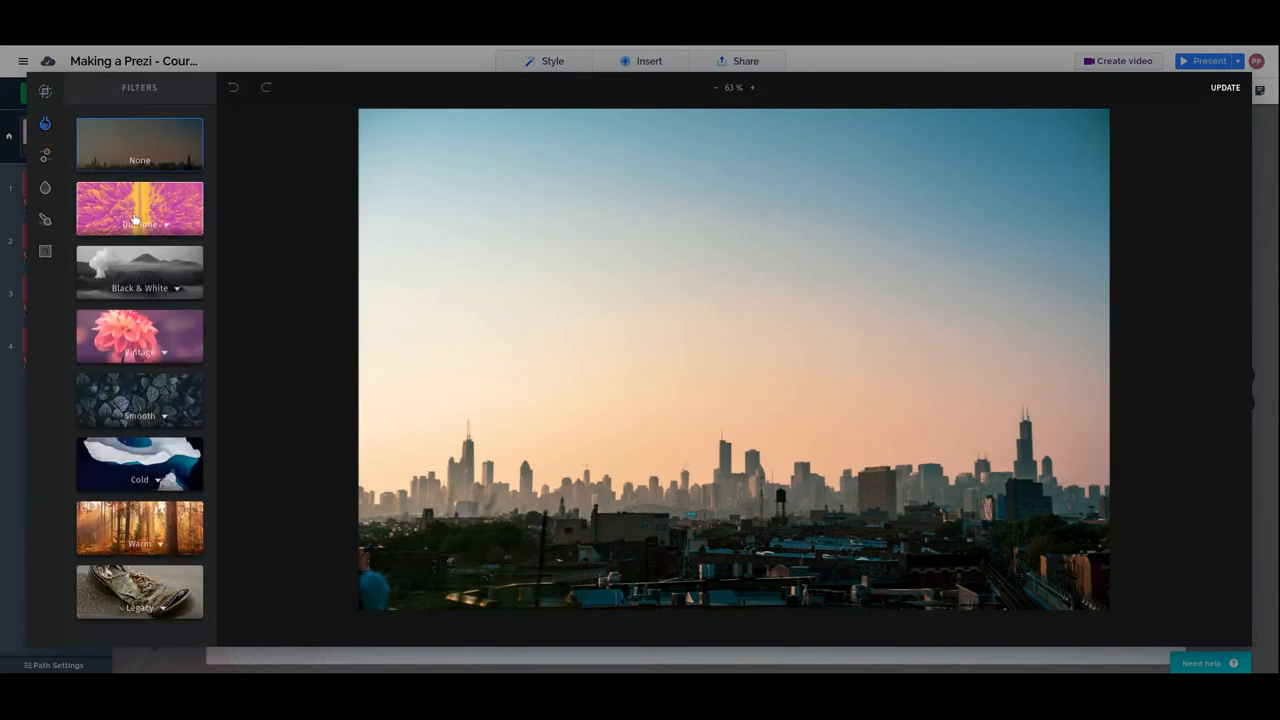
pyautogui.click(139, 267)
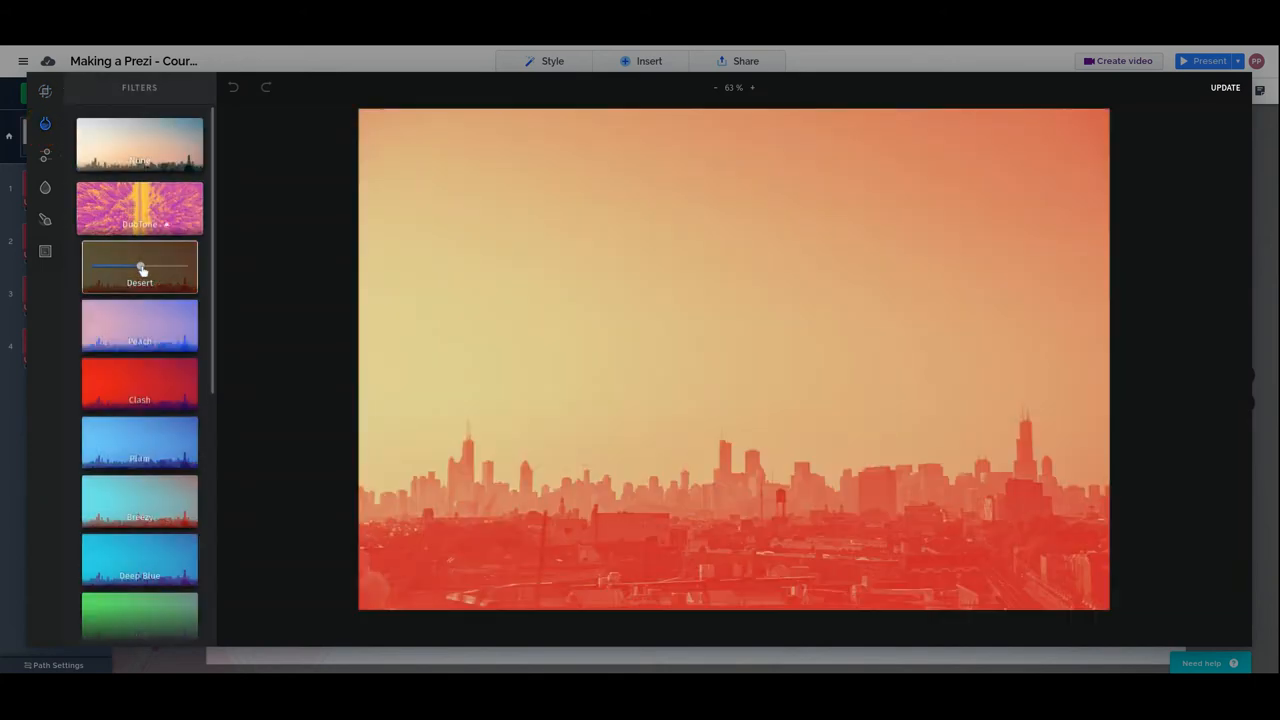
pyautogui.click(139, 384)
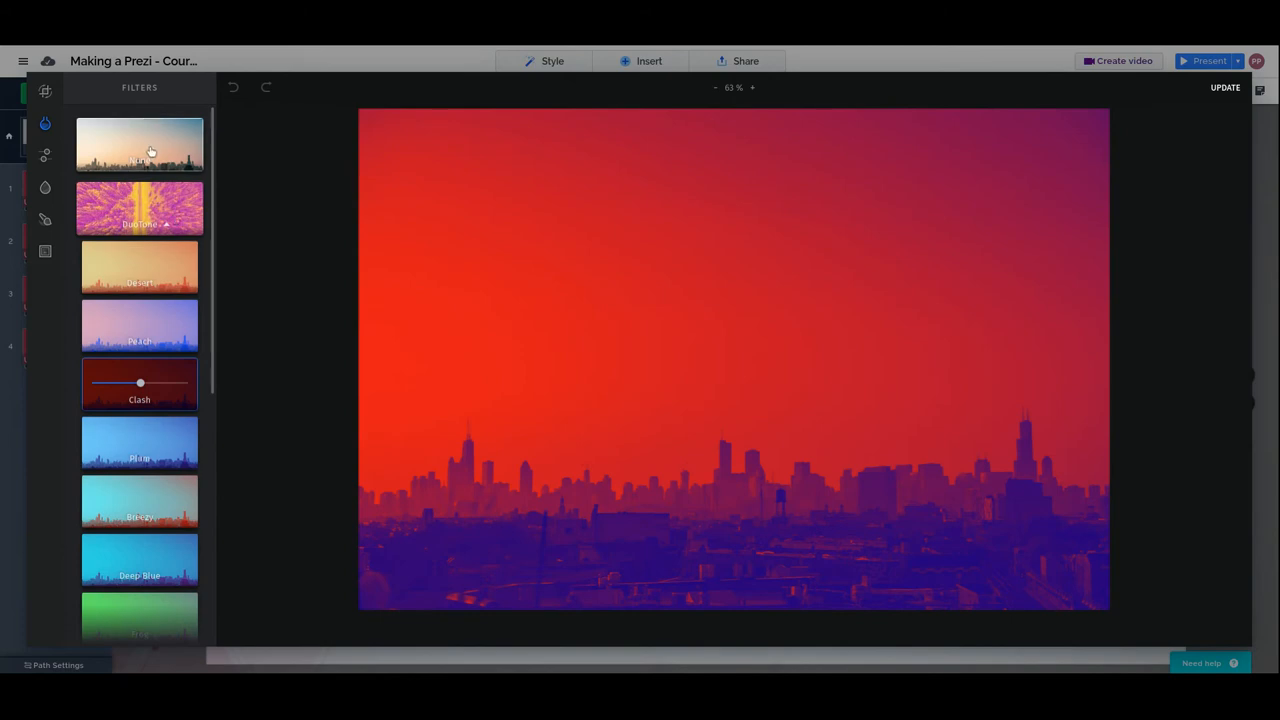
pyautogui.click(45, 155)
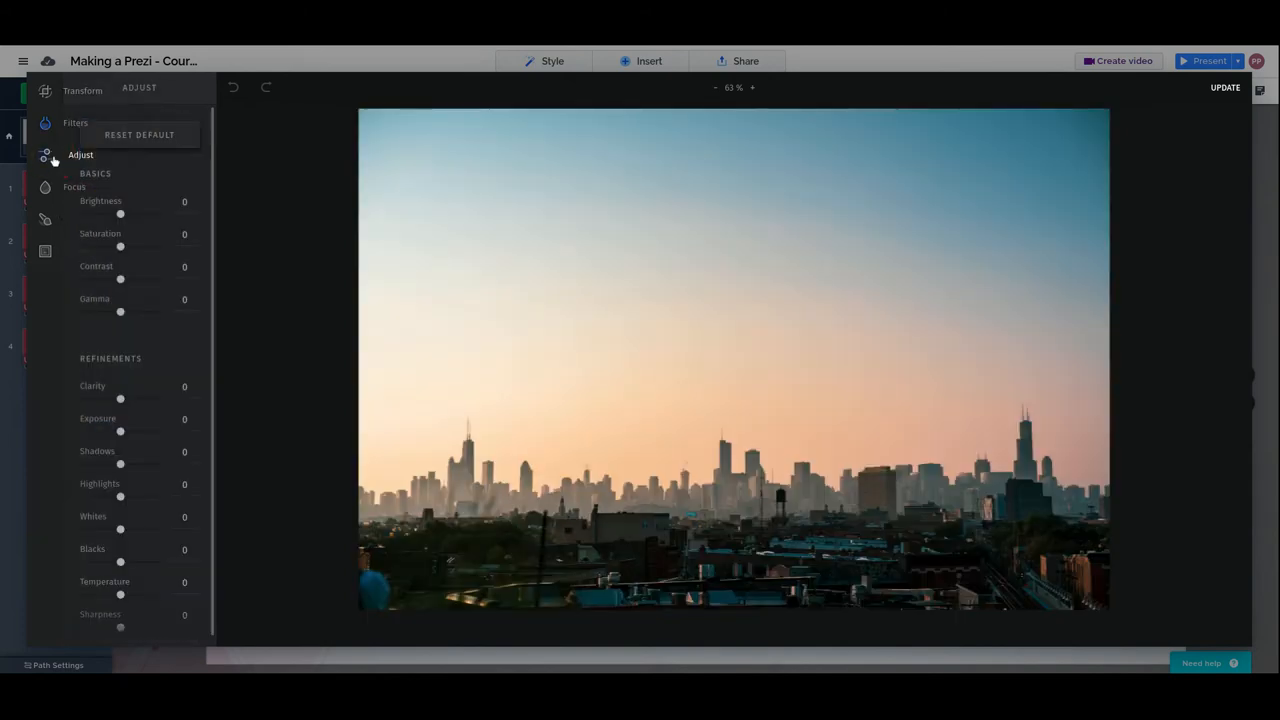
pyautogui.click(80, 155)
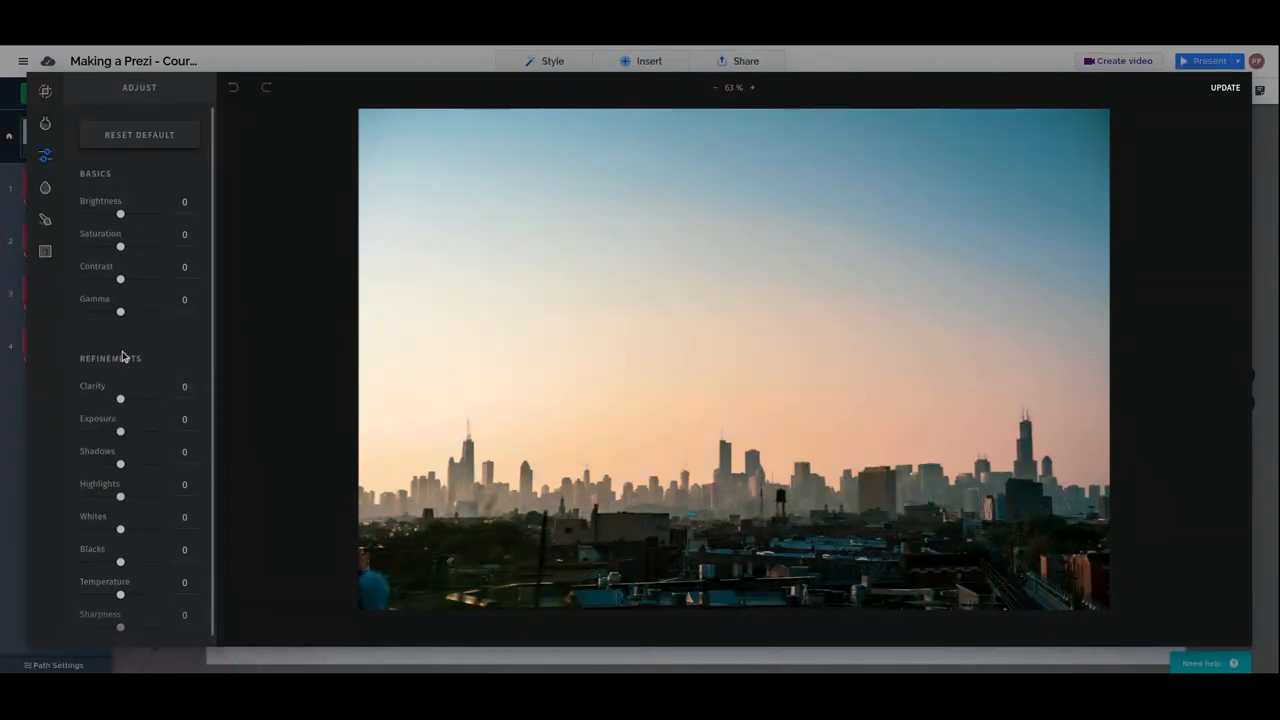
pyautogui.moveTo(120, 214); pyautogui.dragTo(148, 214)
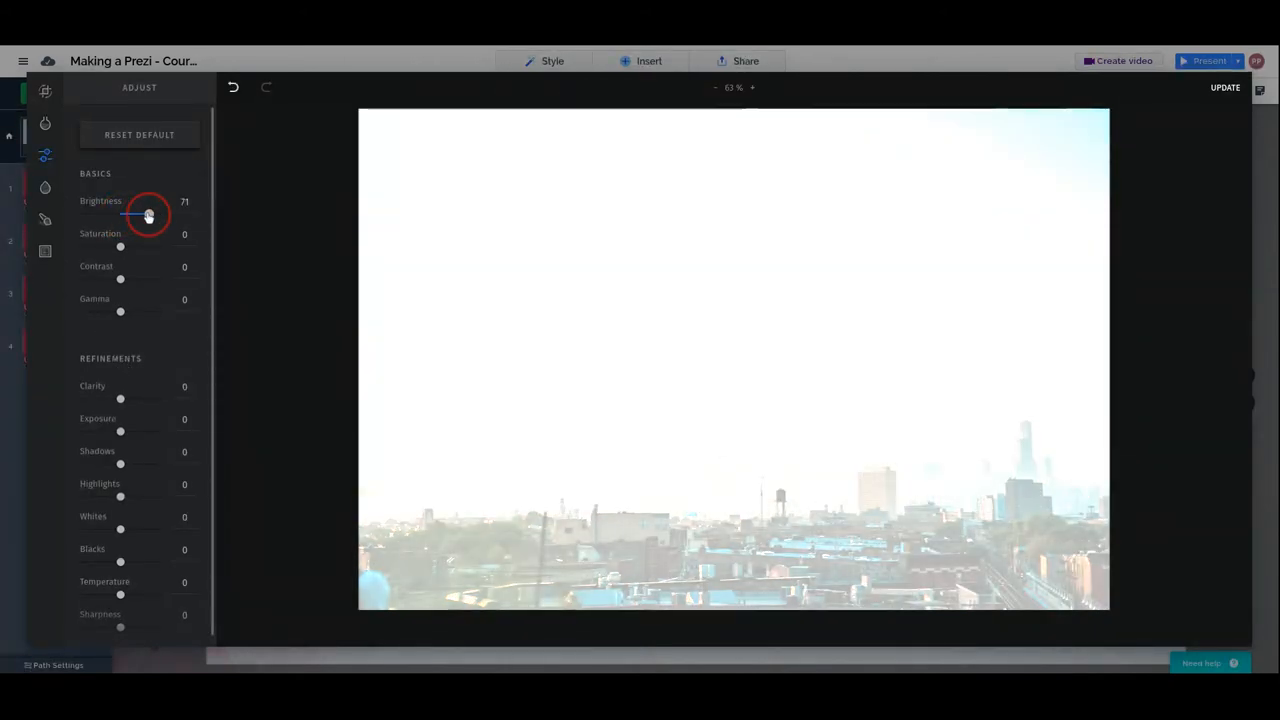
pyautogui.moveTo(148, 216); pyautogui.dragTo(112, 216)
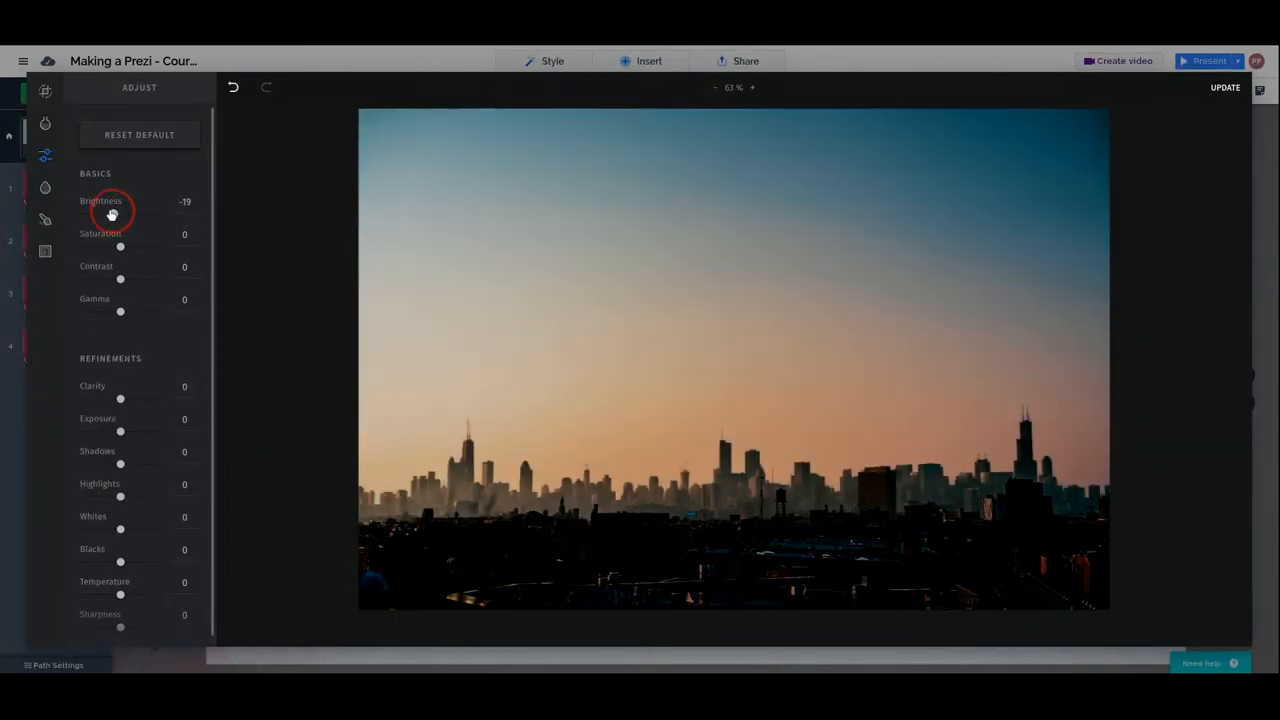
pyautogui.moveTo(113, 217); pyautogui.dragTo(105, 217)
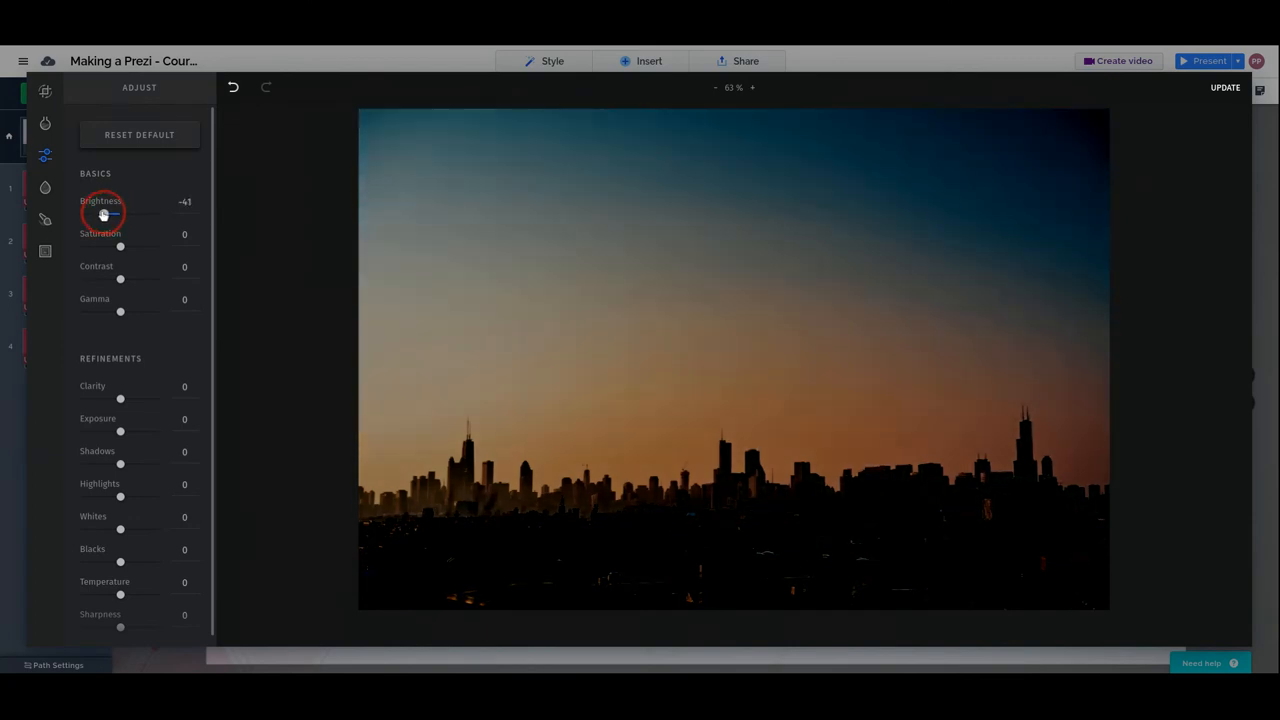
pyautogui.moveTo(105, 217); pyautogui.dragTo(100, 217)
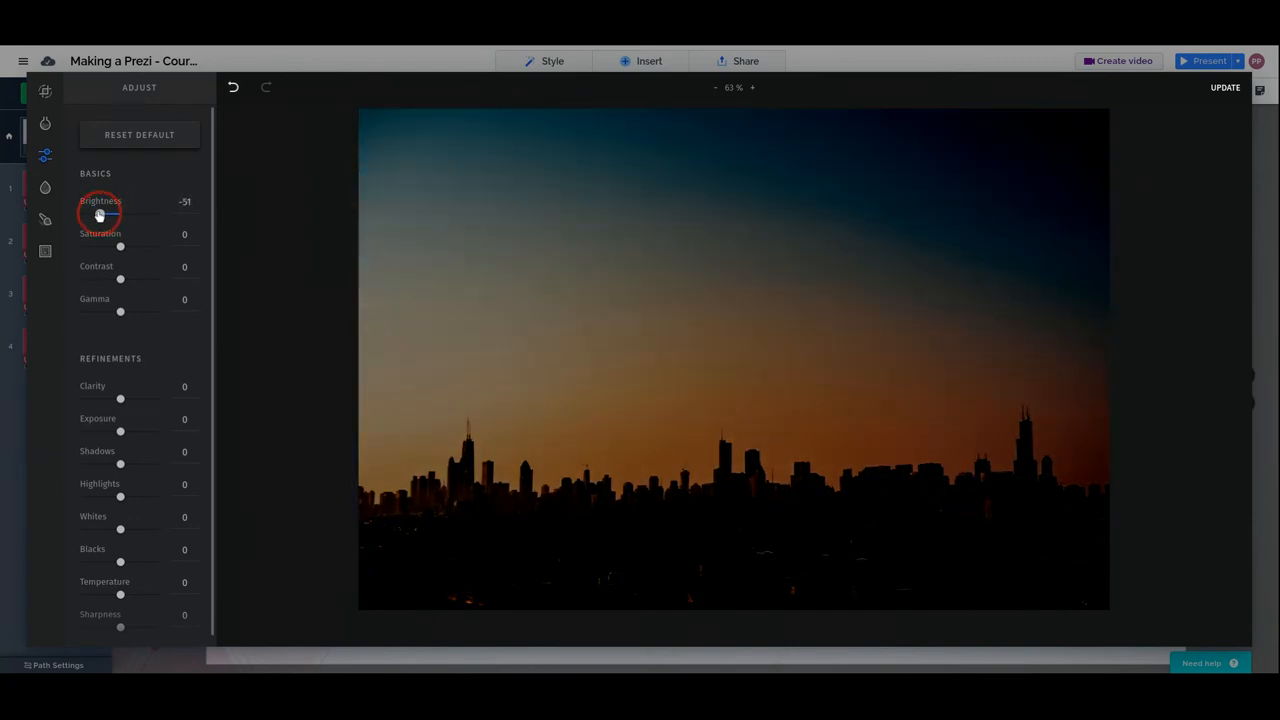
pyautogui.moveTo(118, 218); pyautogui.dragTo(120, 218)
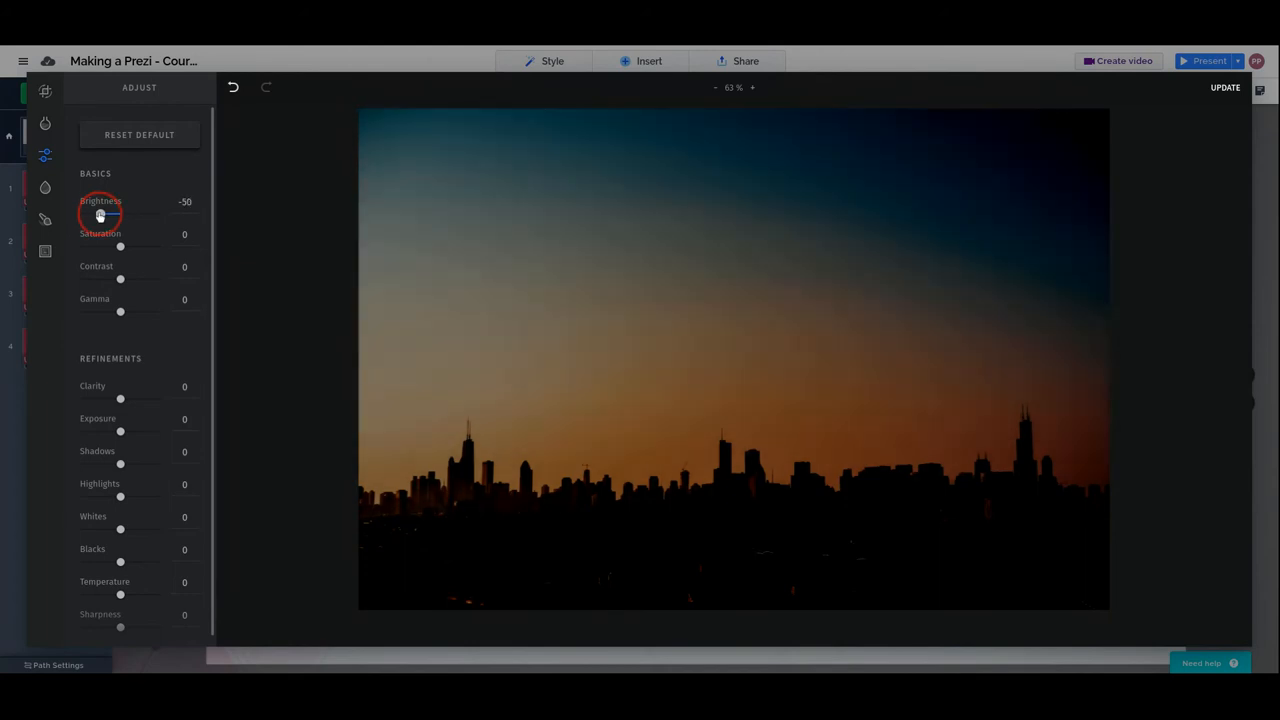
pyautogui.moveTo(120, 247); pyautogui.dragTo(148, 247)
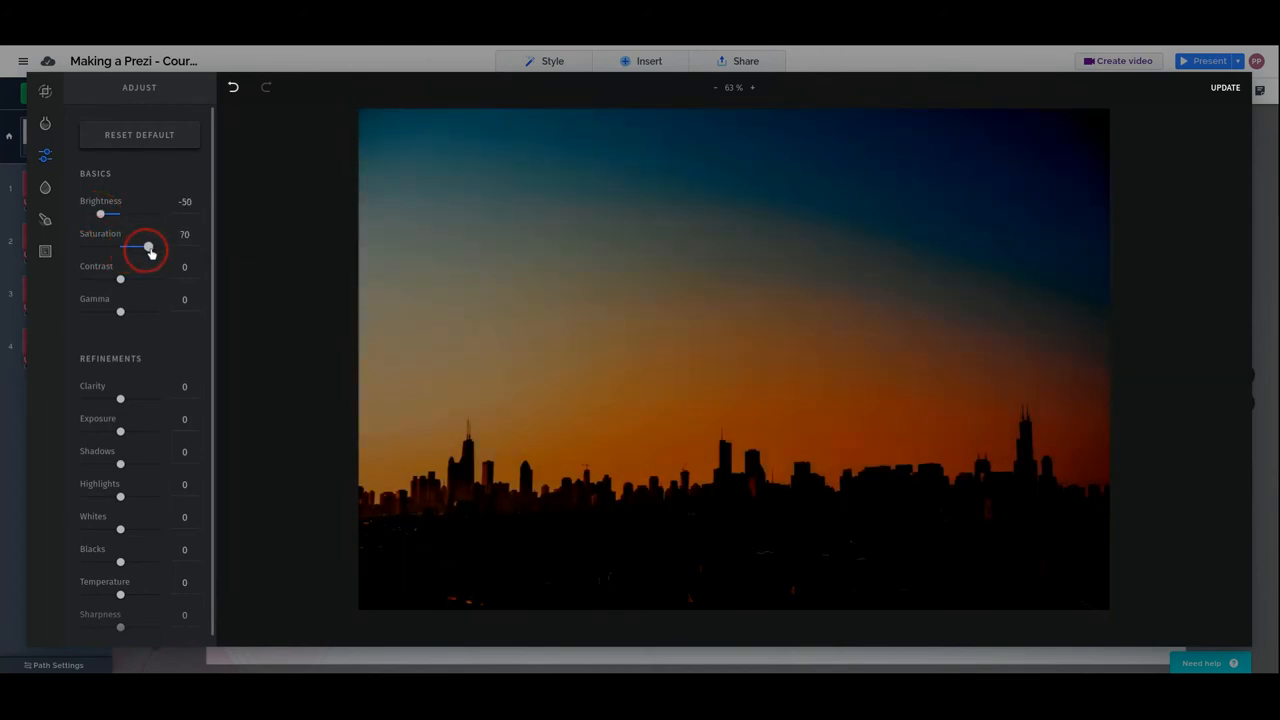
pyautogui.moveTo(148, 247); pyautogui.dragTo(162, 247)
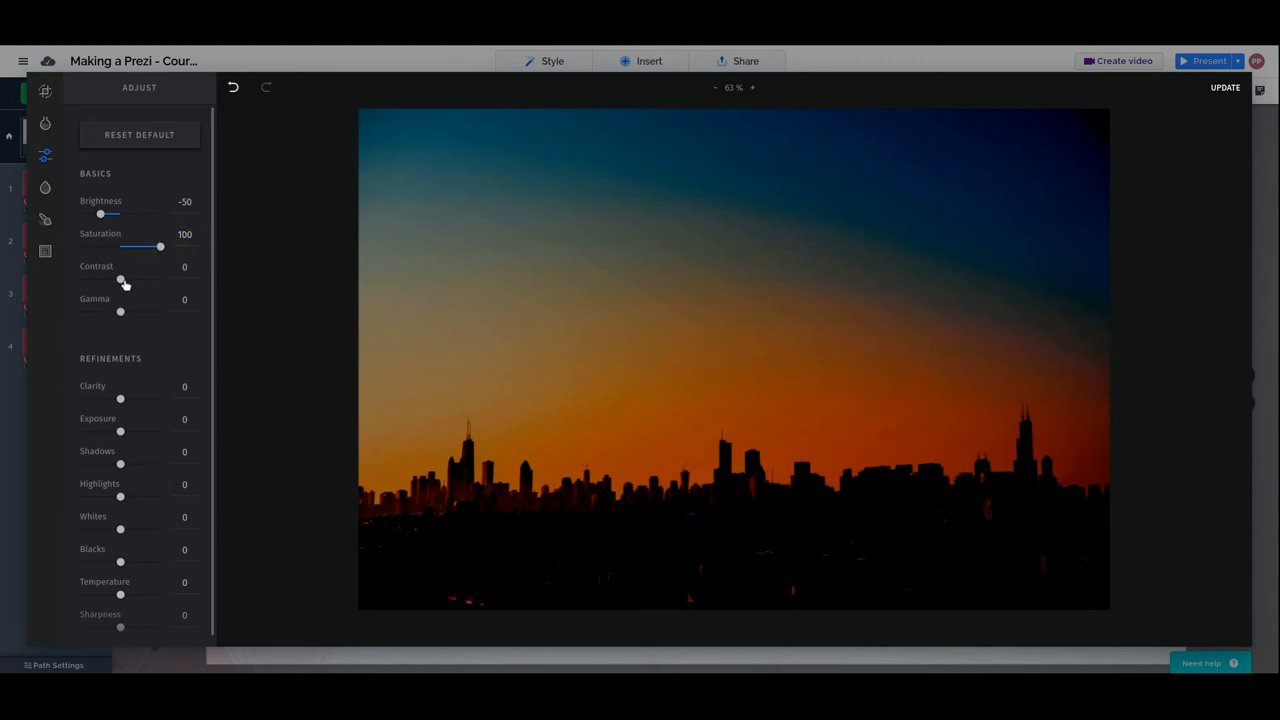
pyautogui.moveTo(120, 281); pyautogui.dragTo(142, 281)
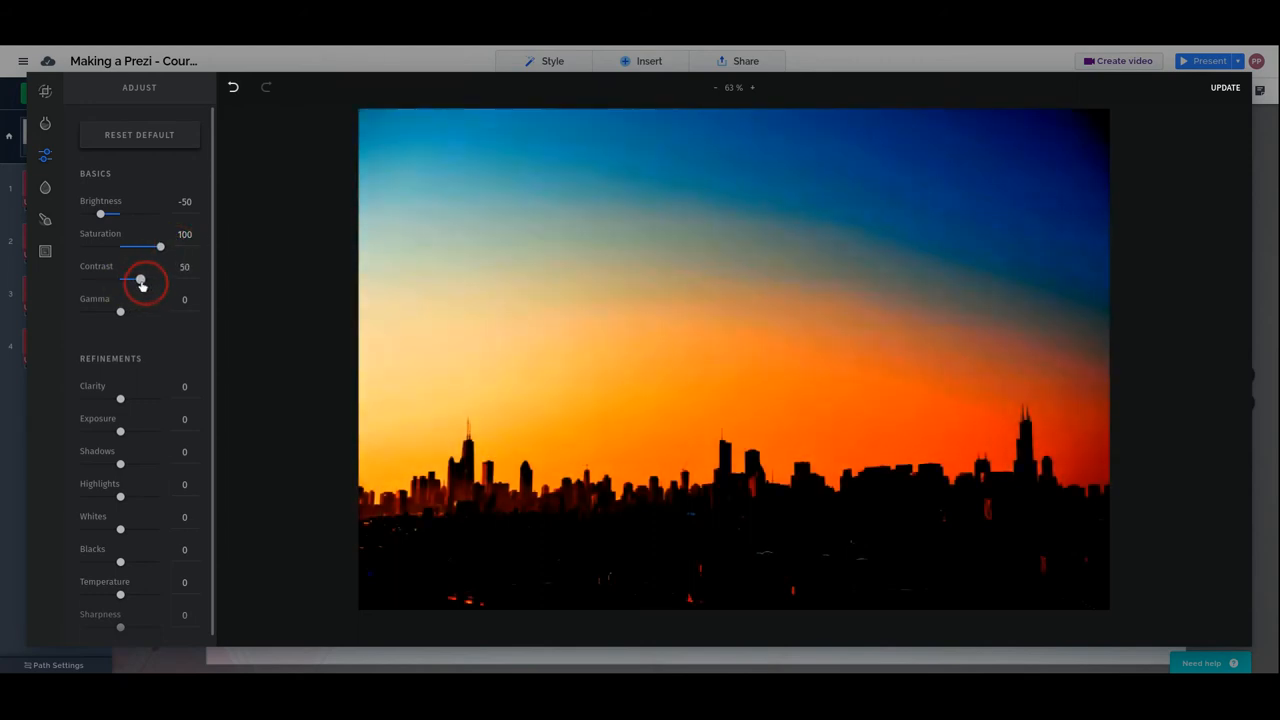
pyautogui.moveTo(142, 280); pyautogui.dragTo(132, 280)
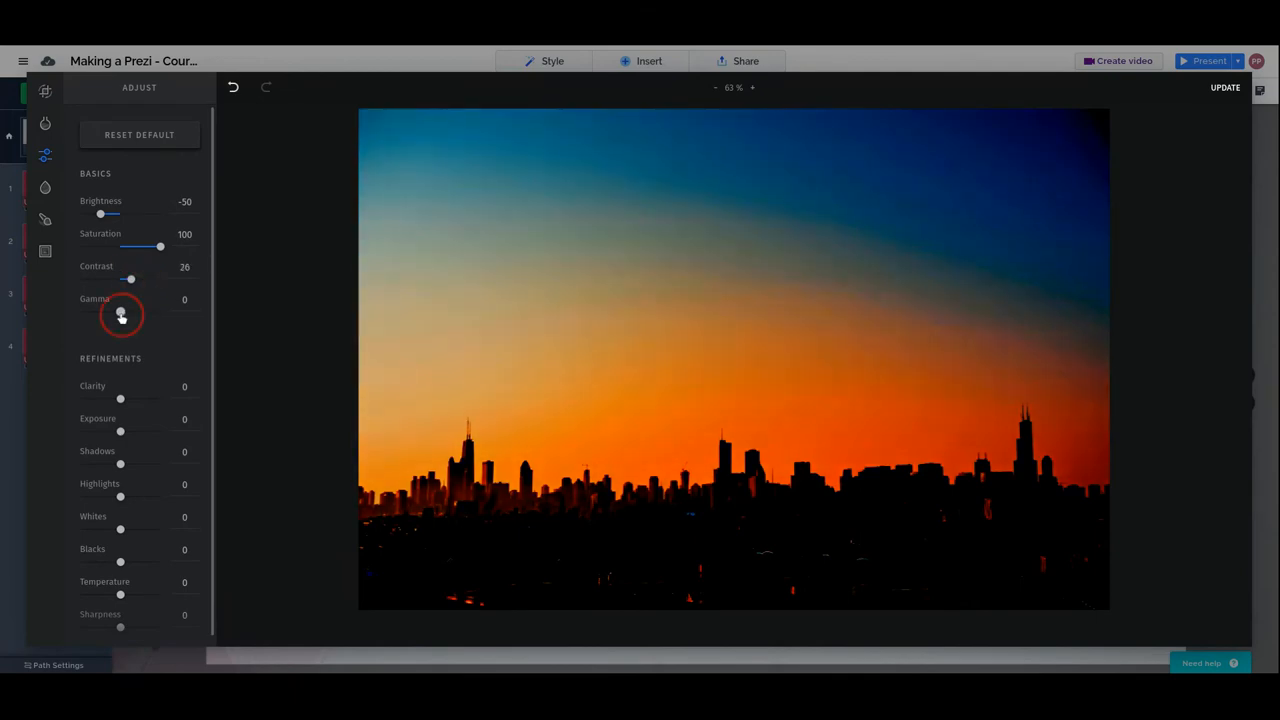
pyautogui.moveTo(120, 311); pyautogui.dragTo(160, 311)
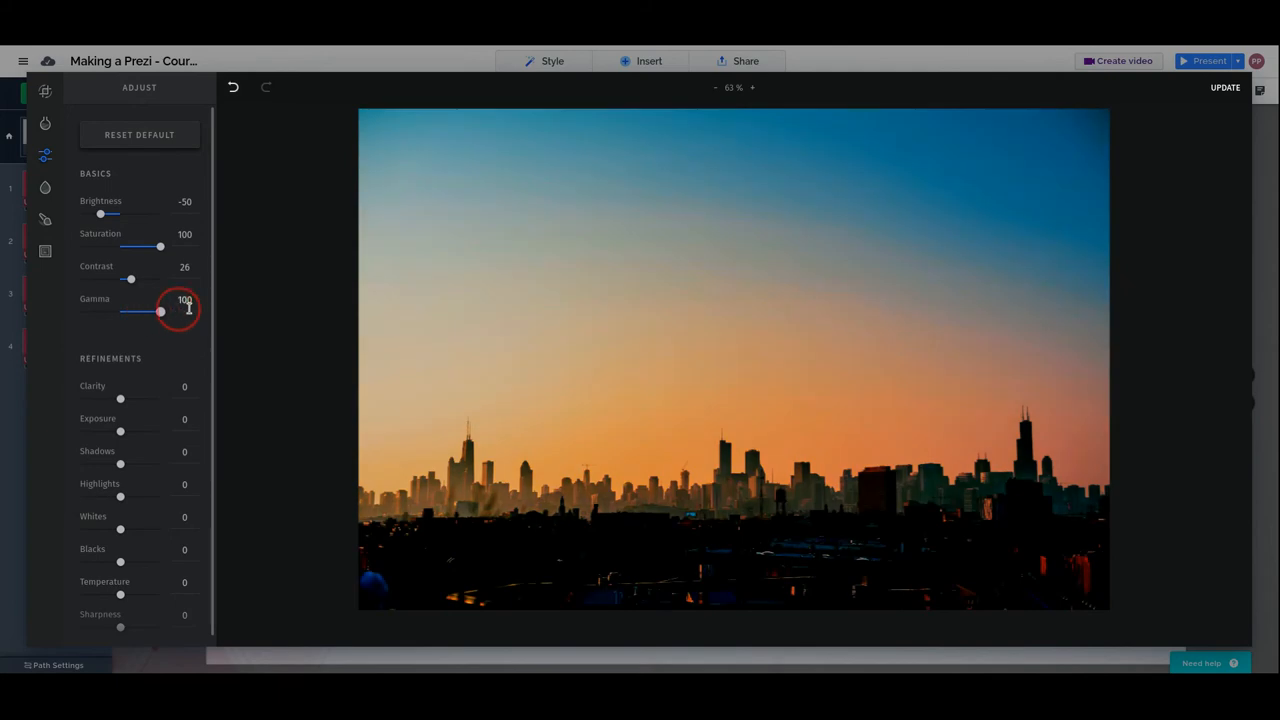
pyautogui.moveTo(160, 311); pyautogui.dragTo(120, 311)
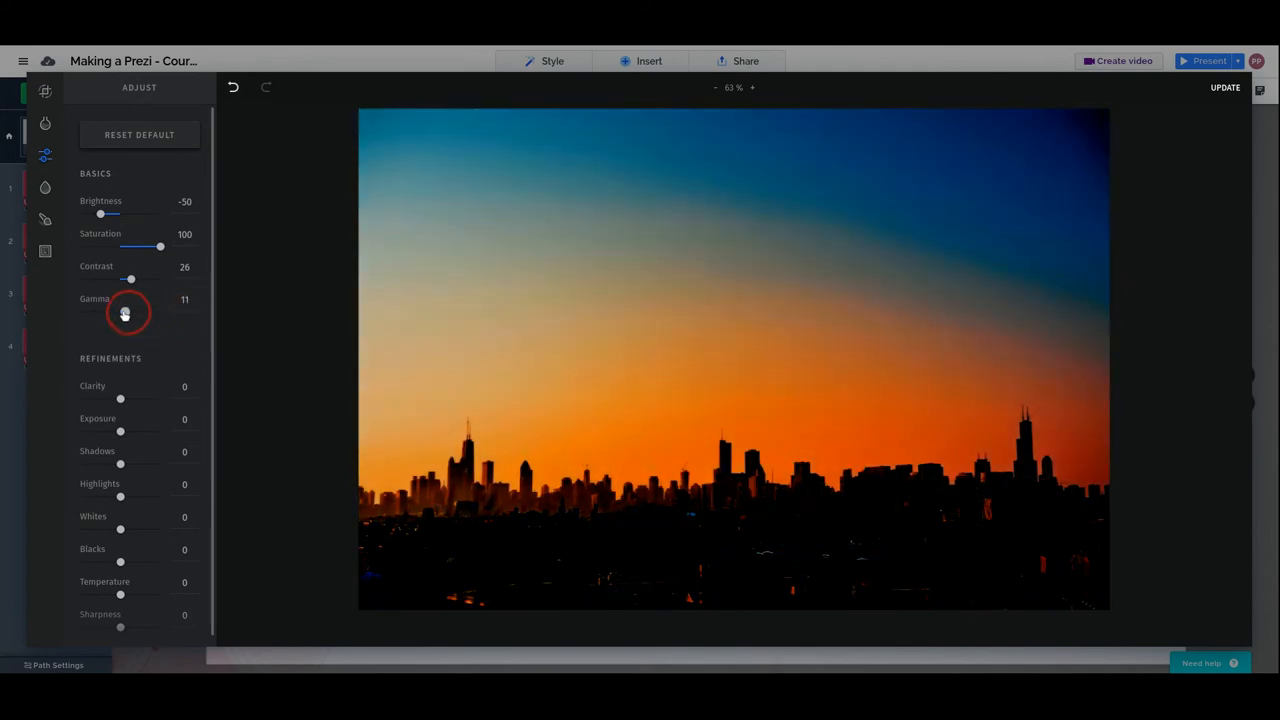
pyautogui.moveTo(130, 311); pyautogui.dragTo(121, 311)
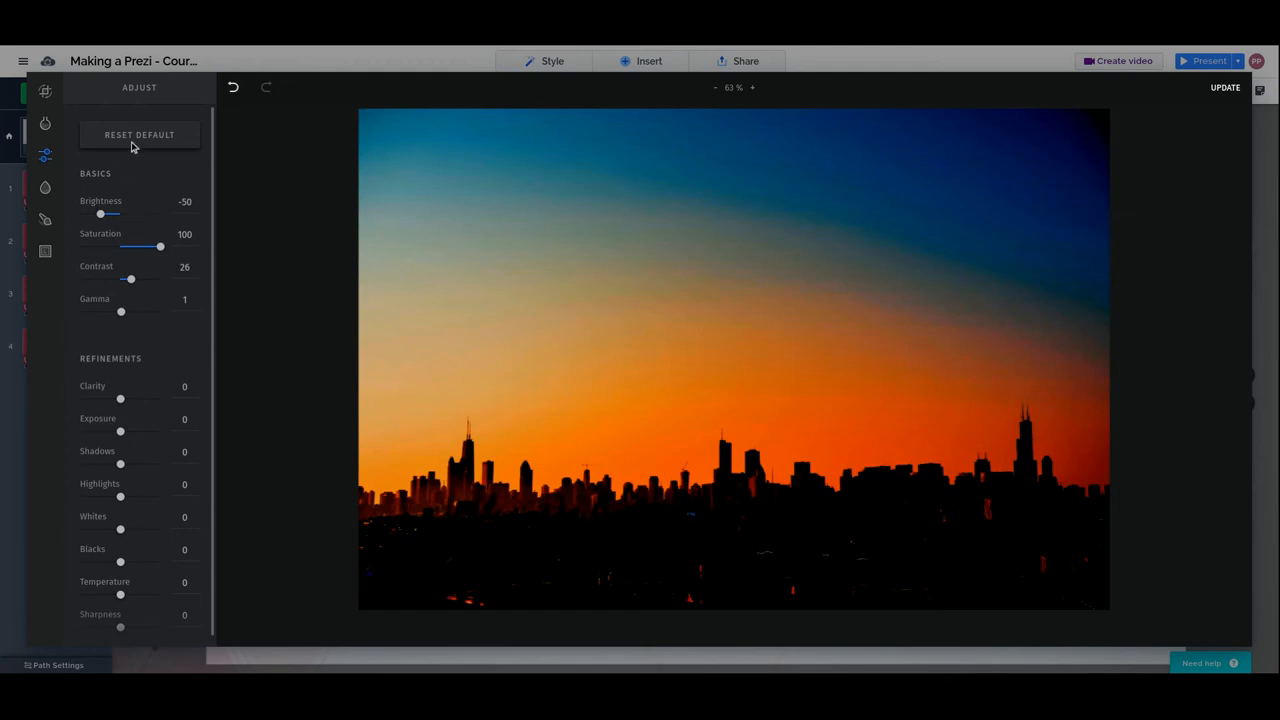
pyautogui.moveTo(137, 140)
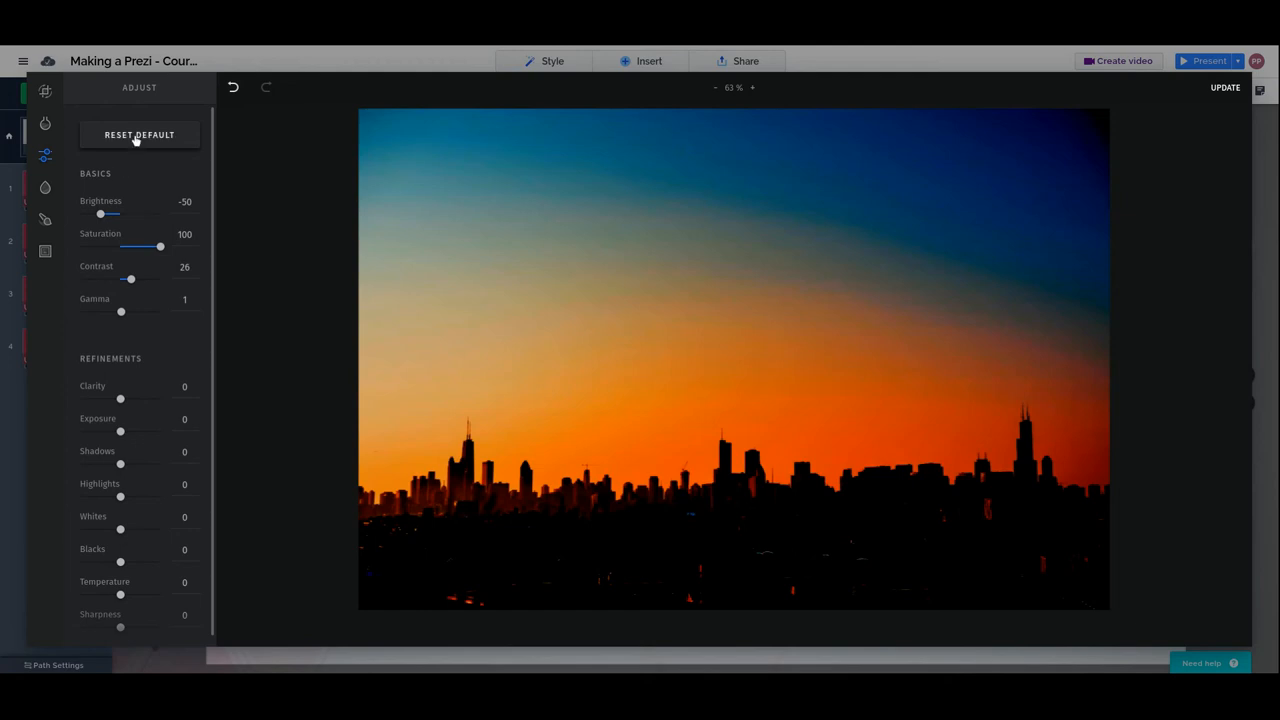
pyautogui.click(139, 135)
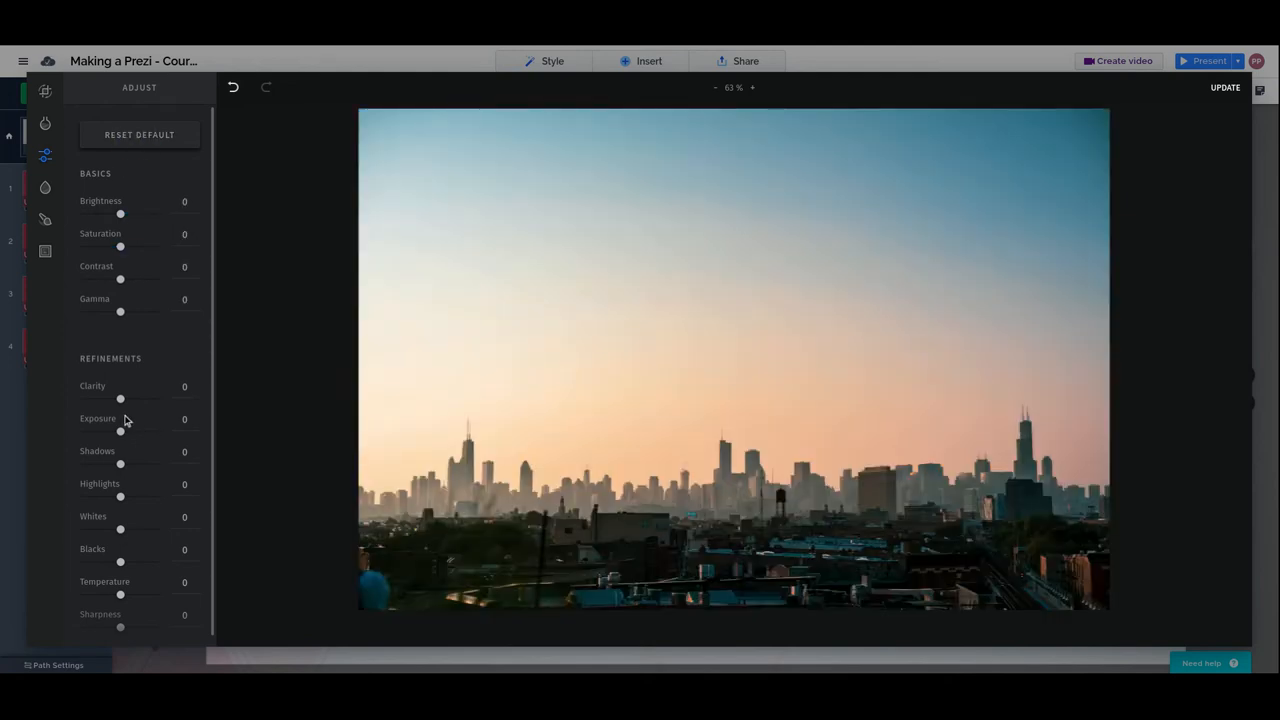
pyautogui.moveTo(120, 398); pyautogui.dragTo(154, 398)
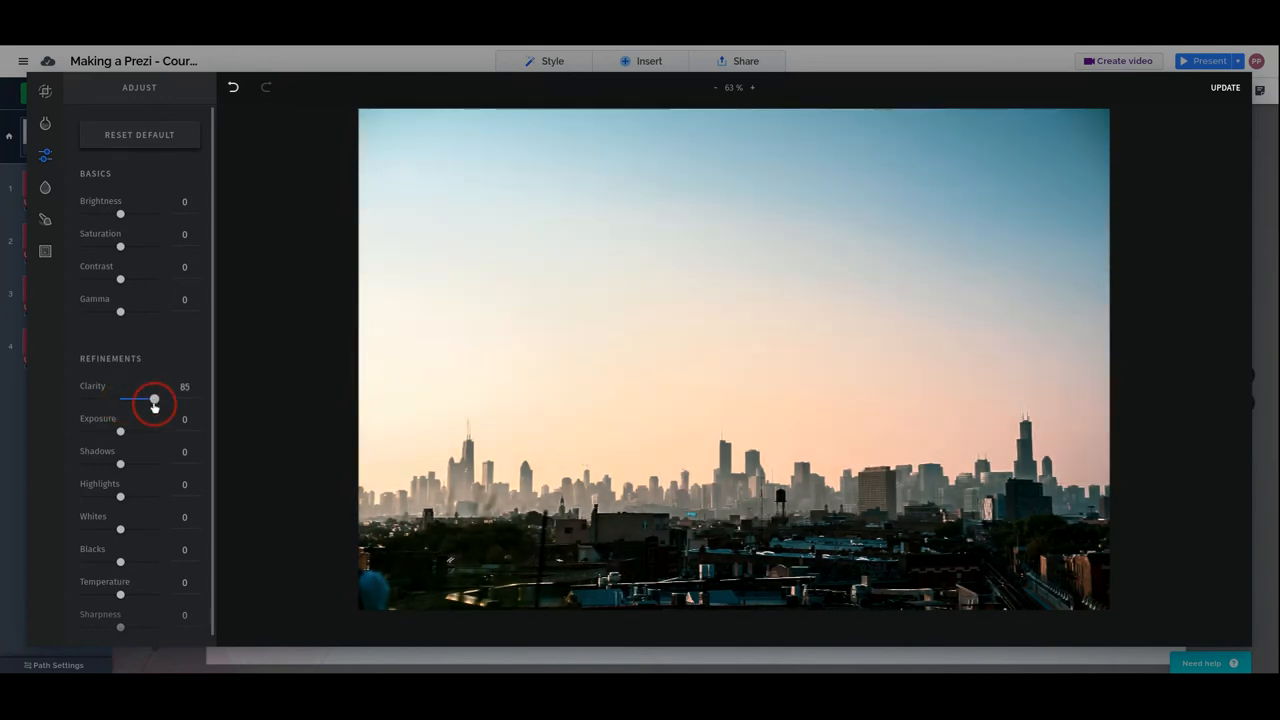
pyautogui.moveTo(153, 400); pyautogui.dragTo(120, 400)
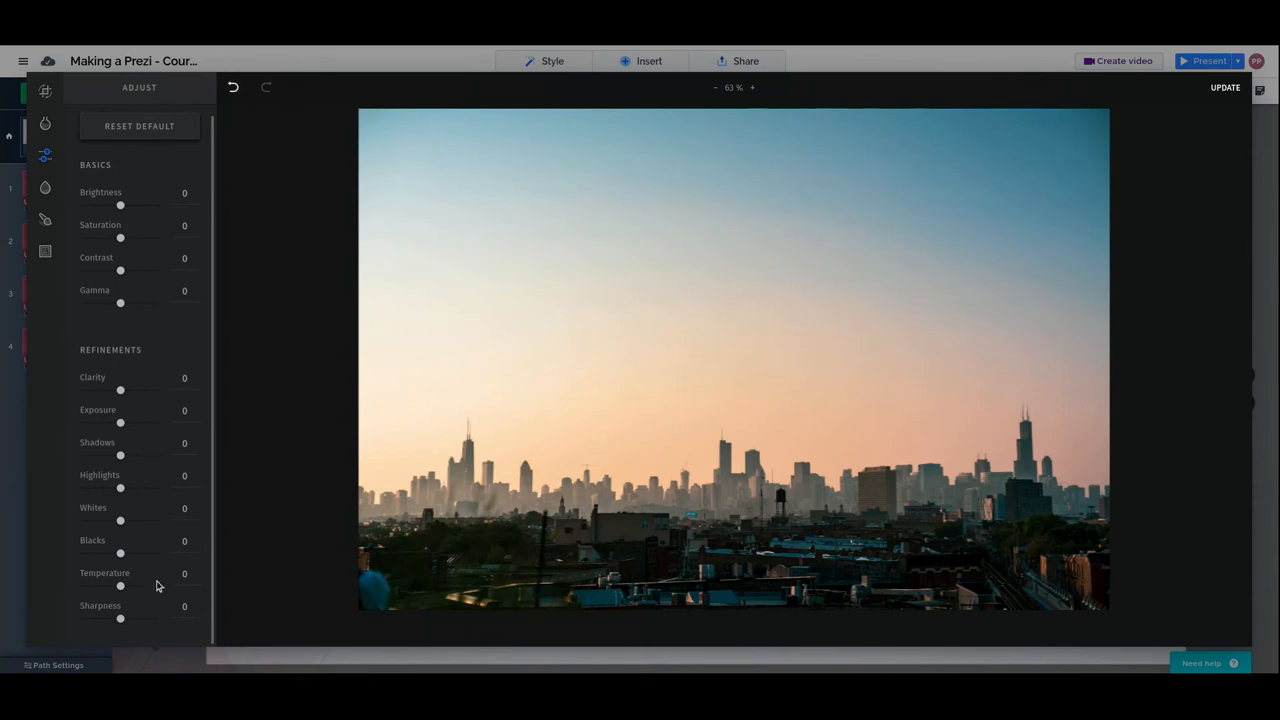
pyautogui.moveTo(143, 401)
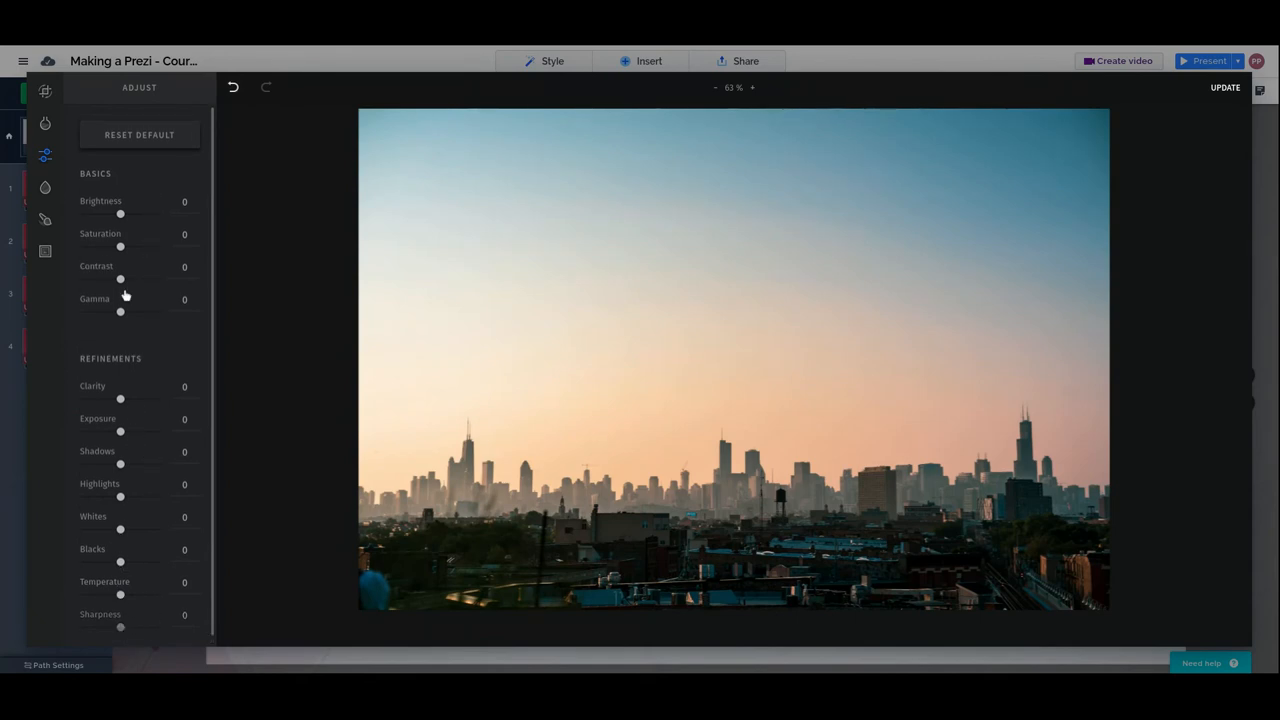
# - Preview radial and mirrored focus blurs on the skyline photo, then remove them
pyautogui.click(44, 188)
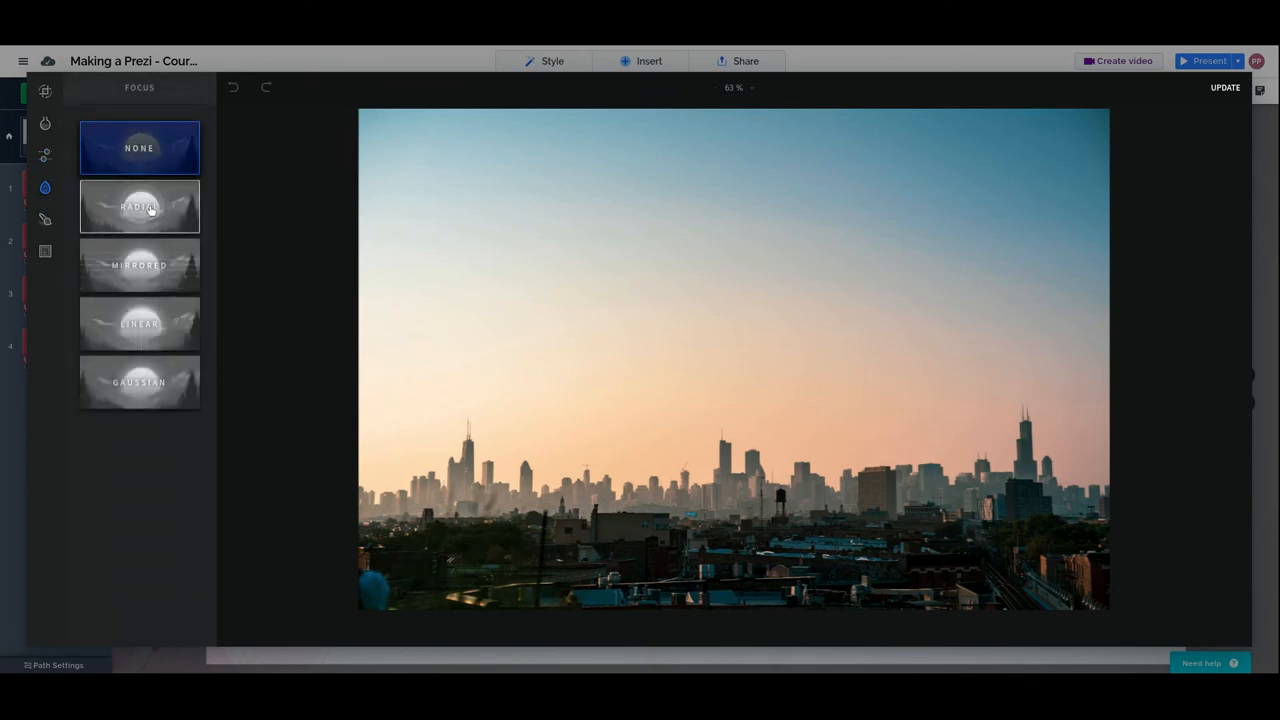
pyautogui.click(139, 206)
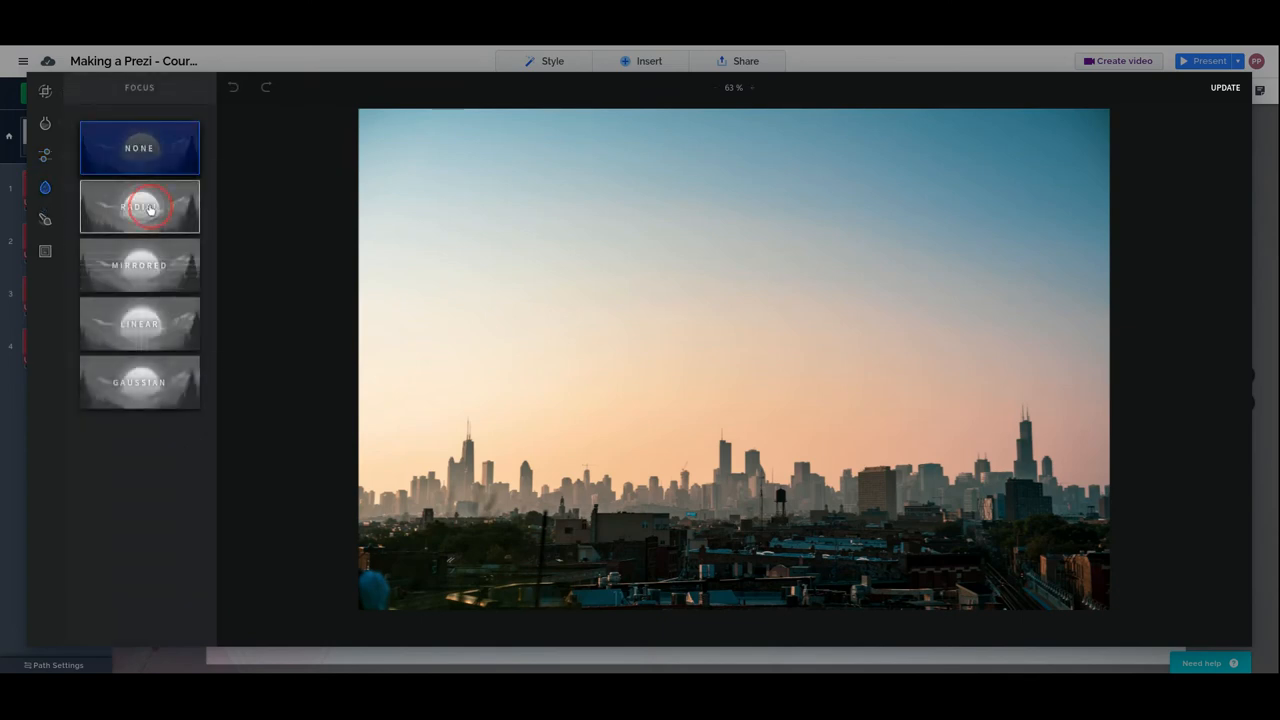
pyautogui.click(139, 206)
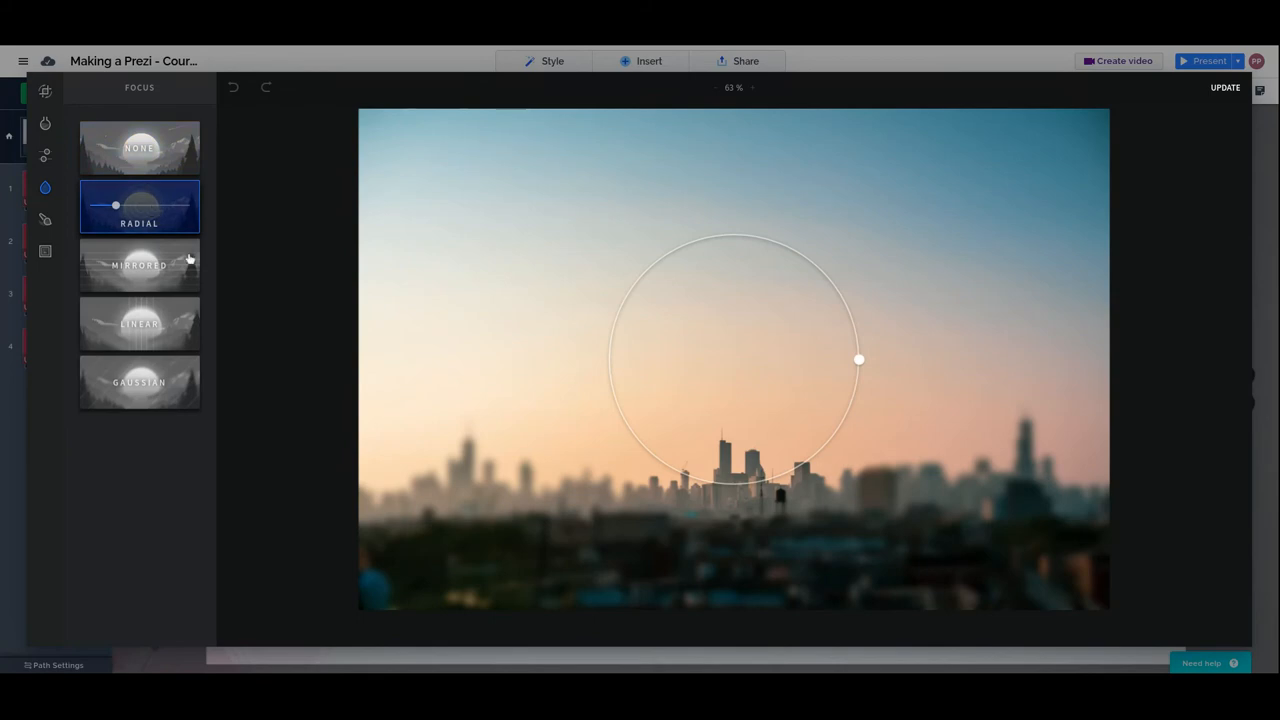
pyautogui.moveTo(116, 205)
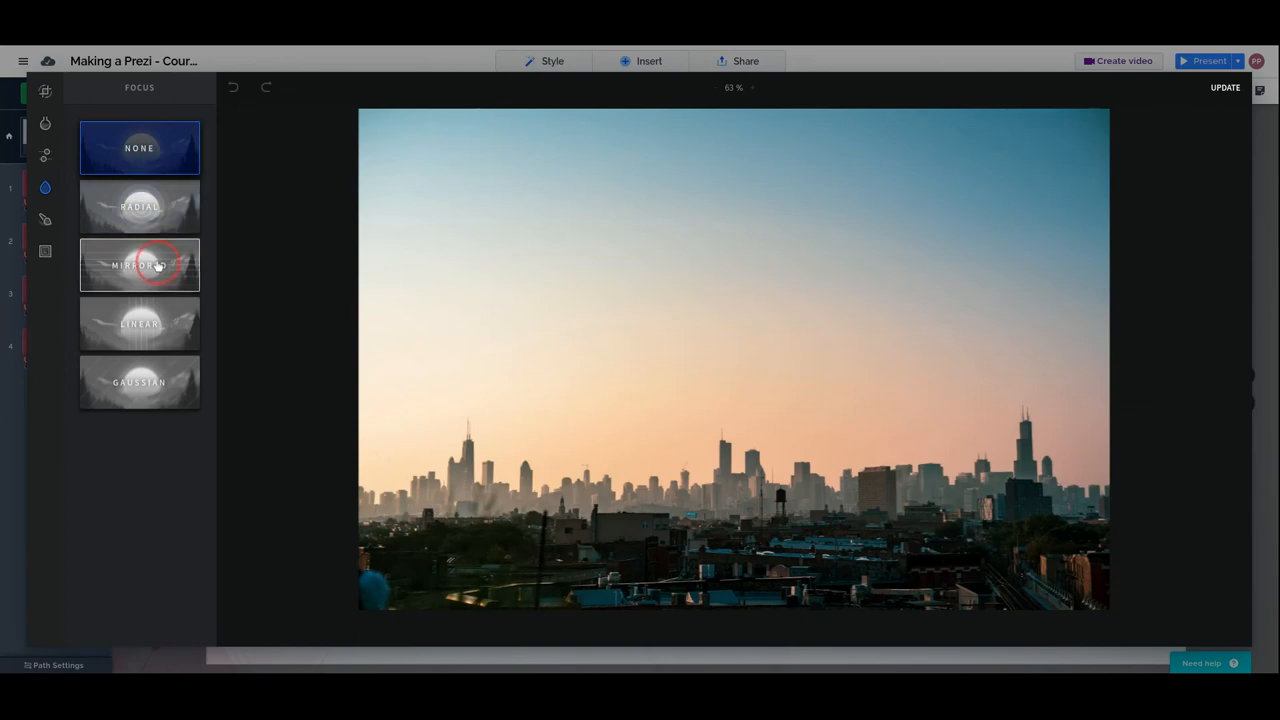
pyautogui.click(139, 264)
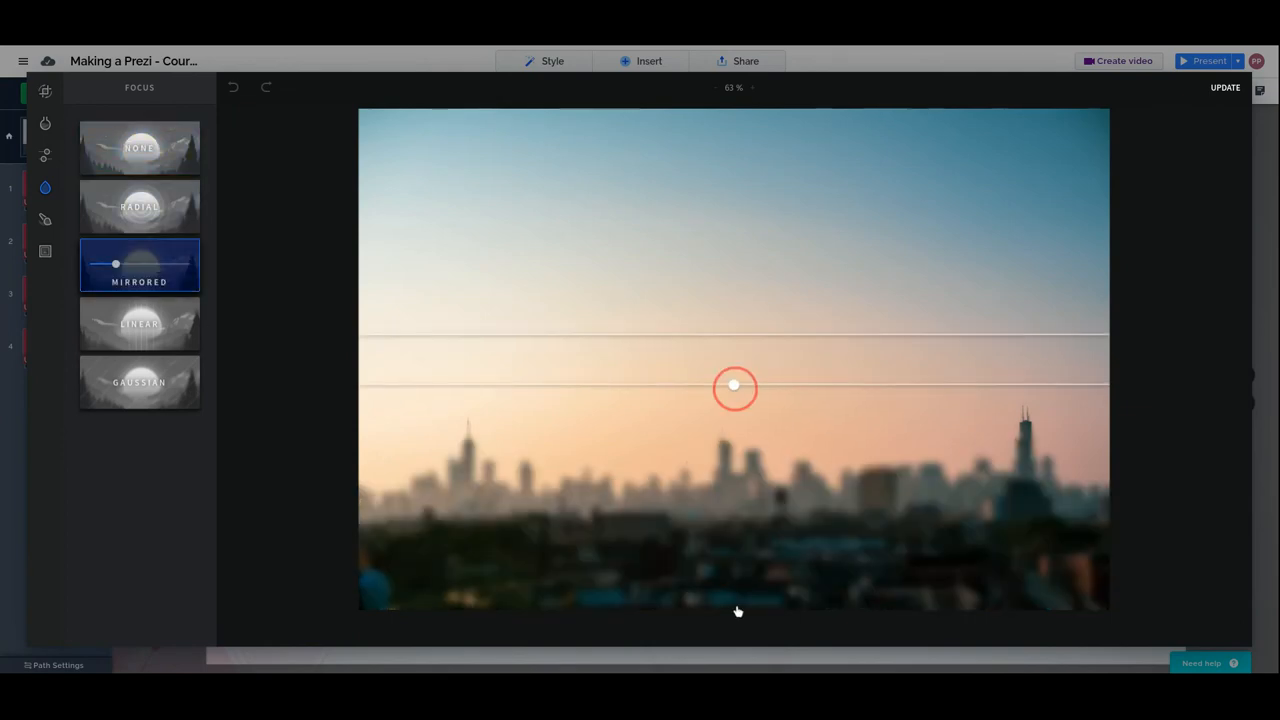
pyautogui.click(139, 147)
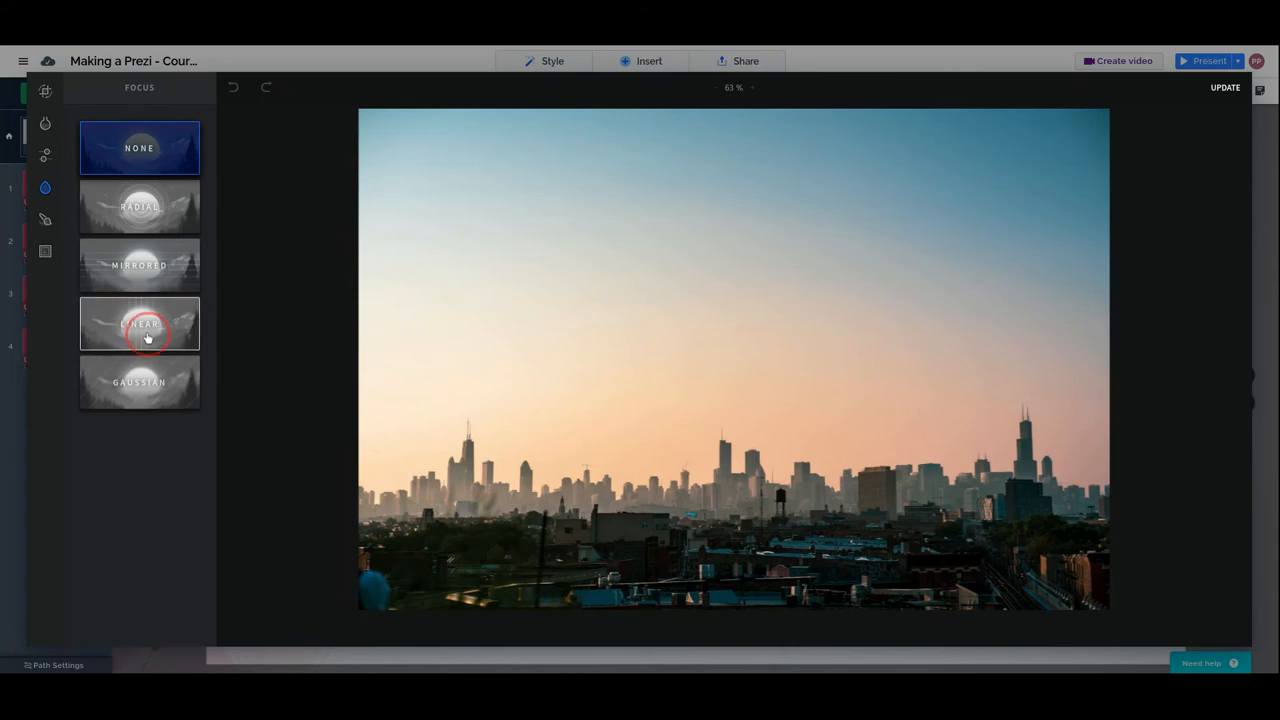
# - Try linear and Gaussian blurs on the skyline, adjusting the blur strength slider
pyautogui.click(139, 323)
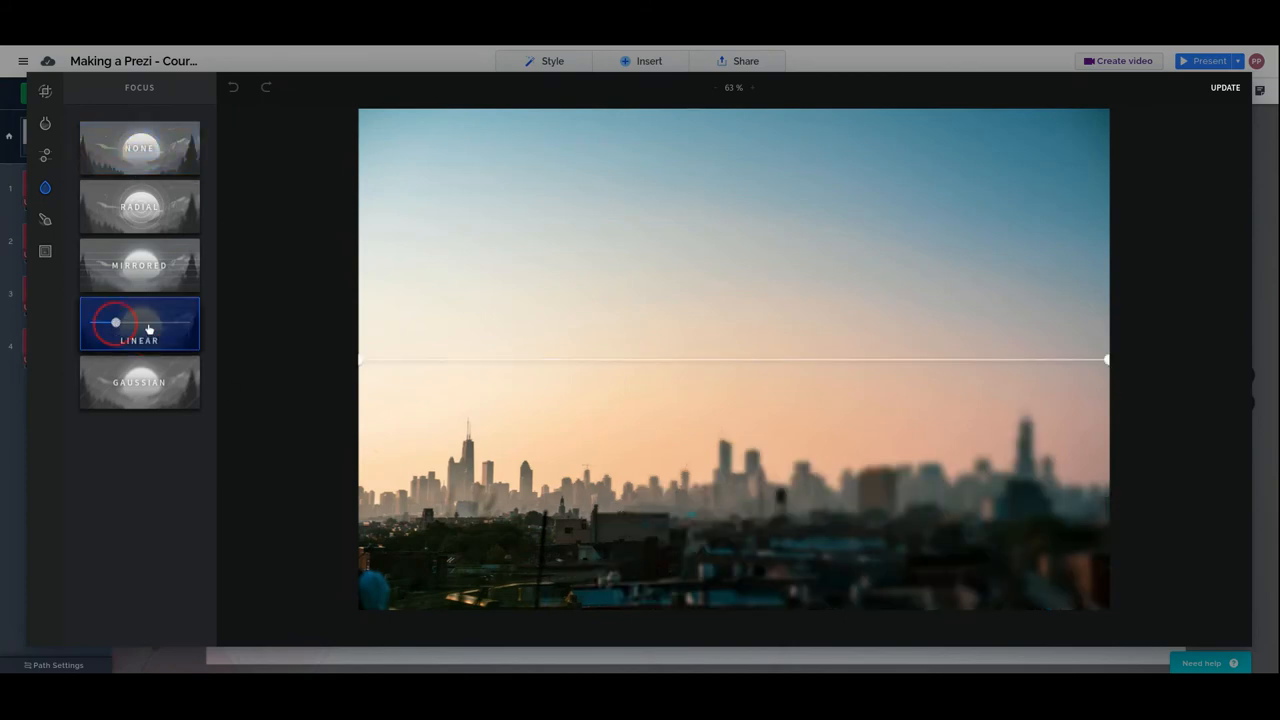
pyautogui.moveTo(115, 322); pyautogui.dragTo(173, 322)
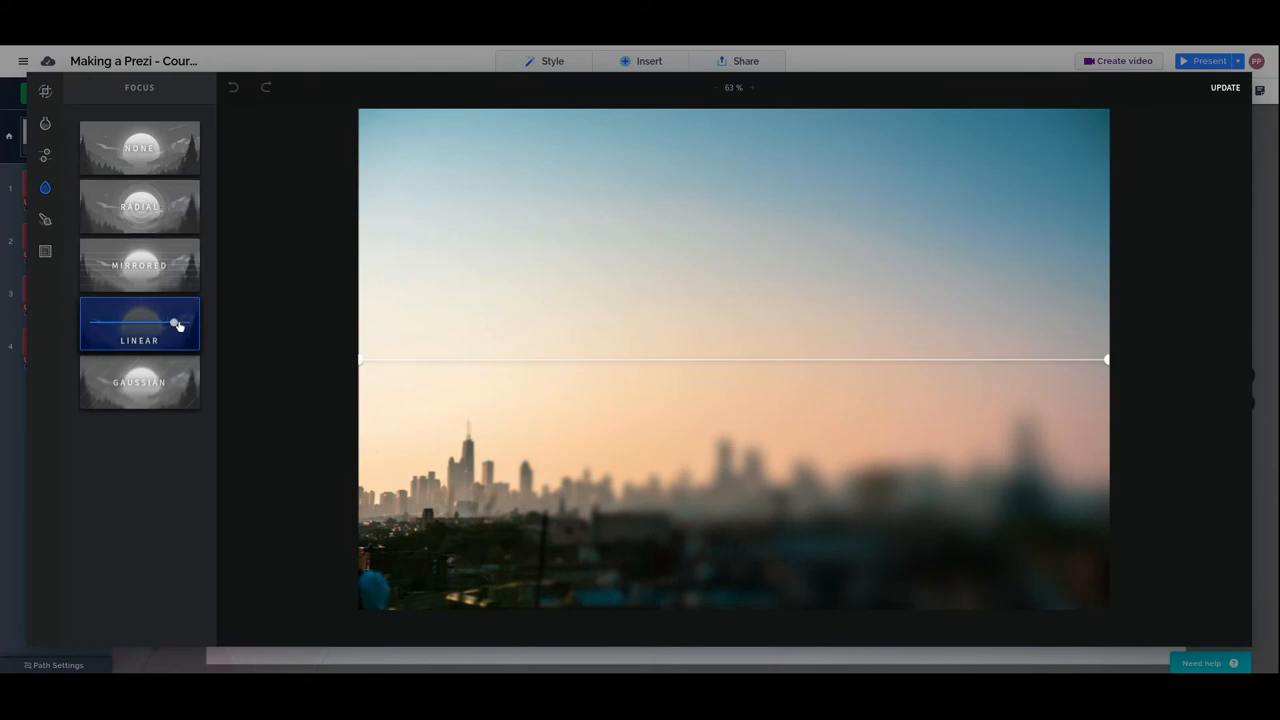
pyautogui.click(139, 148)
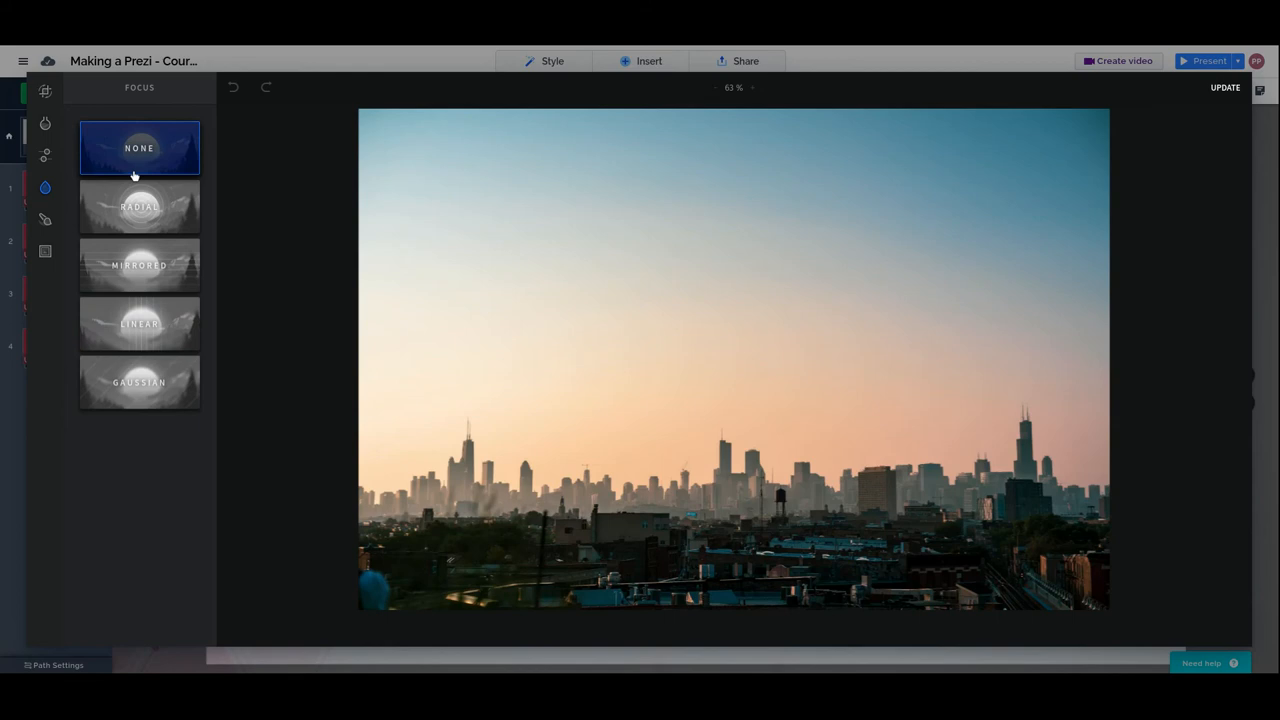
pyautogui.click(139, 382)
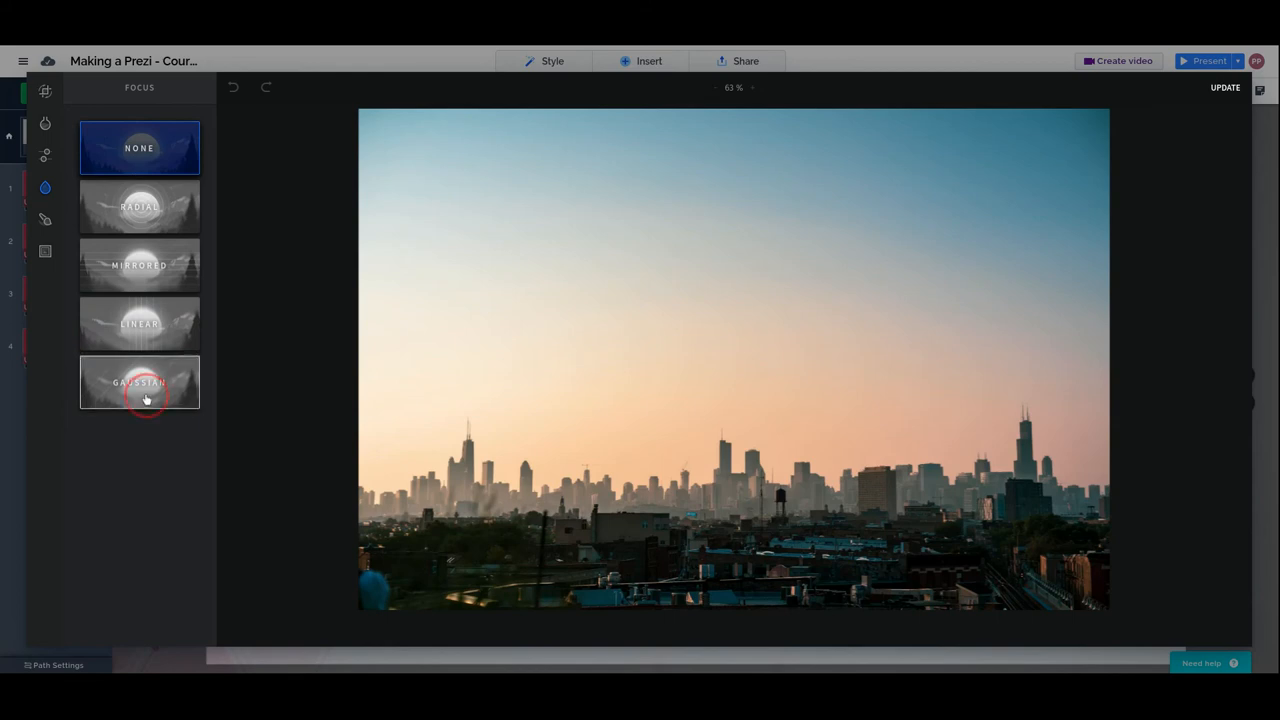
pyautogui.click(139, 382)
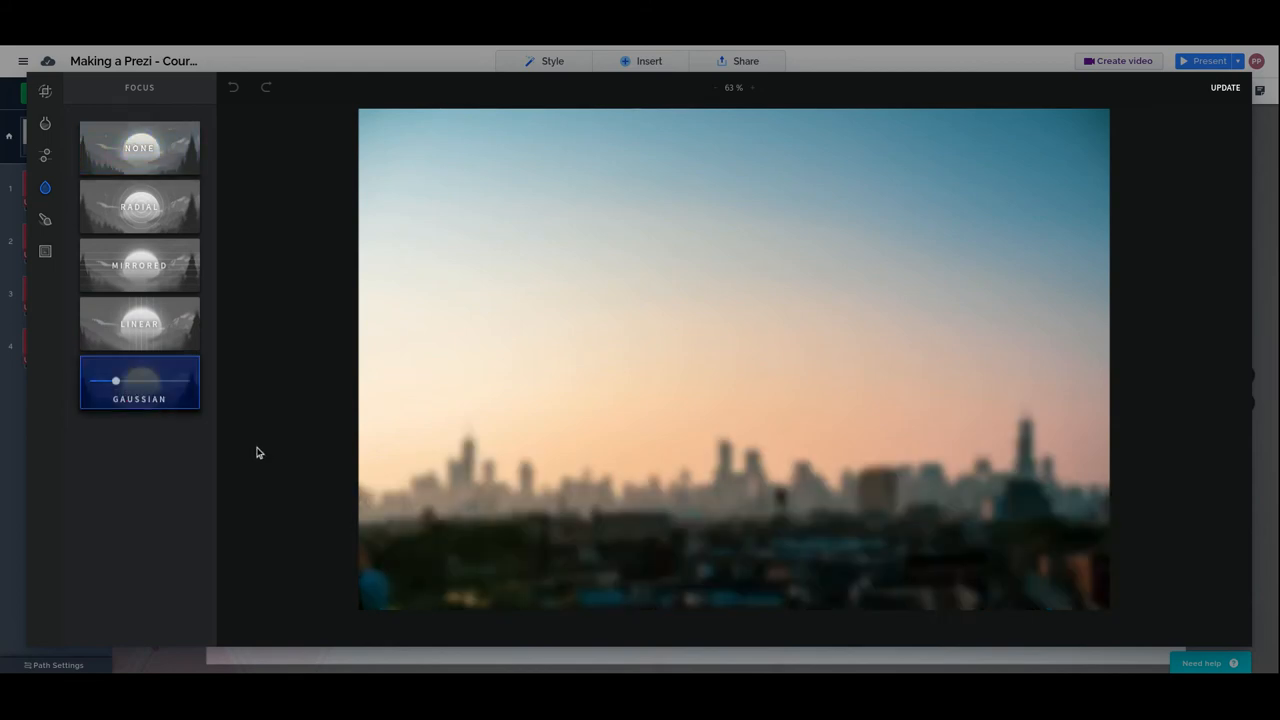
pyautogui.click(115, 381)
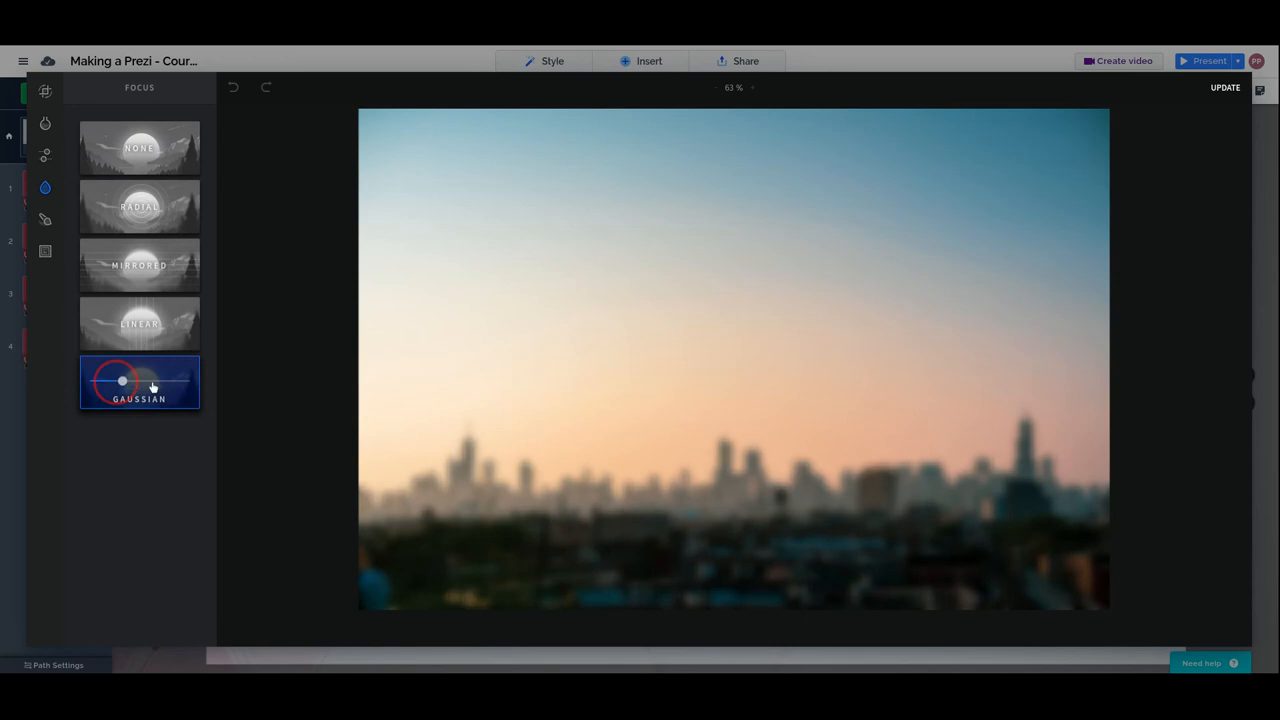
pyautogui.moveTo(122, 381); pyautogui.dragTo(152, 381)
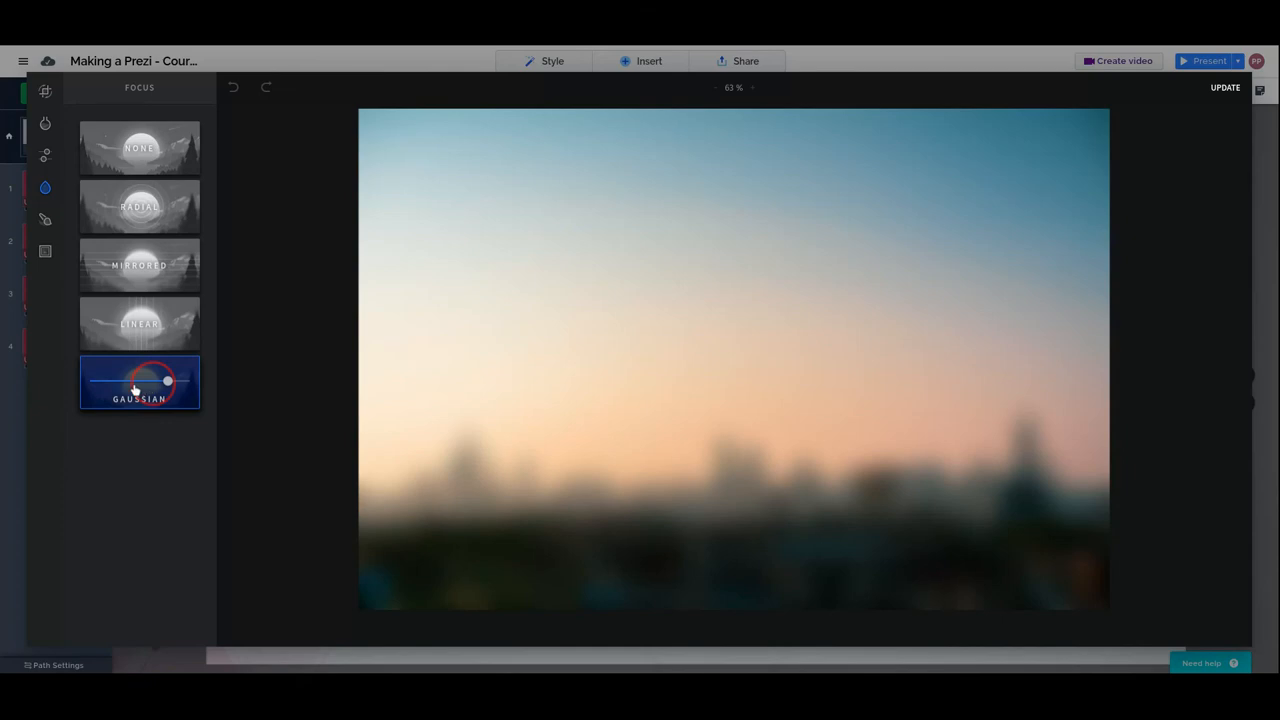
pyautogui.moveTo(167, 381); pyautogui.dragTo(137, 381)
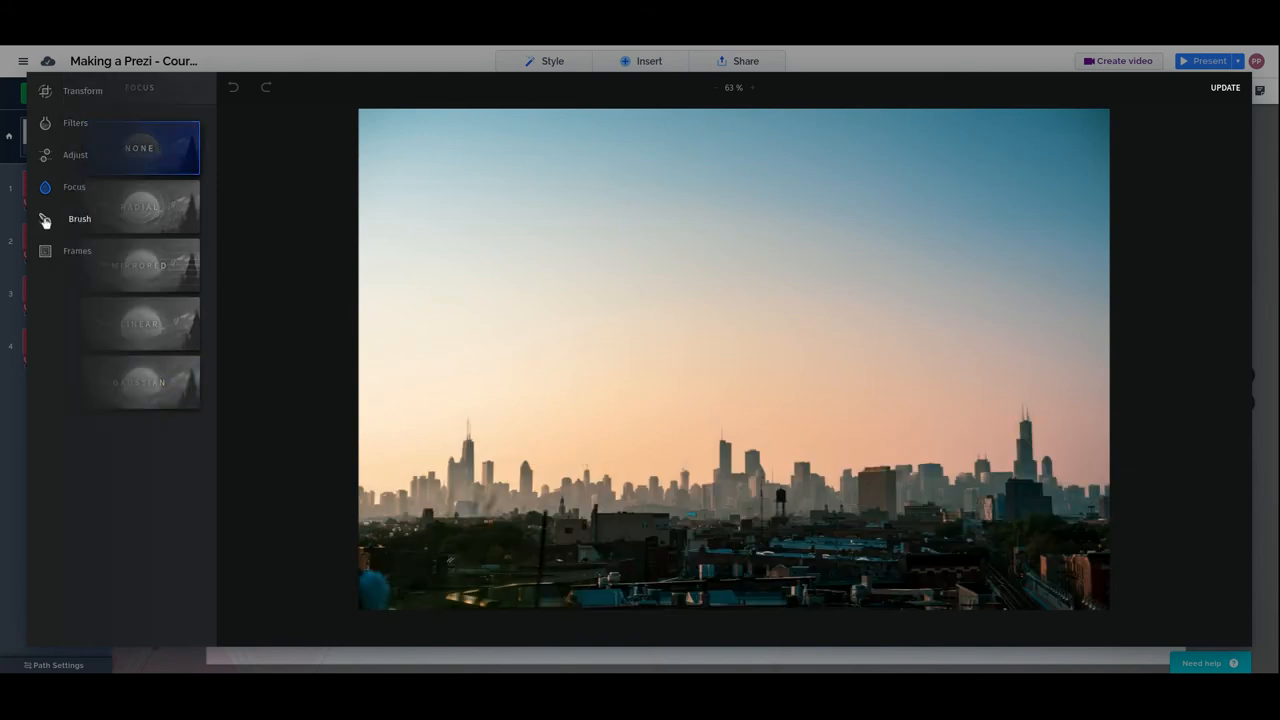
# - Paint a red smiley and arrow with a 100-hardness brush, then undo the strokes
pyautogui.click(79, 218)
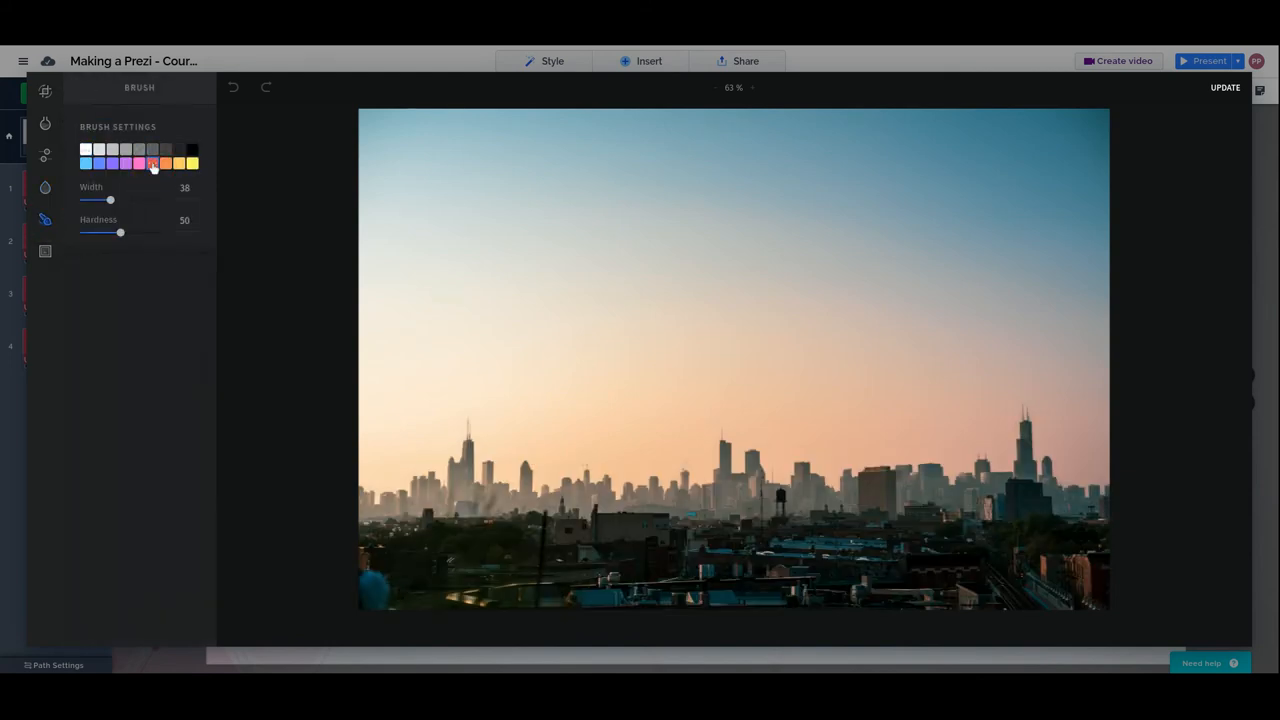
pyautogui.moveTo(120, 233); pyautogui.dragTo(160, 233)
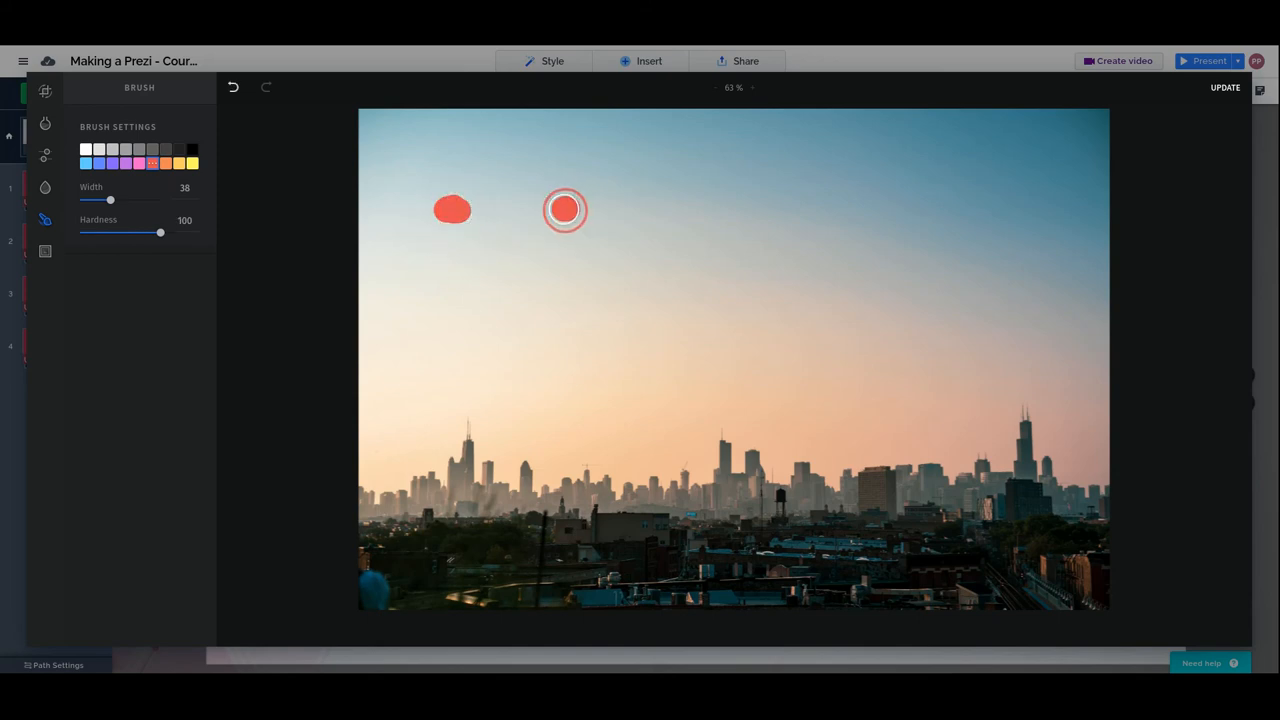
pyautogui.moveTo(390, 275); pyautogui.dragTo(620, 263)
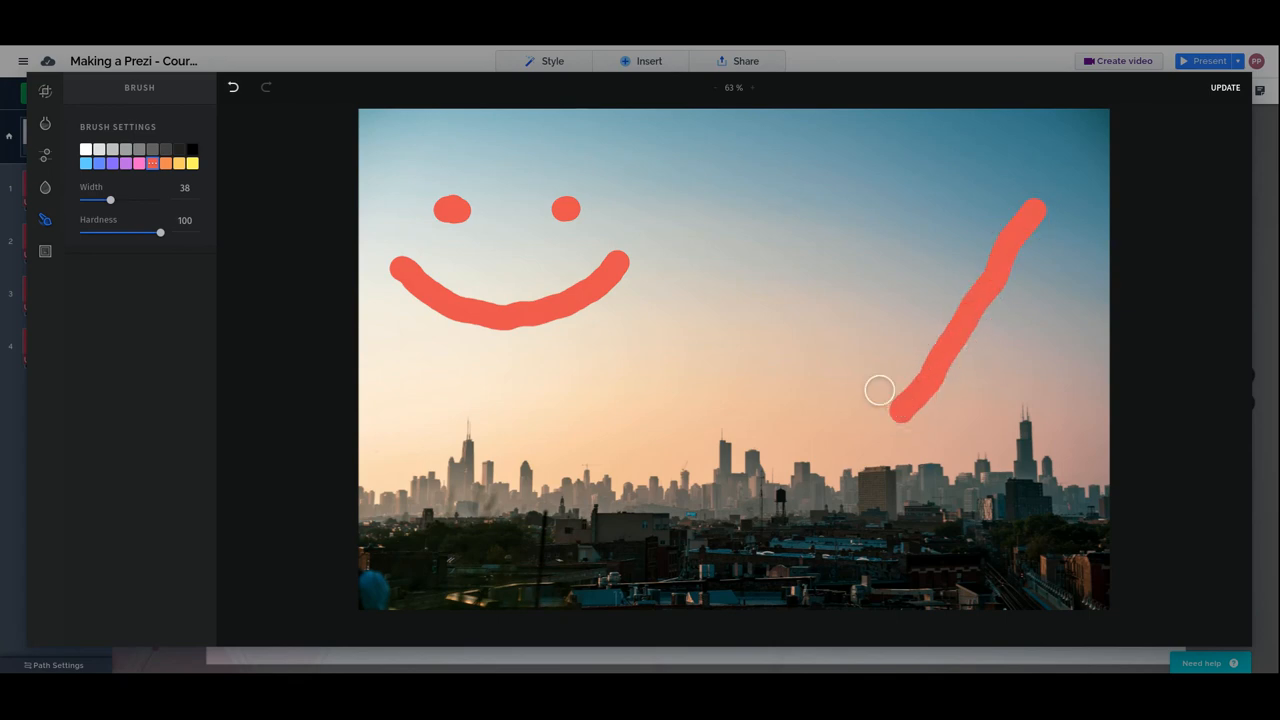
pyautogui.moveTo(878, 390); pyautogui.dragTo(950, 438)
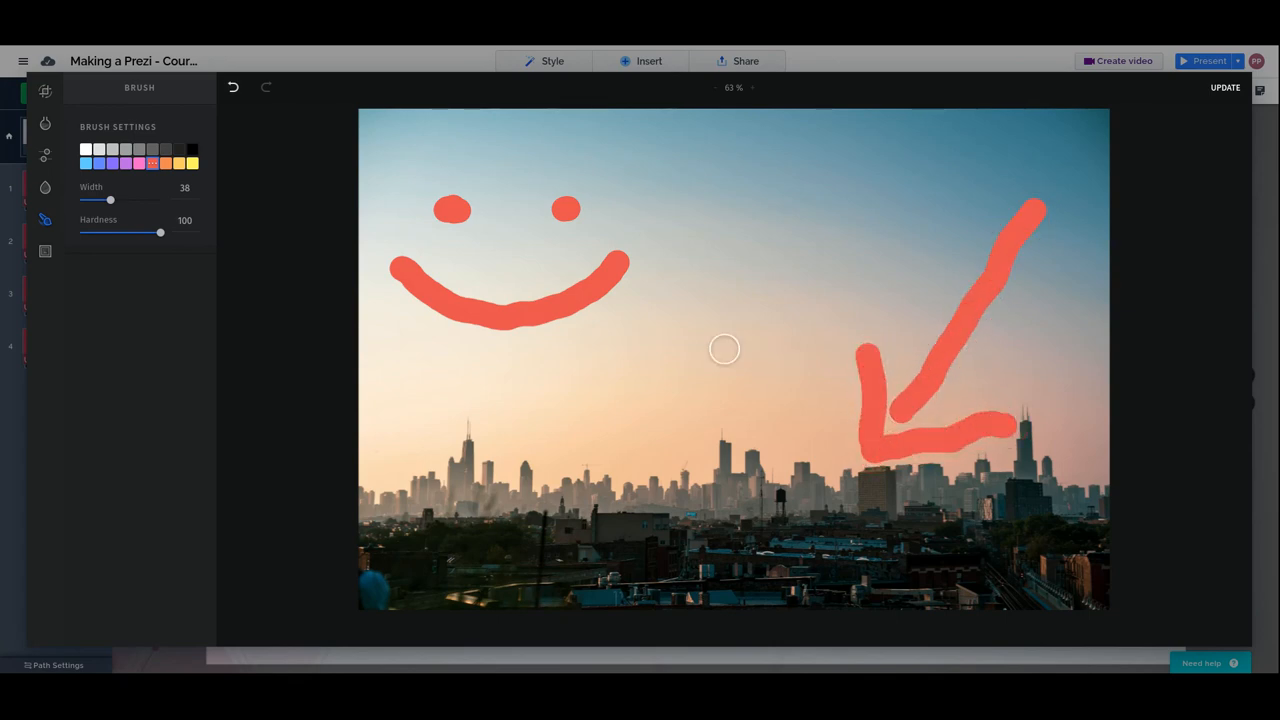
pyautogui.click(233, 88)
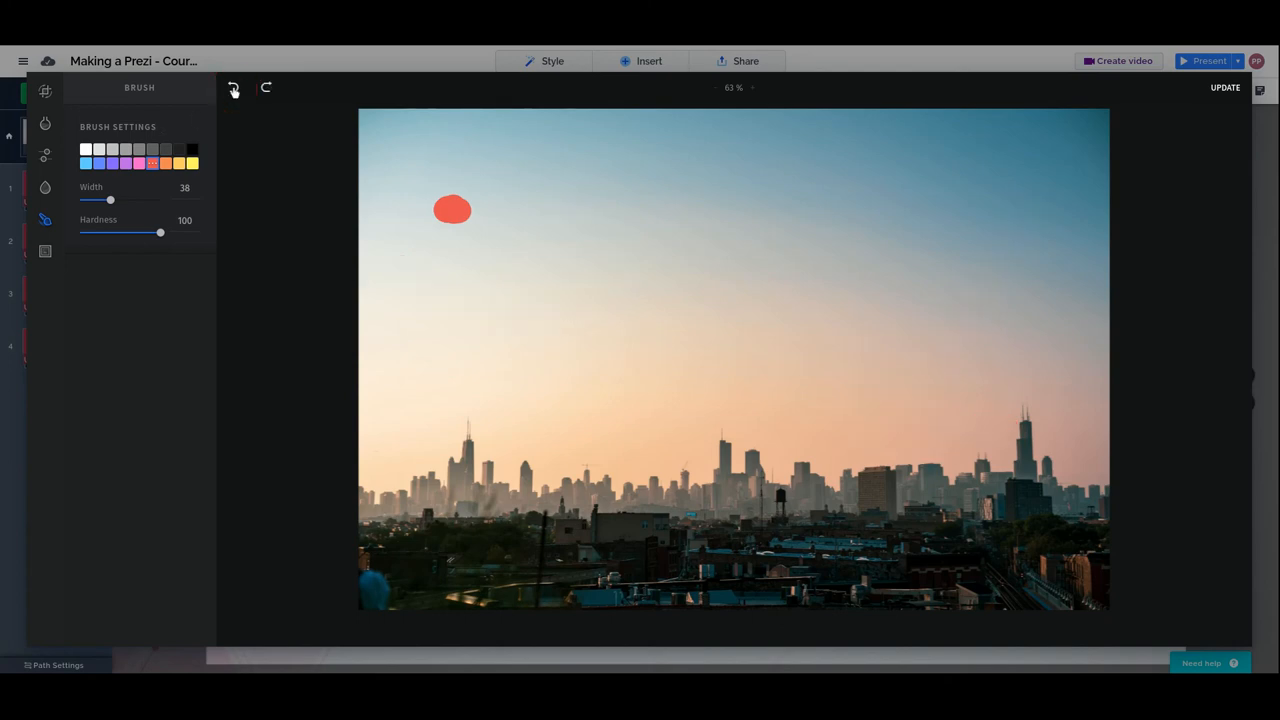
pyautogui.click(45, 251)
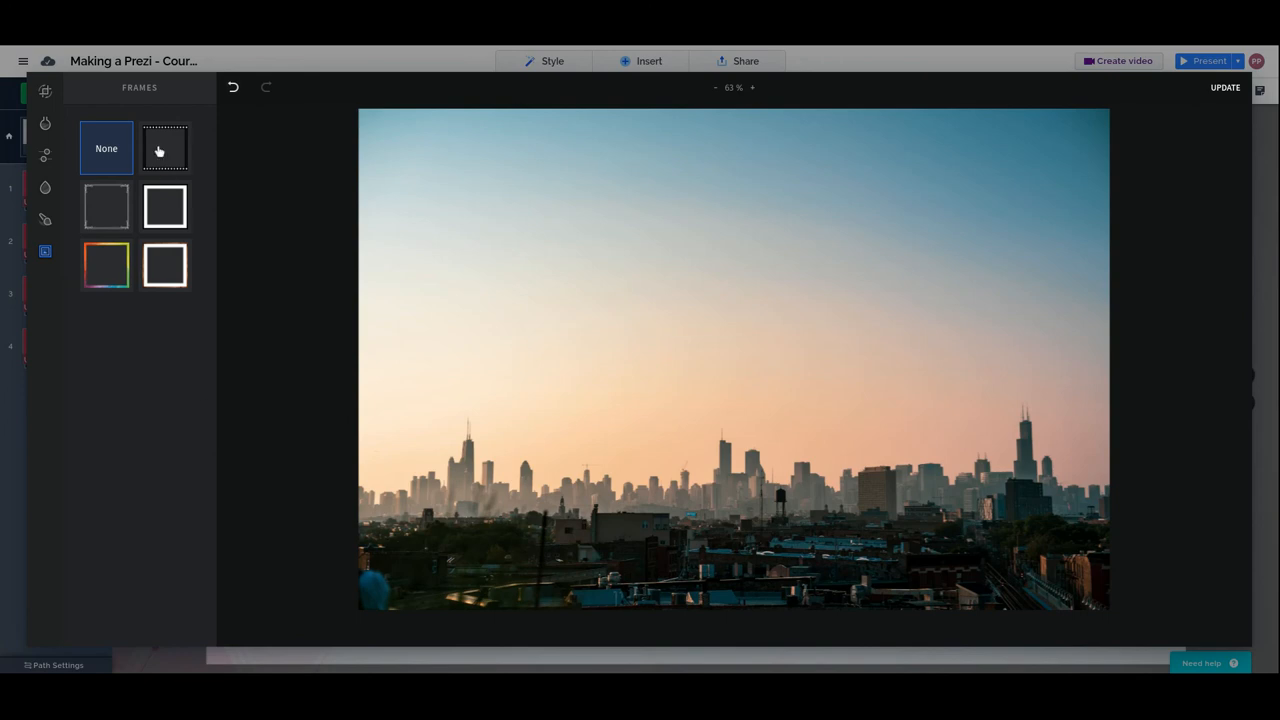
# - Apply the Low Poly frame and tune its opacity to 66 and width to 106
pyautogui.click(165, 148)
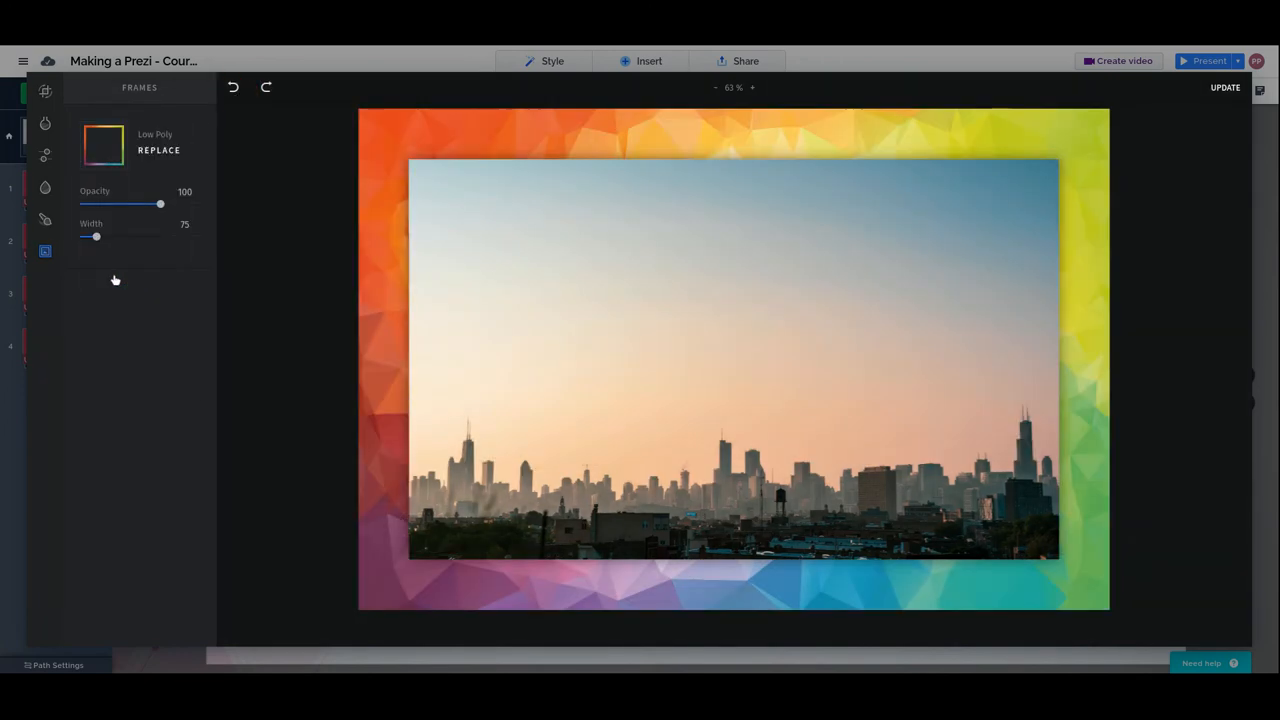
pyautogui.moveTo(160, 204); pyautogui.dragTo(152, 204)
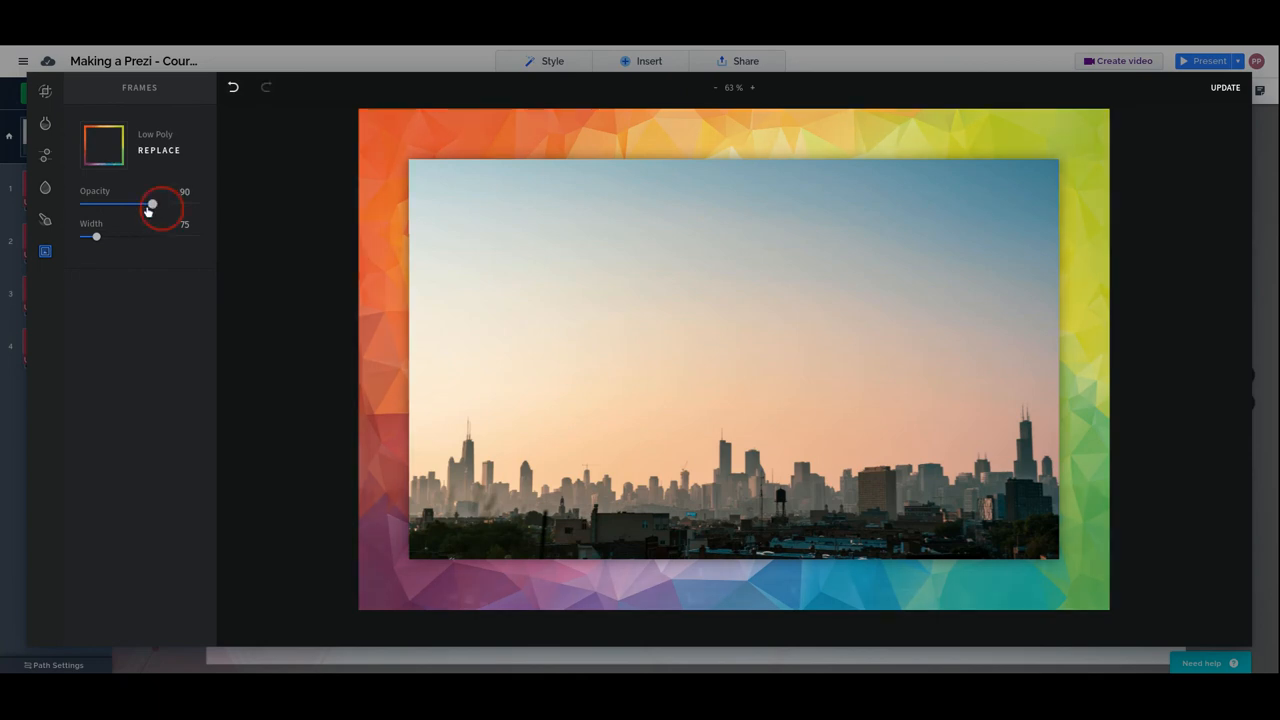
pyautogui.moveTo(152, 204); pyautogui.dragTo(120, 204)
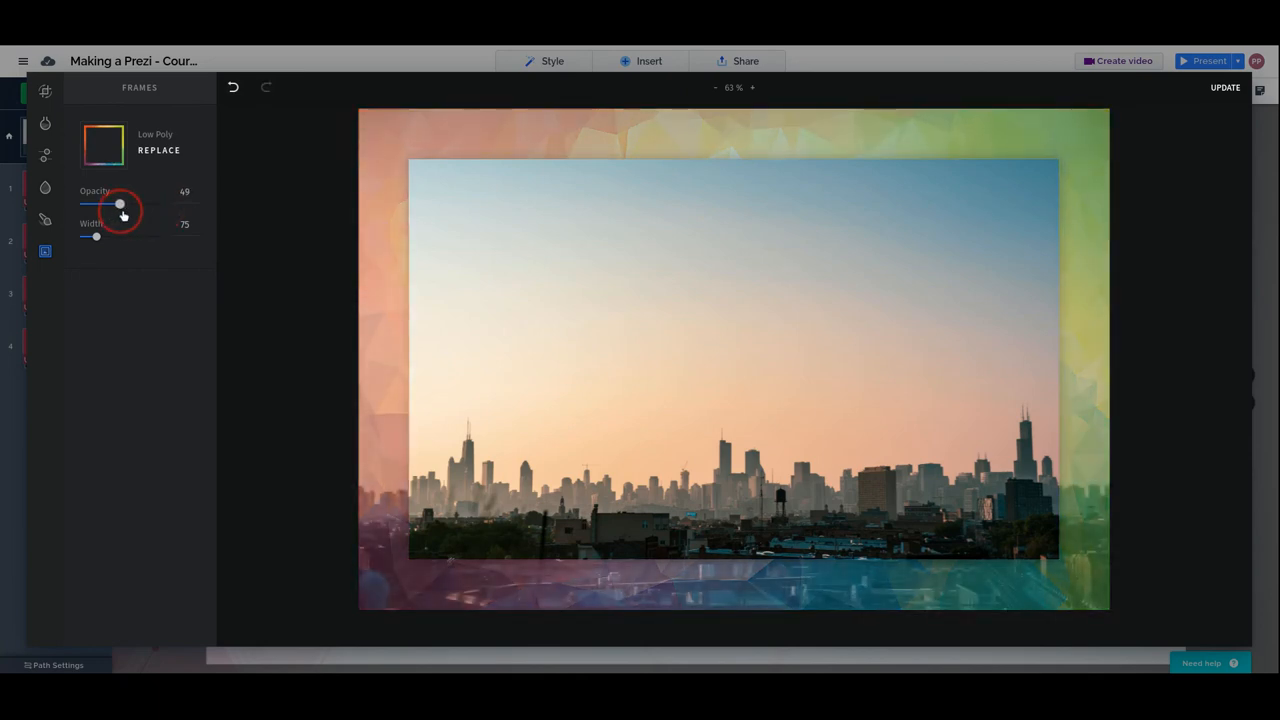
pyautogui.moveTo(119, 204); pyautogui.dragTo(125, 204)
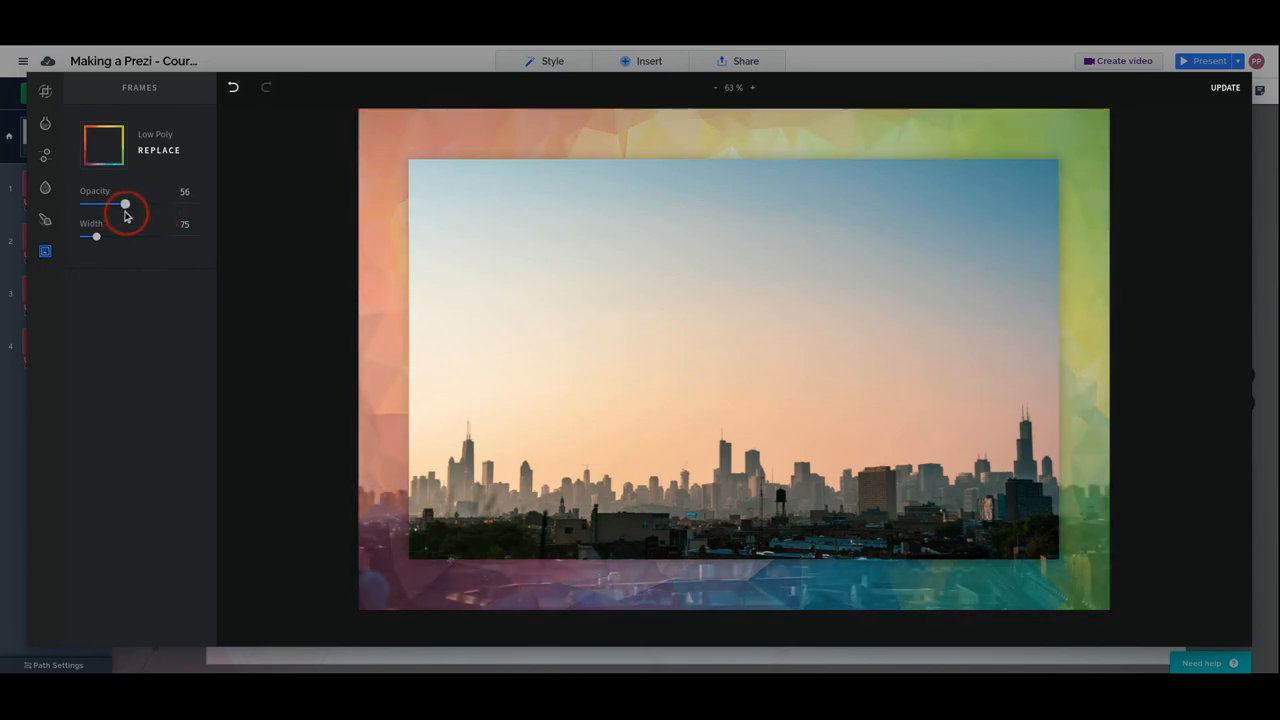
pyautogui.moveTo(124, 204); pyautogui.dragTo(133, 204)
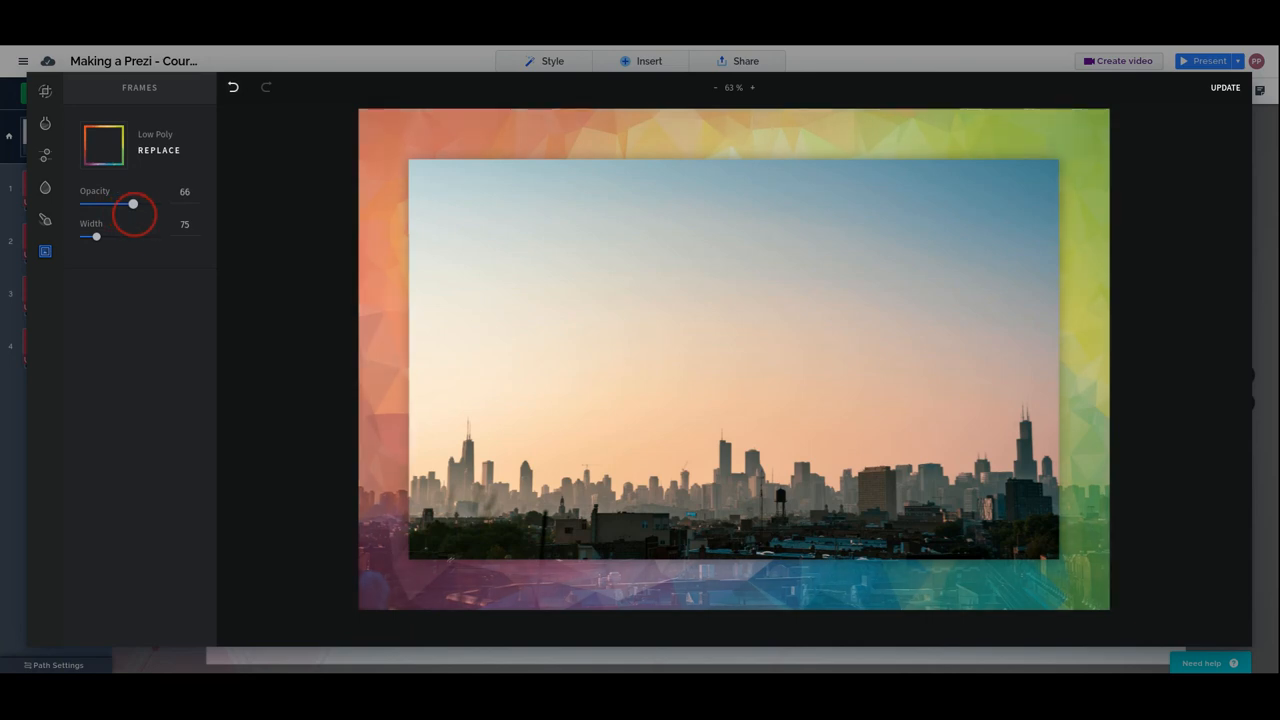
pyautogui.moveTo(97, 236); pyautogui.dragTo(107, 238)
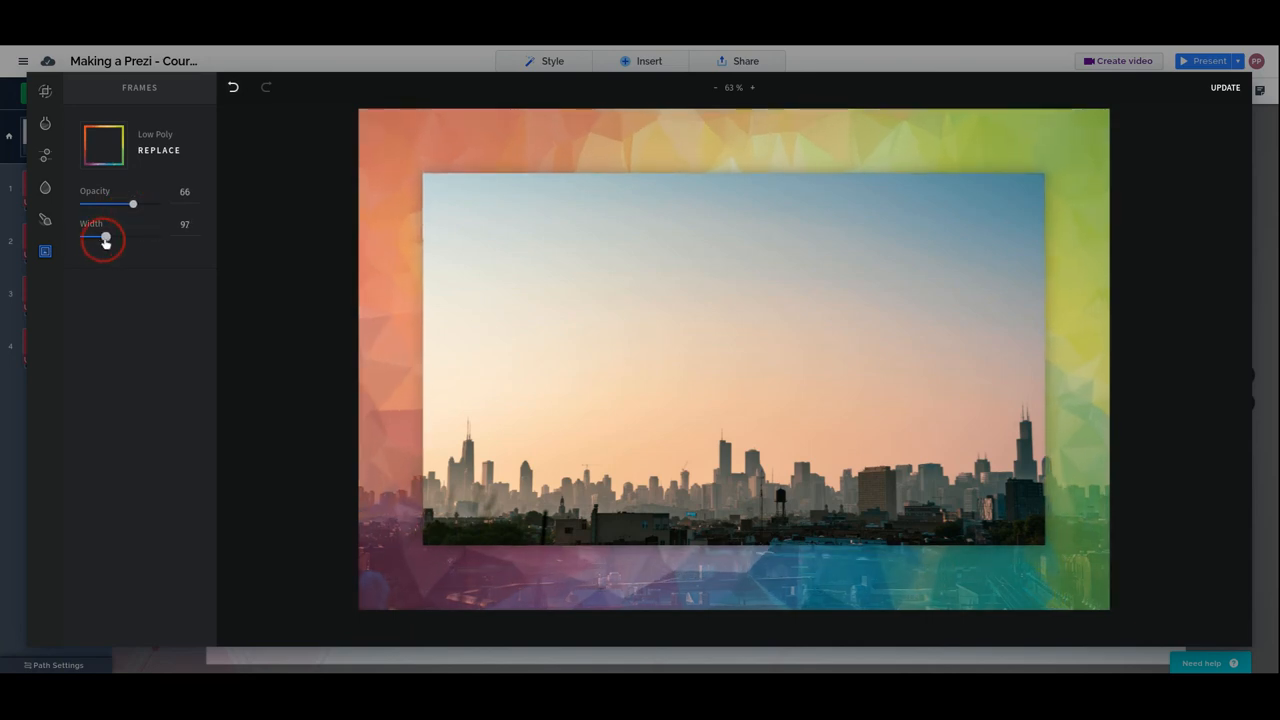
pyautogui.moveTo(106, 238); pyautogui.dragTo(100, 238)
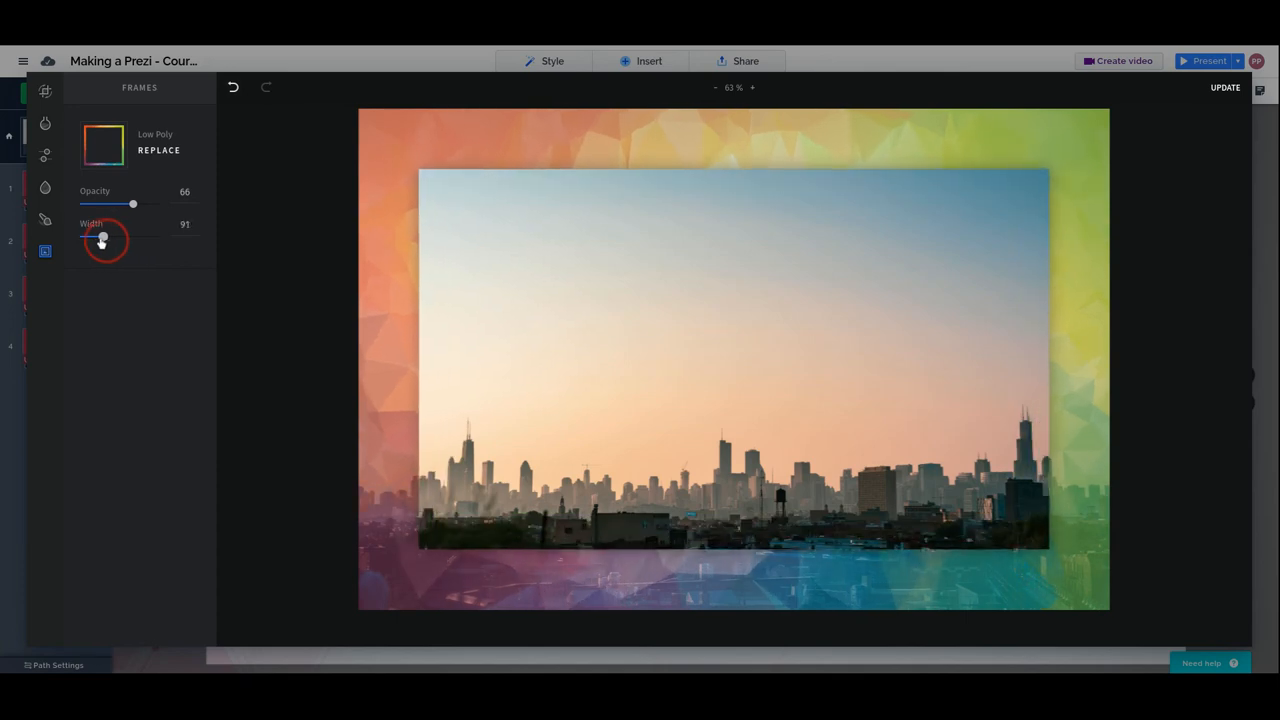
pyautogui.moveTo(132, 238); pyautogui.dragTo(85, 238)
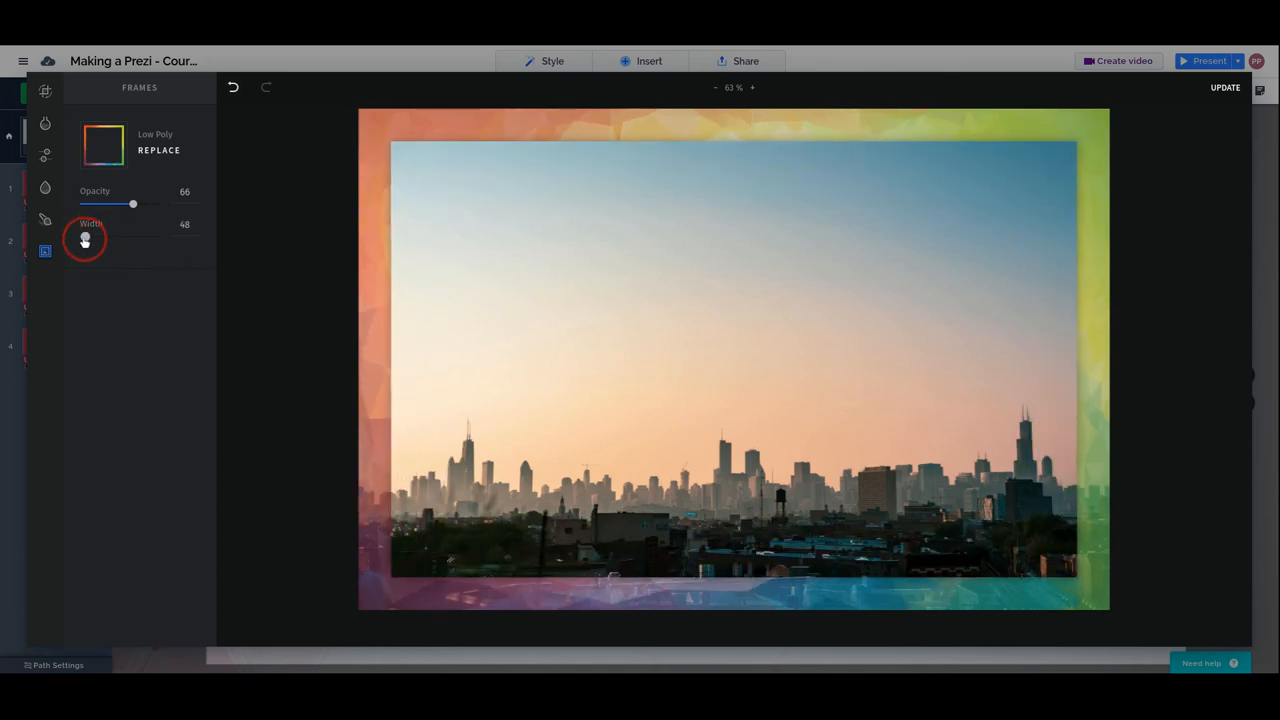
pyautogui.moveTo(85, 238); pyautogui.dragTo(98, 238)
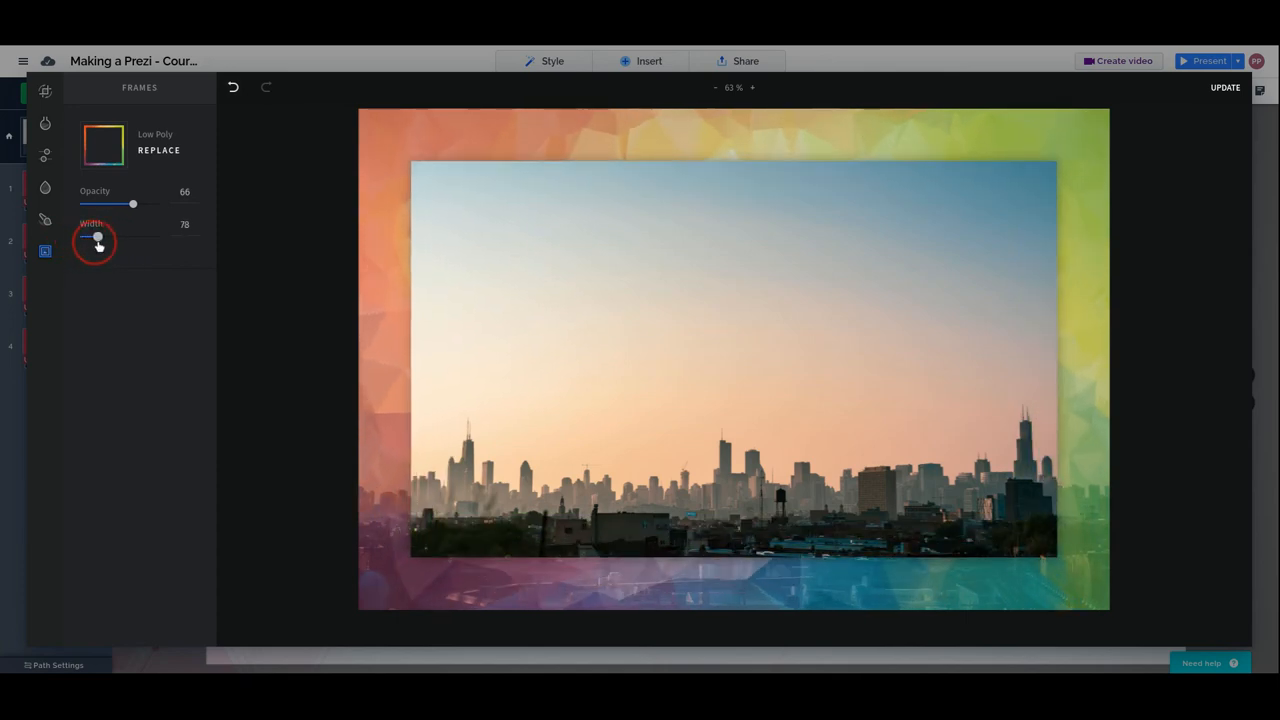
pyautogui.moveTo(98, 237); pyautogui.dragTo(109, 237)
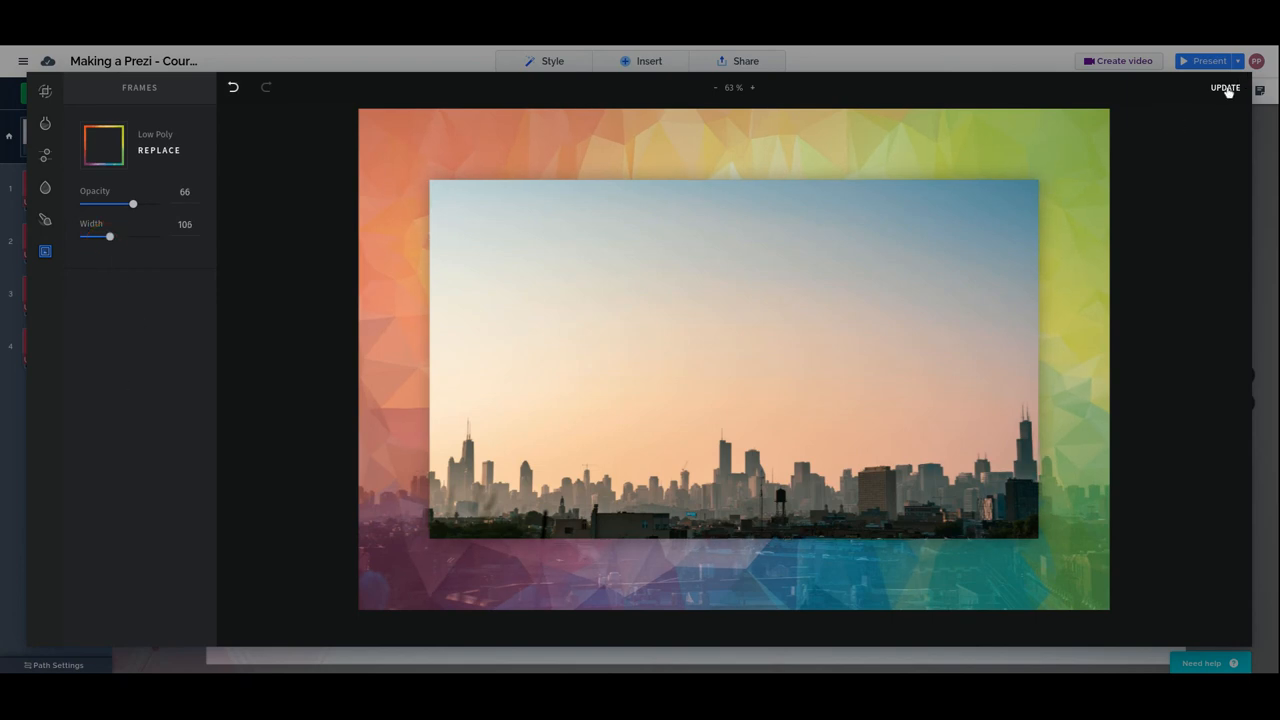
# - Apply the semi-transparent rainbow frame edits to the skyline photo and return to the title slide
pyautogui.click(1225, 88)
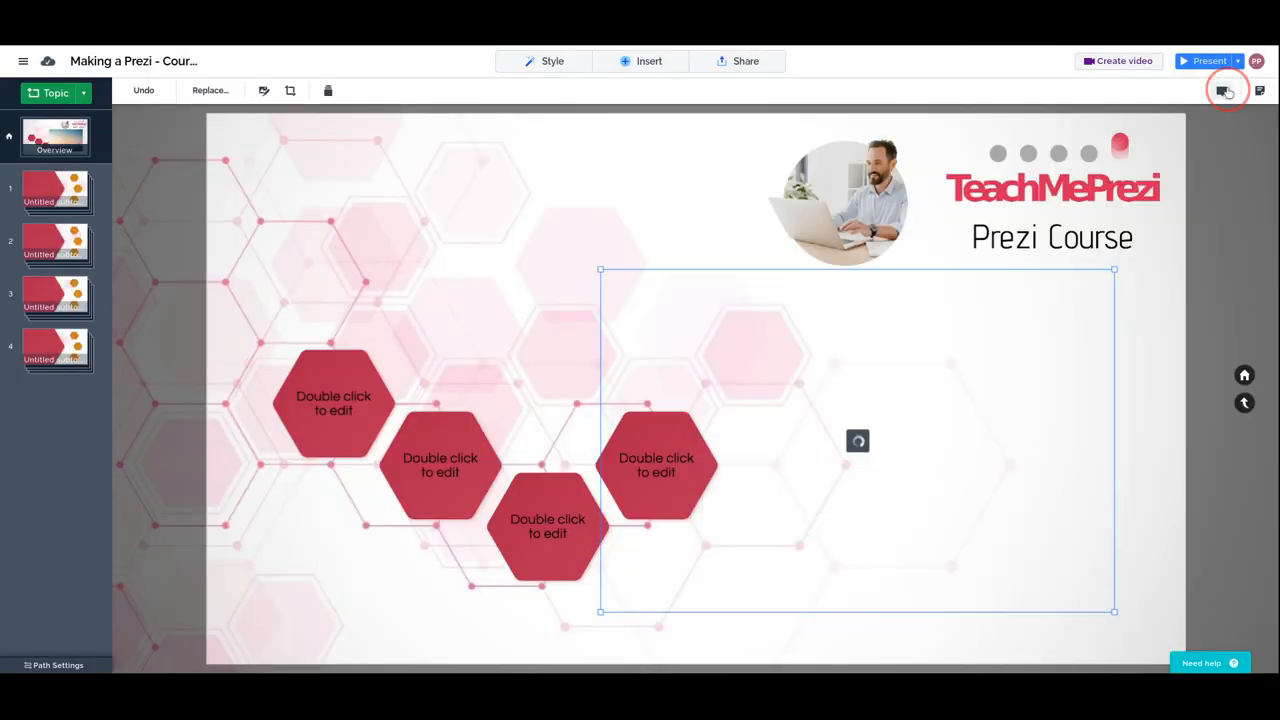
pyautogui.moveTo(819, 425)
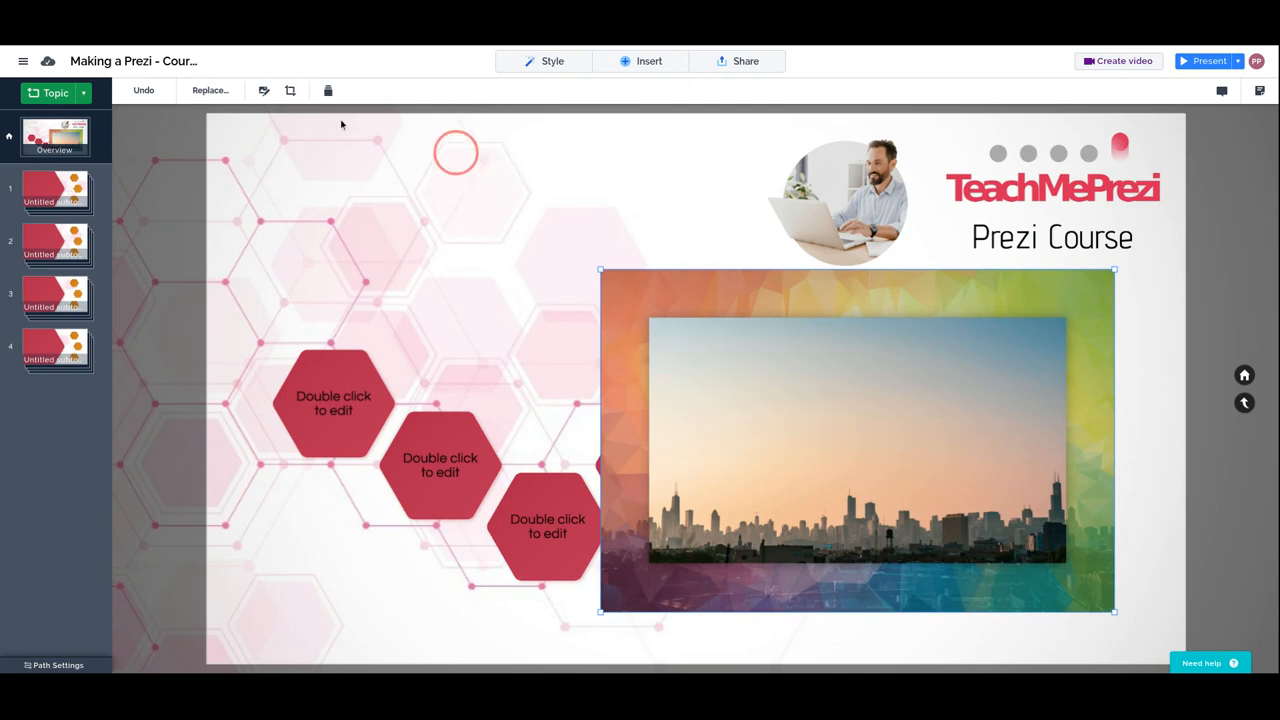
pyautogui.moveTo(290, 90)
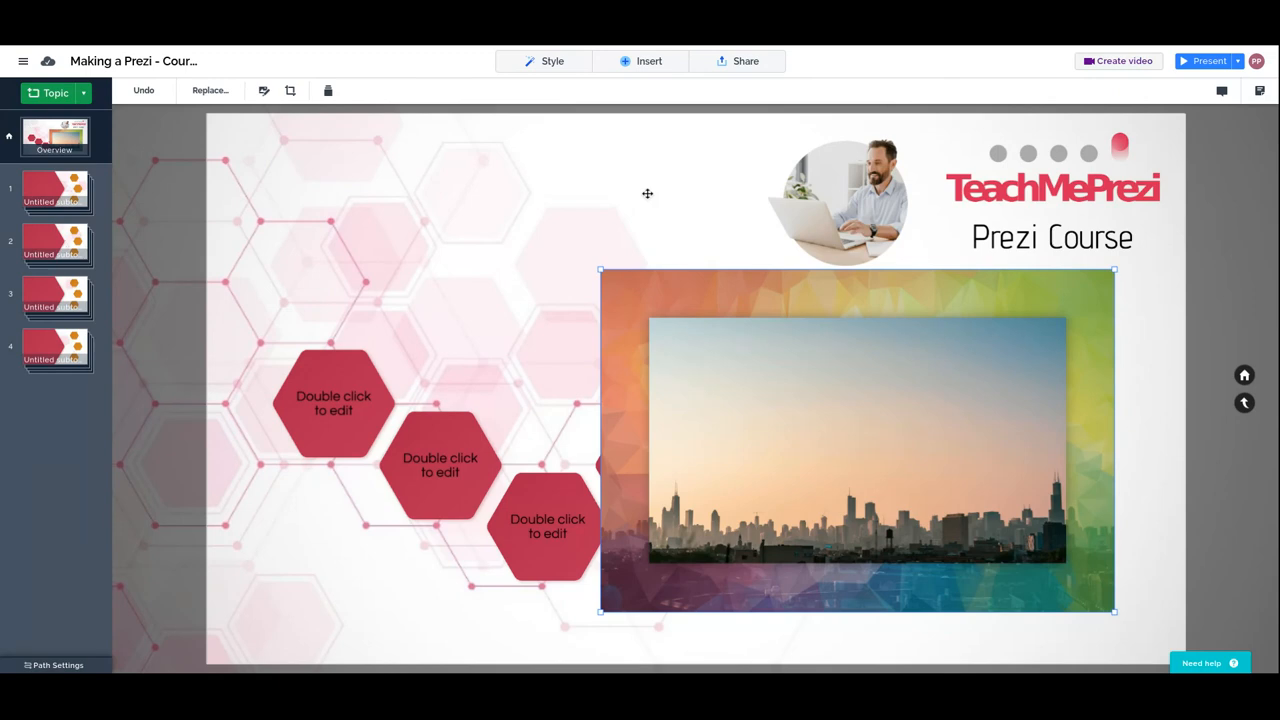
pyautogui.moveTo(704, 197)
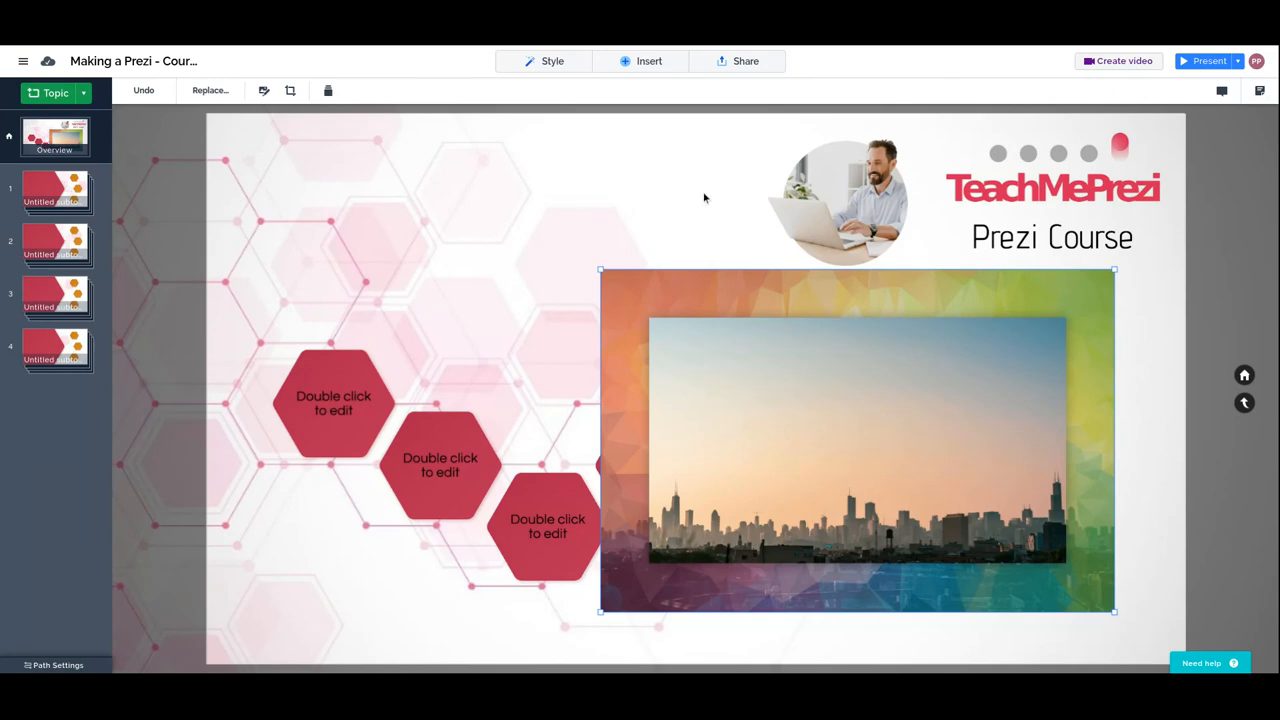